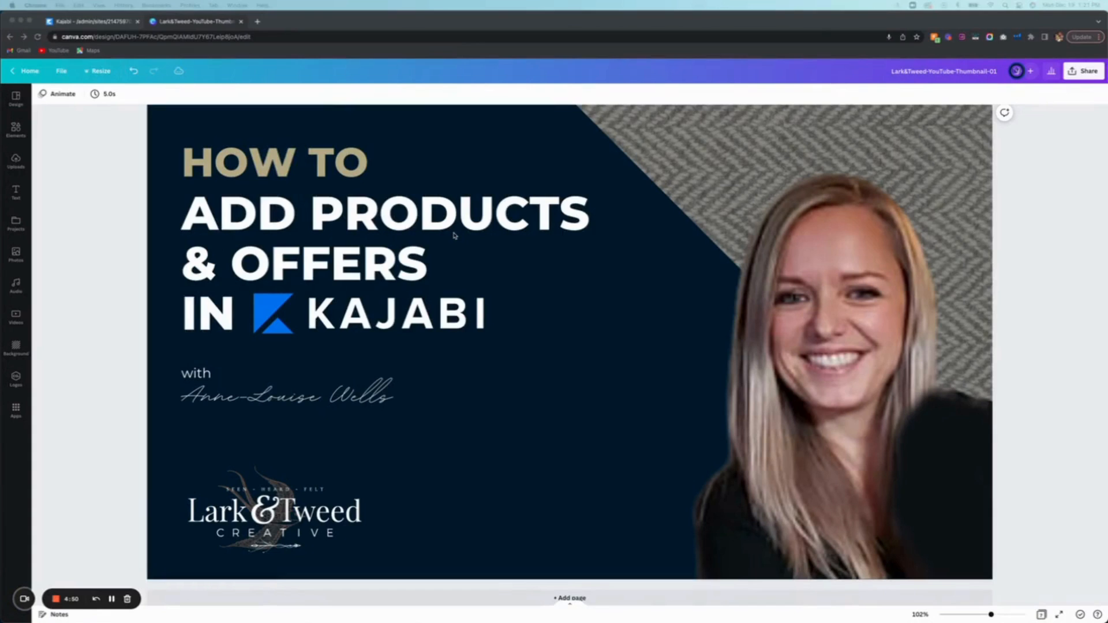
Bring up Kajabi's All Products list from the admin sidebar, leaving the thumbnail design tab
left_click(88, 21)
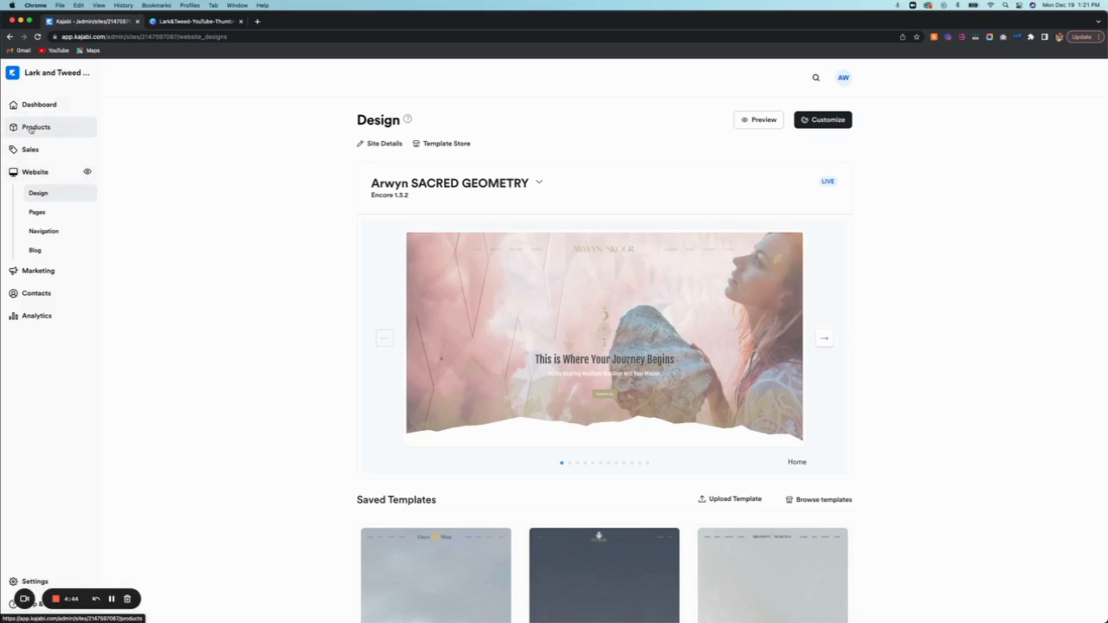
left_click(36, 127)
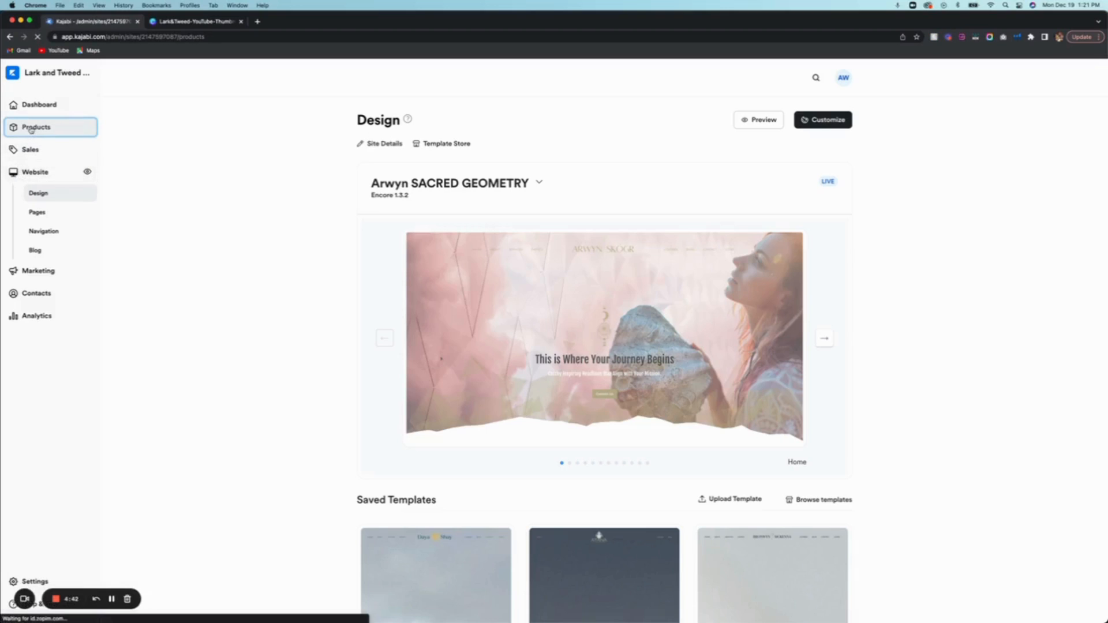
left_click(36, 127)
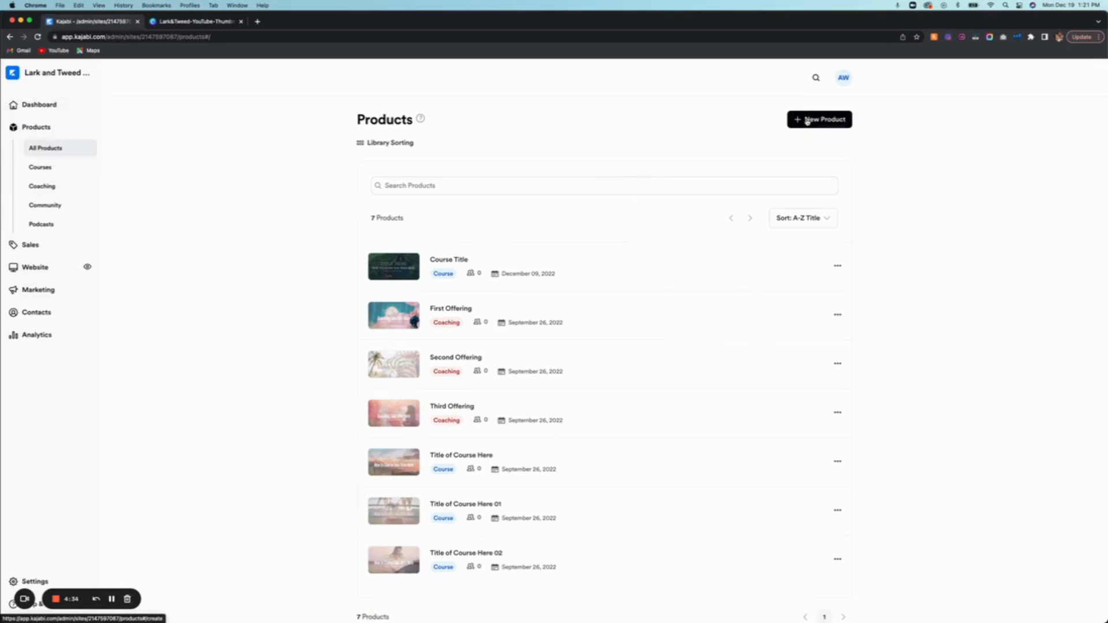
Start a new product of type Course and begin its setup
left_click(819, 119)
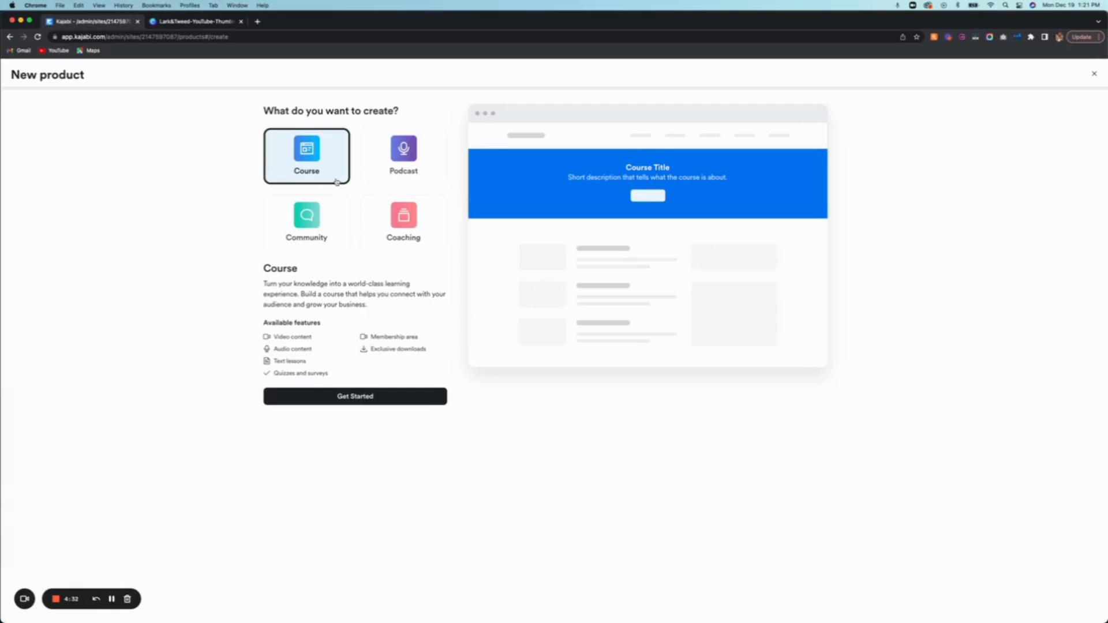
mouse_move(307, 169)
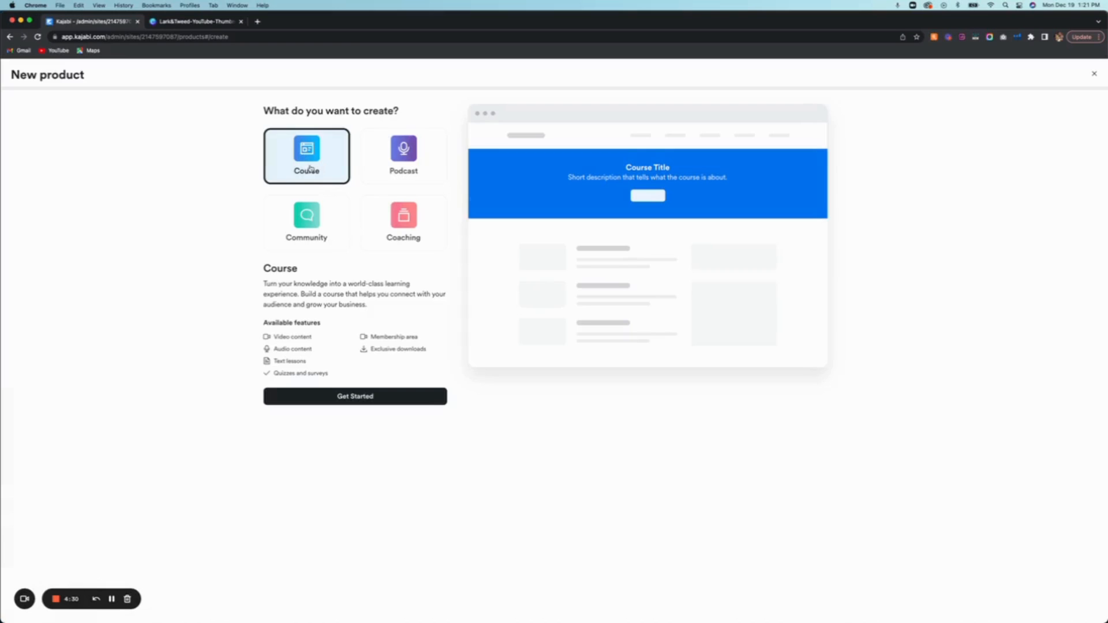
mouse_move(403, 156)
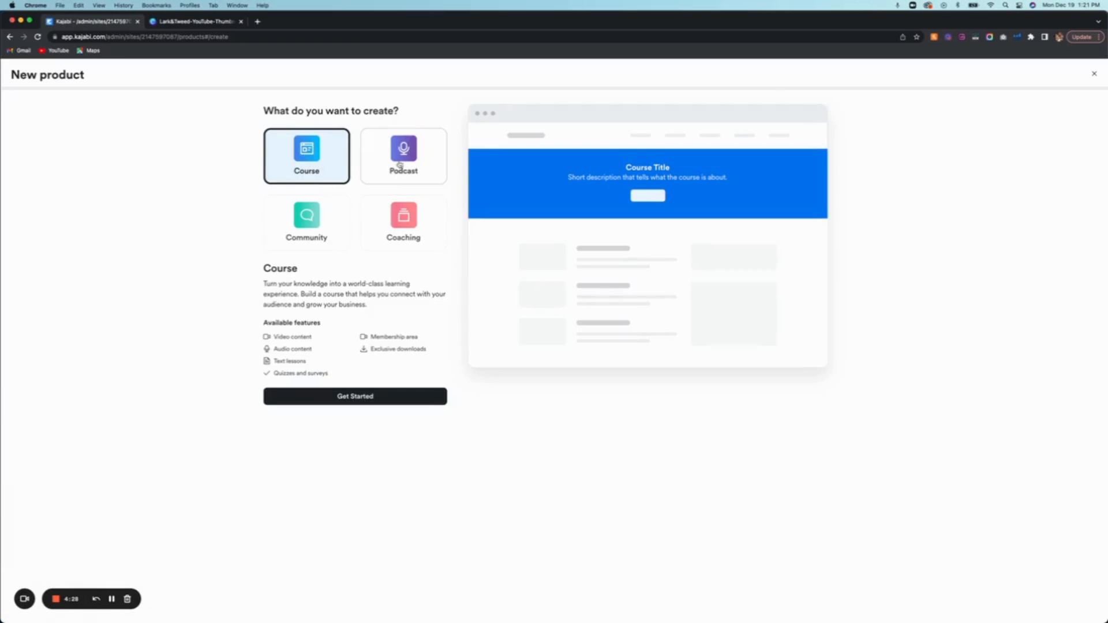
mouse_move(404, 216)
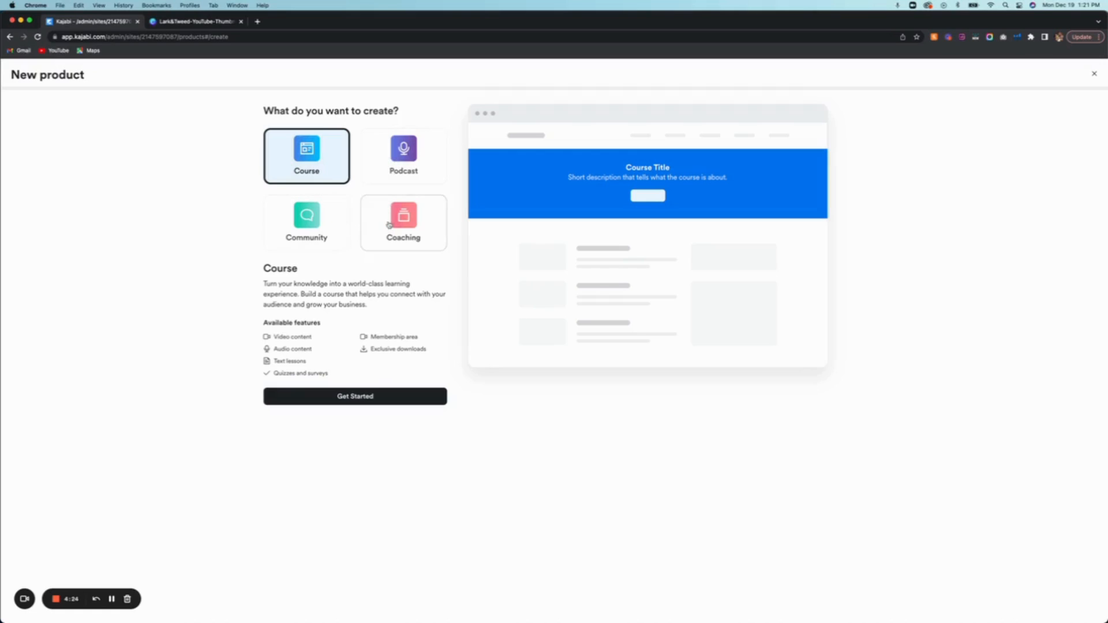
mouse_move(326, 166)
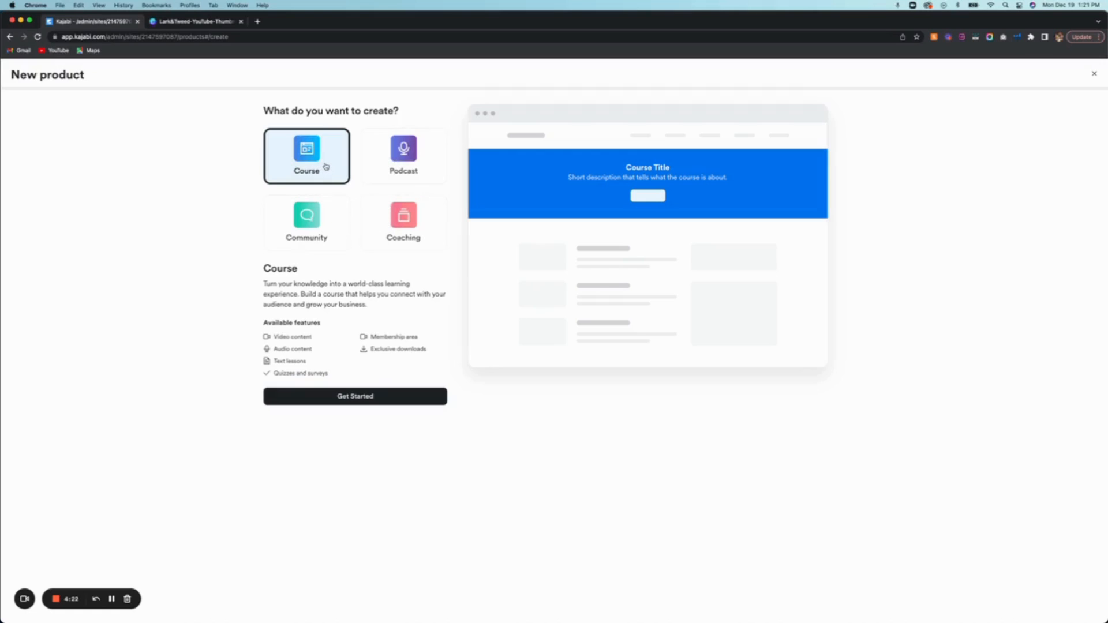
left_click(354, 396)
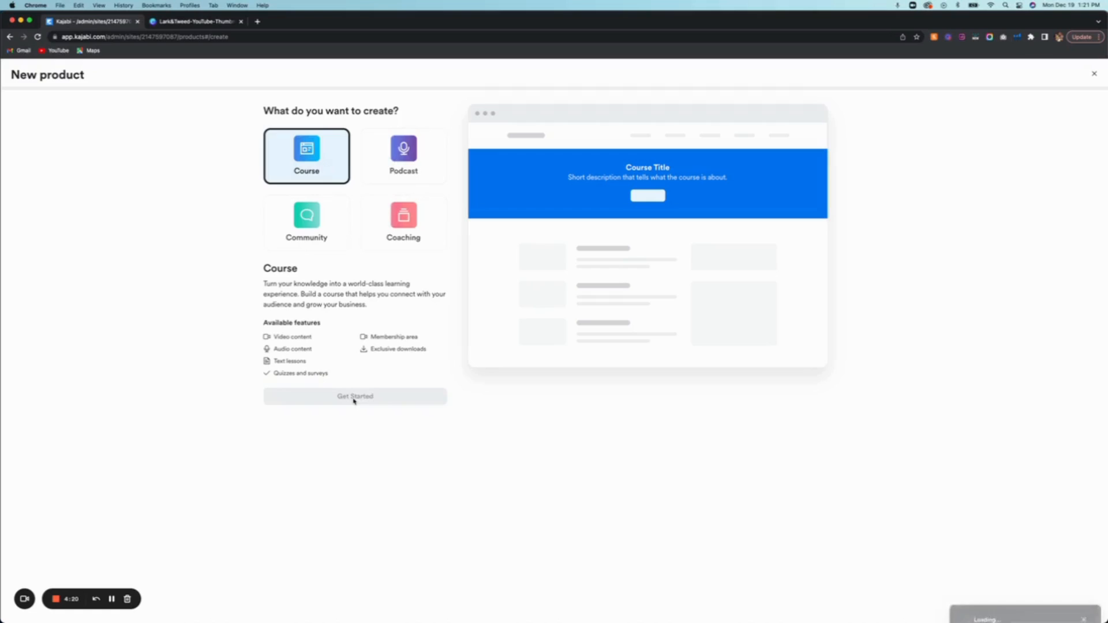
Title the course 'How to Add a Product to Kajabi'
left_click(355, 396)
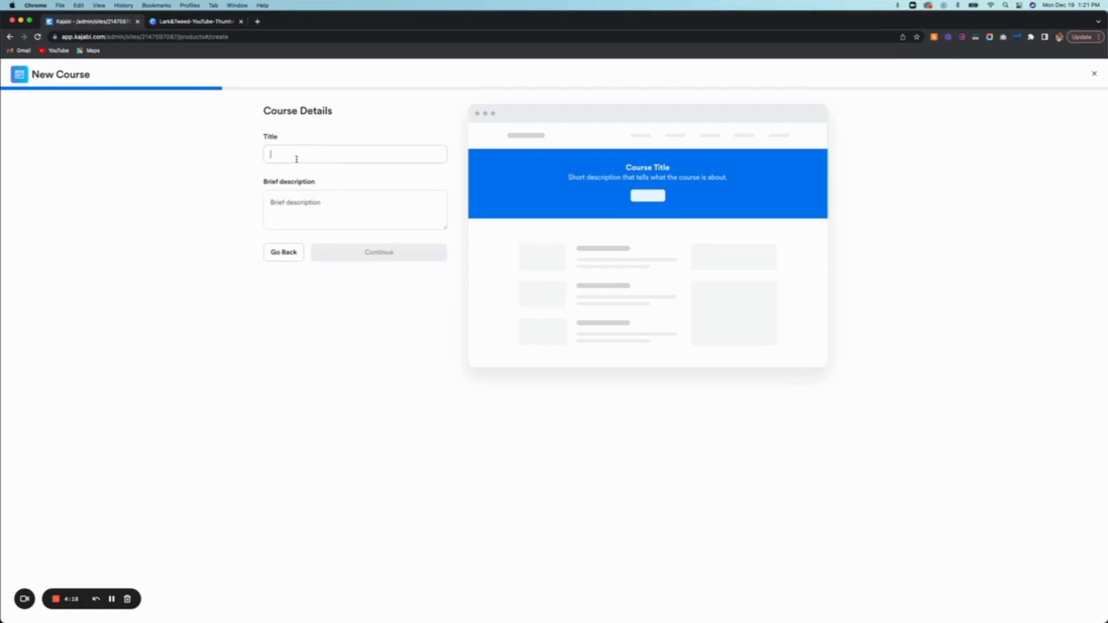
type("How")
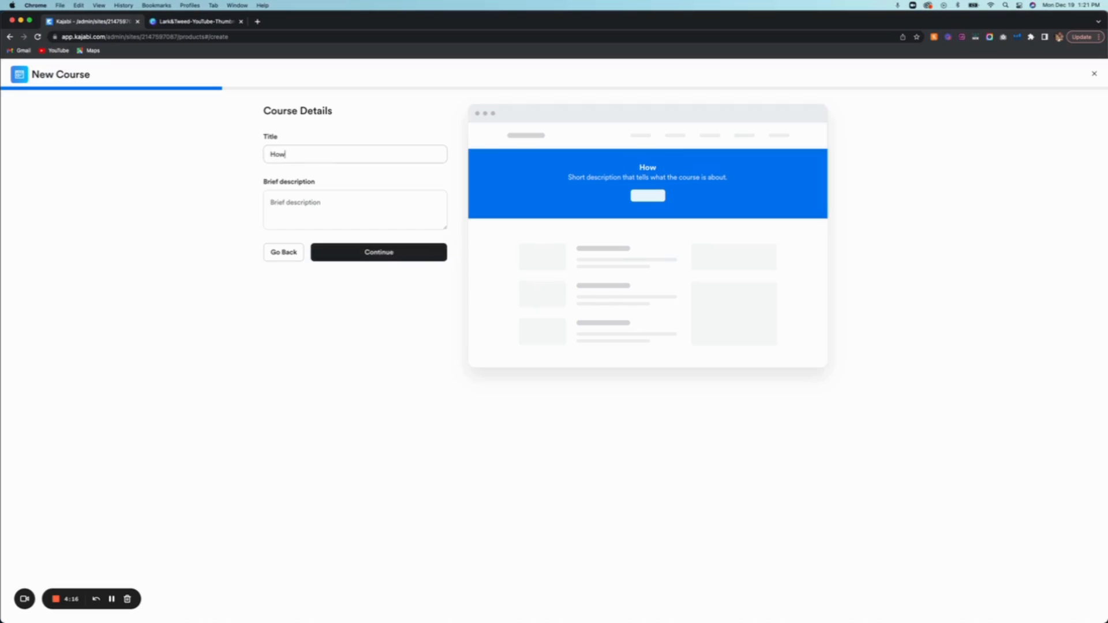
type("to A")
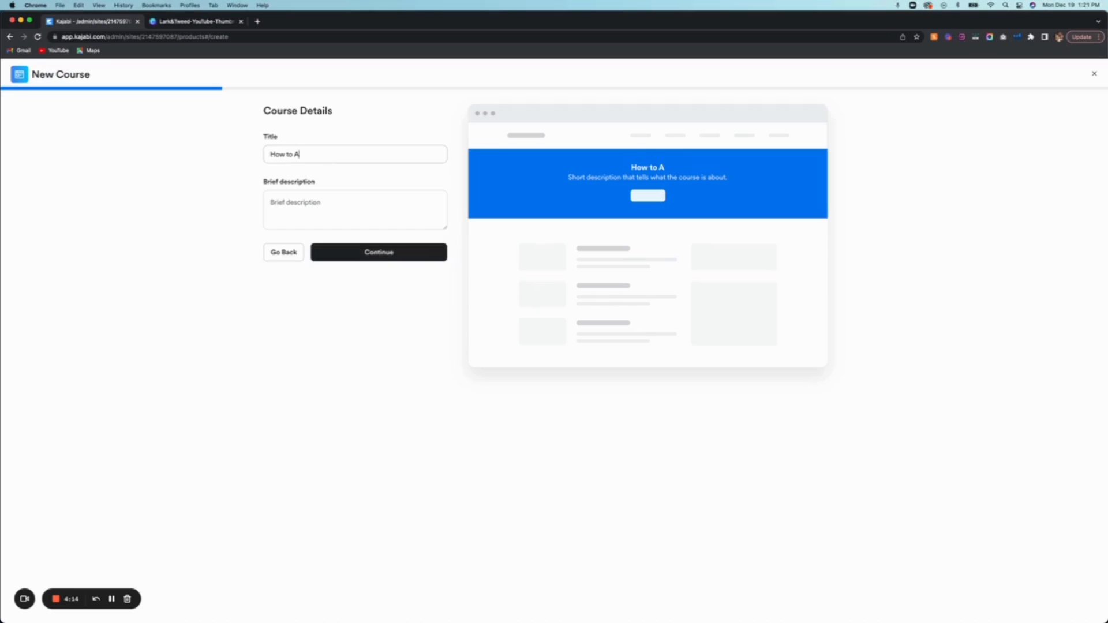
type("dd a")
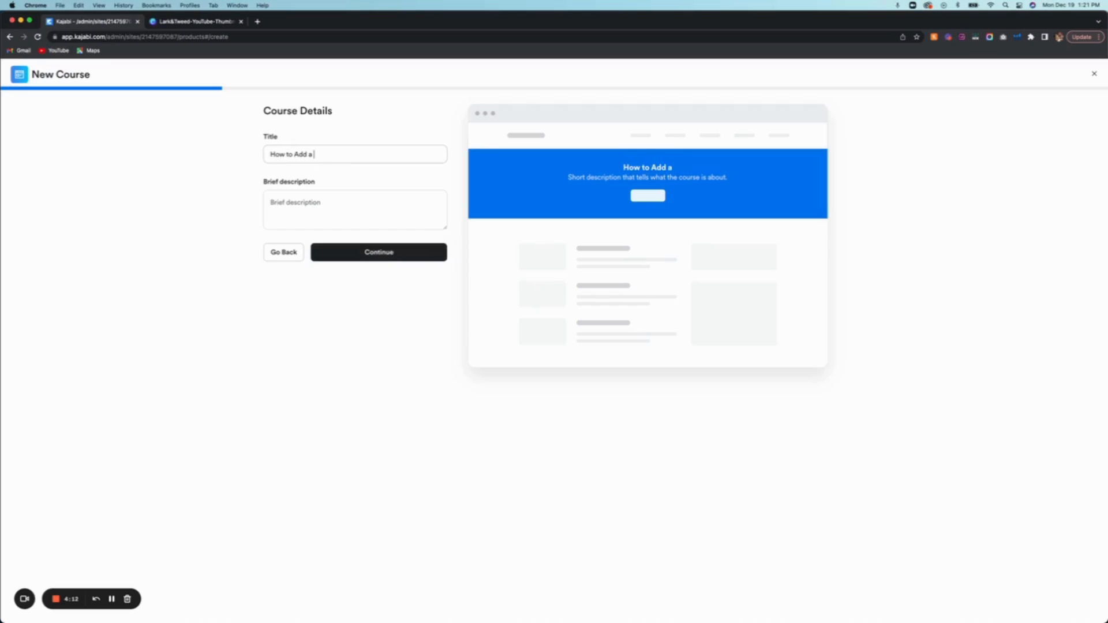
type("Product to")
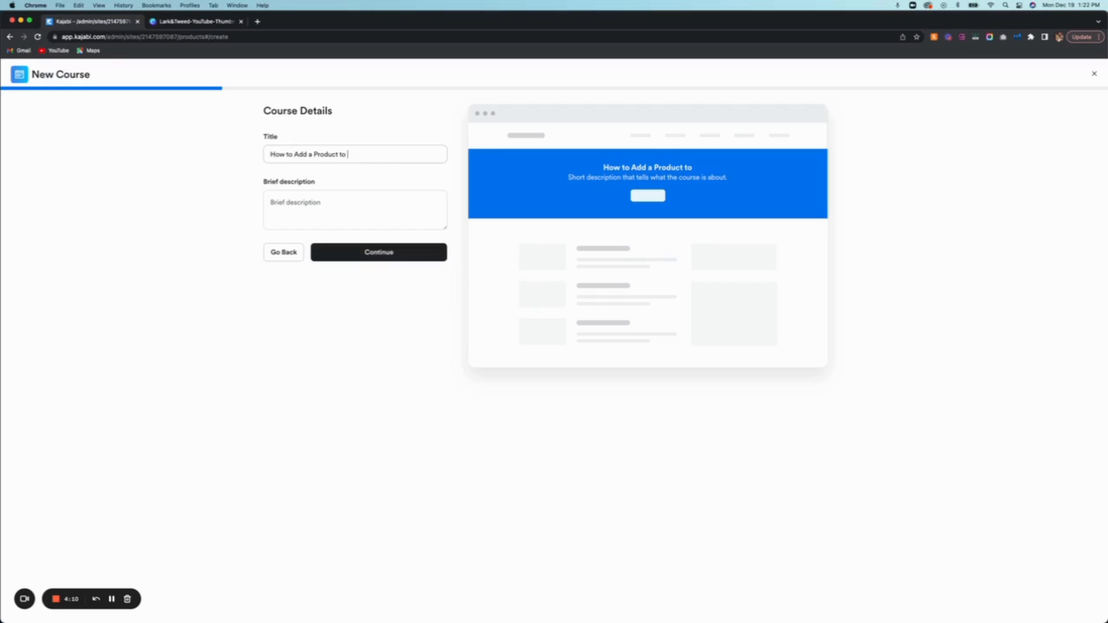
type("Kajabi")
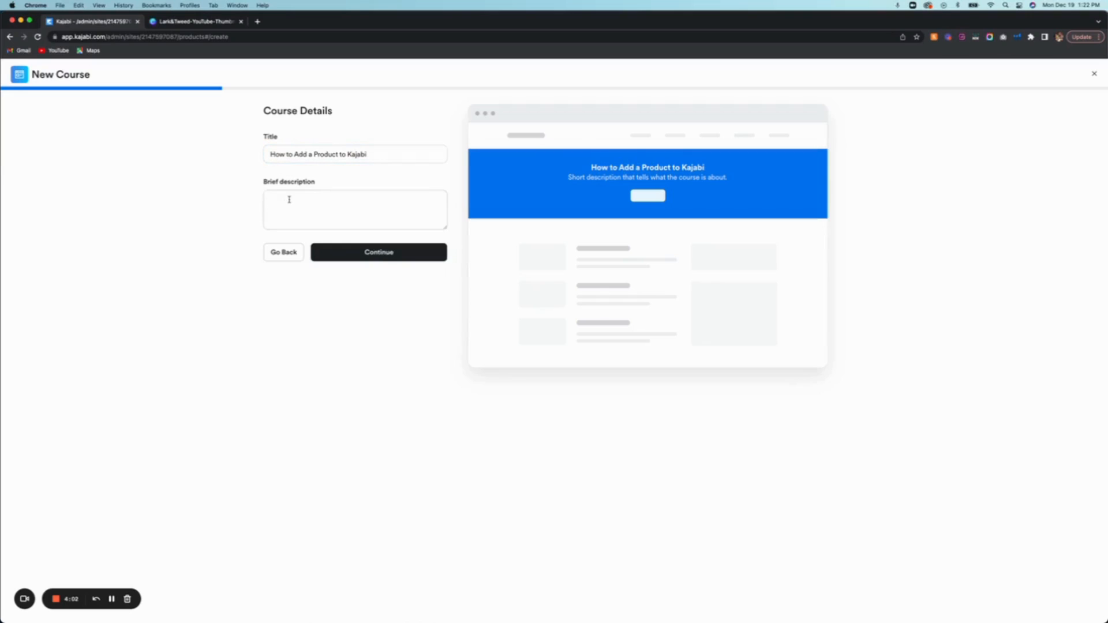
Add a brief description about showing how to add a product to Kajabi, then continue
type("This course wi")
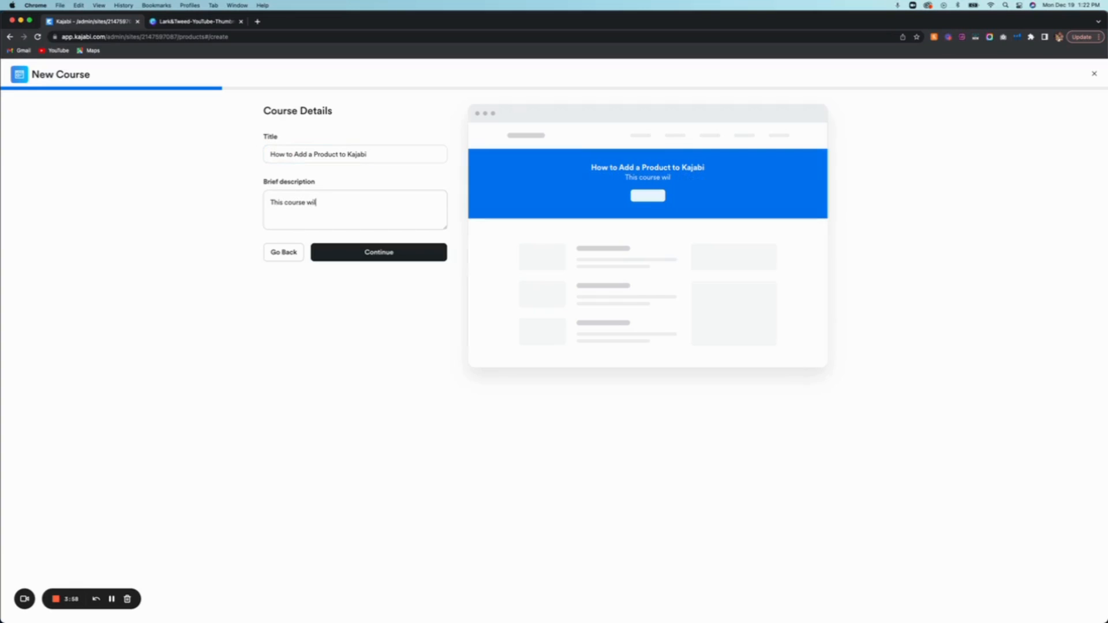
type("l show you how to add")
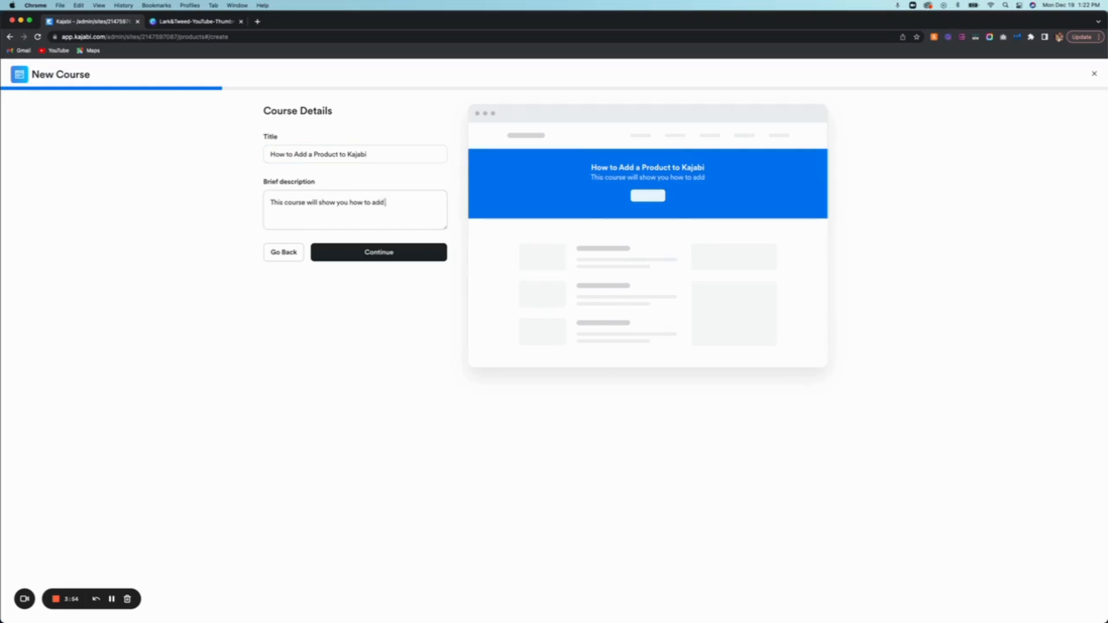
type("a product")
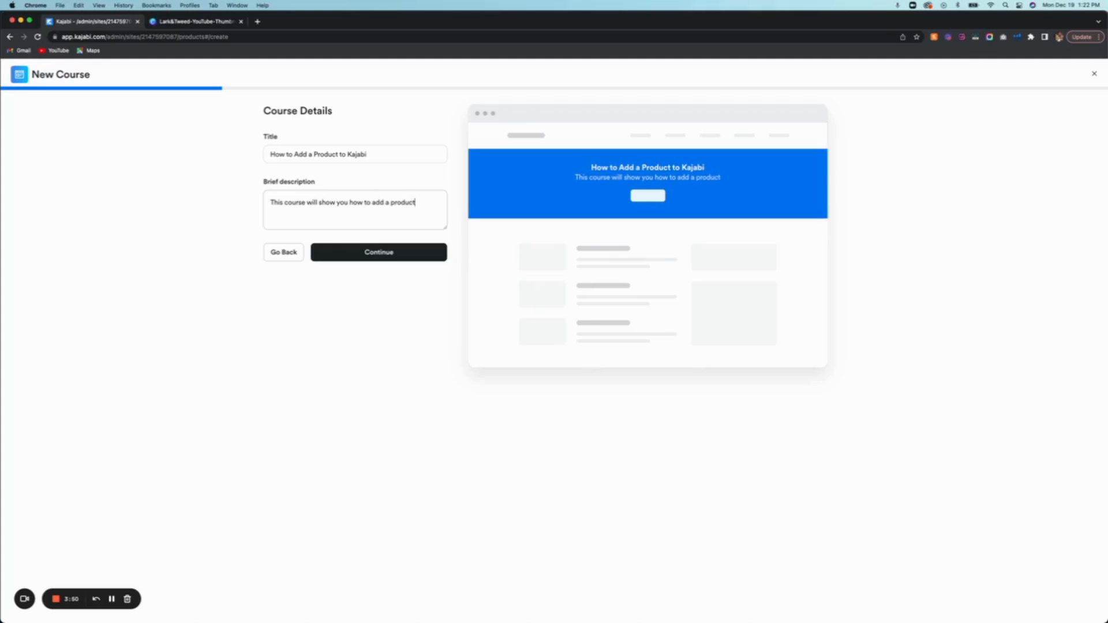
type("to Kja")
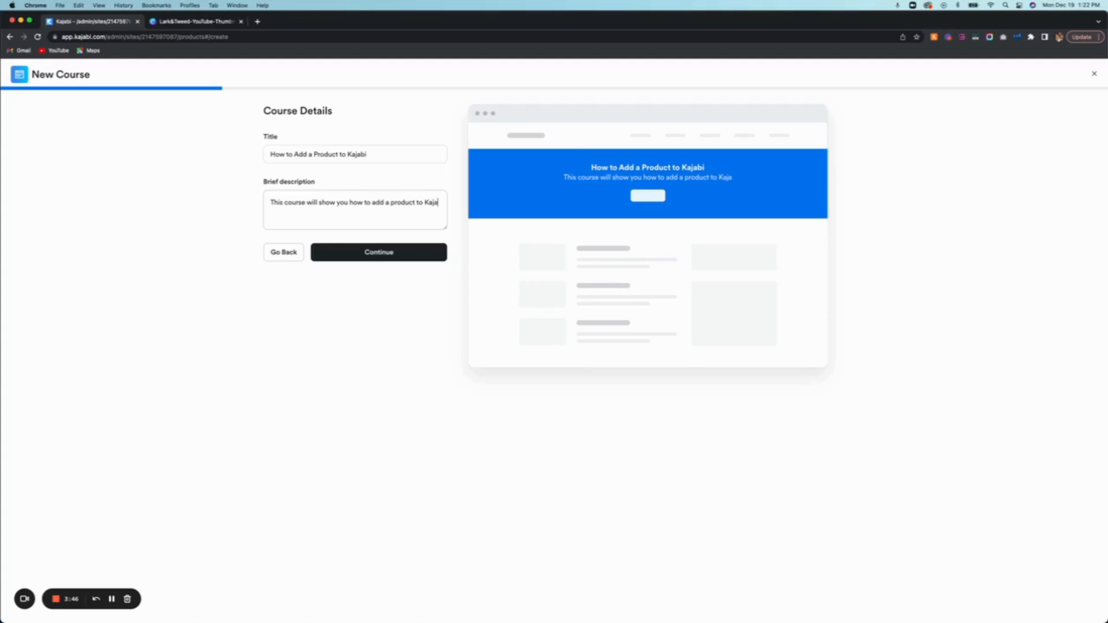
type("i.")
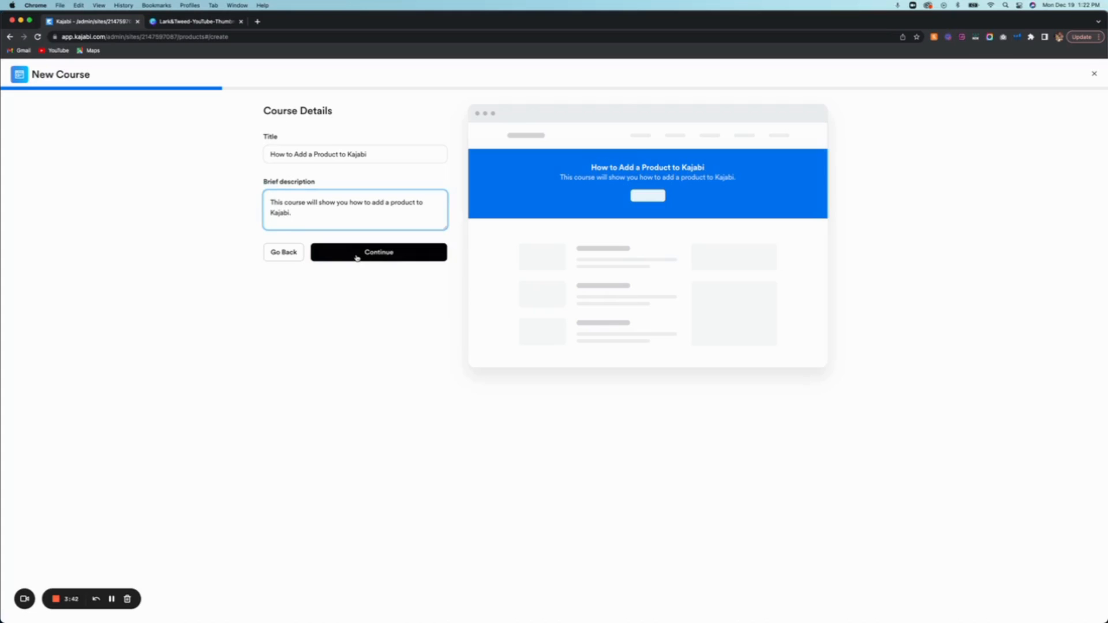
left_click(379, 253)
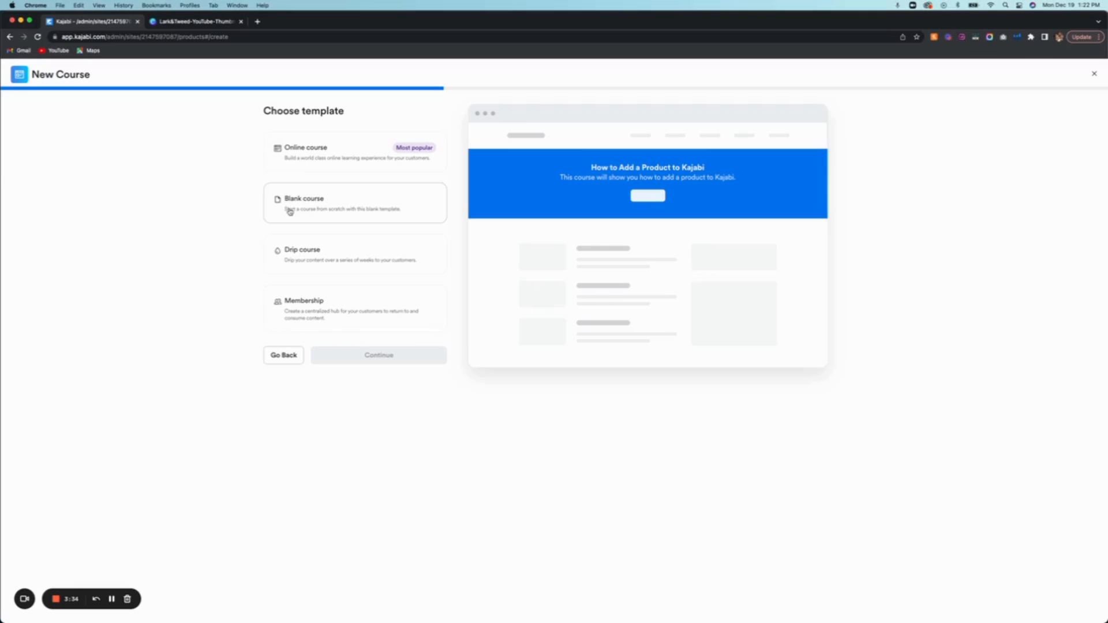
mouse_move(288, 305)
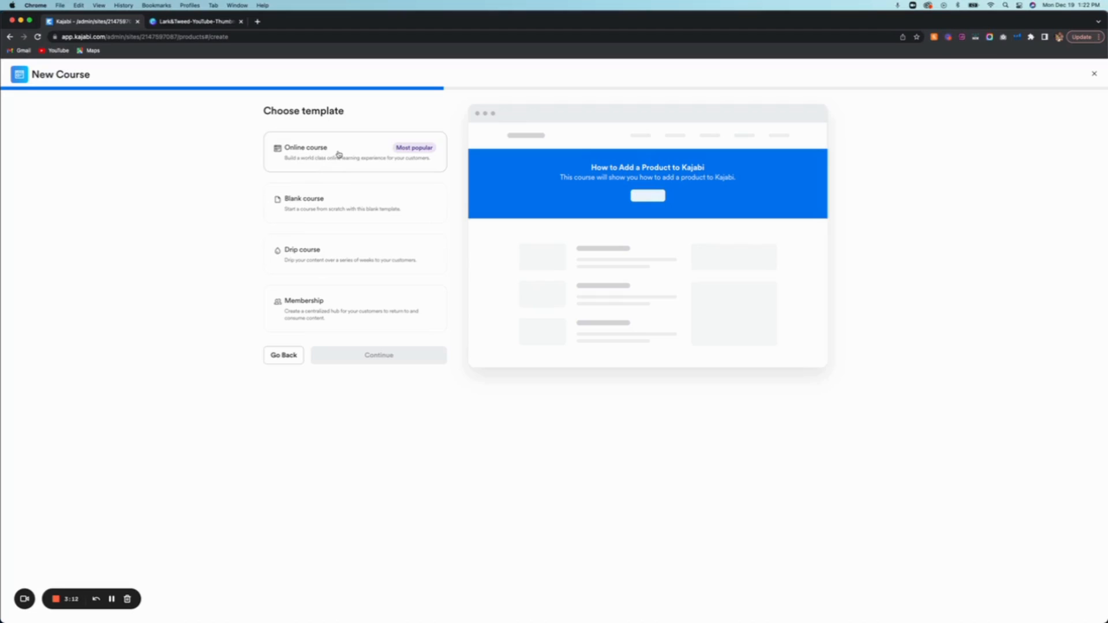
Use the Online course template and continue to the appearance step
left_click(354, 151)
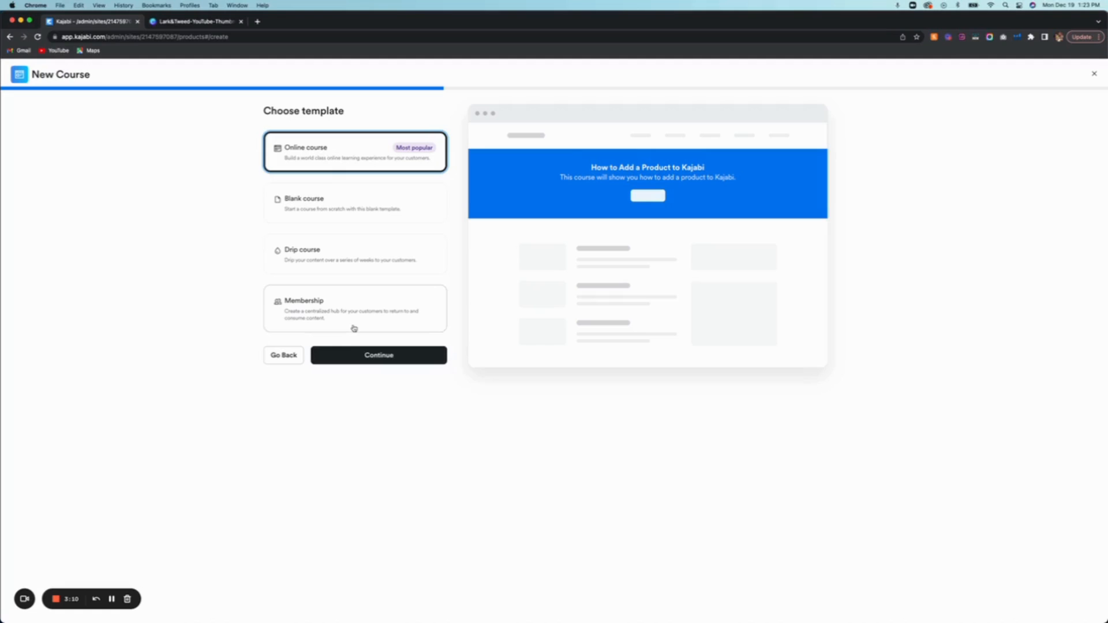
mouse_move(356, 339)
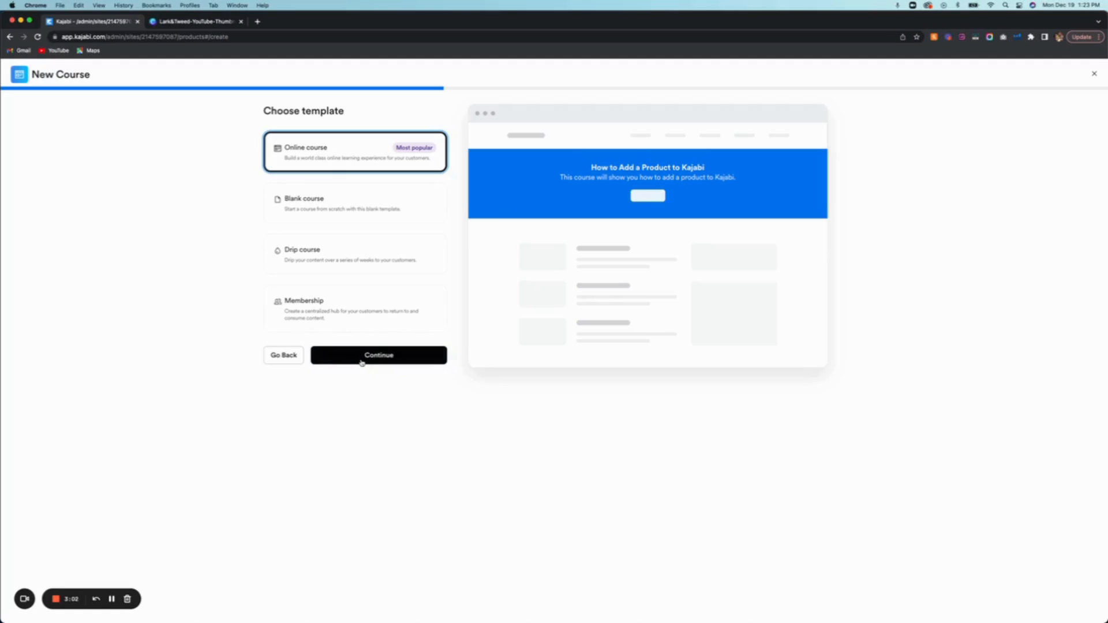
left_click(378, 354)
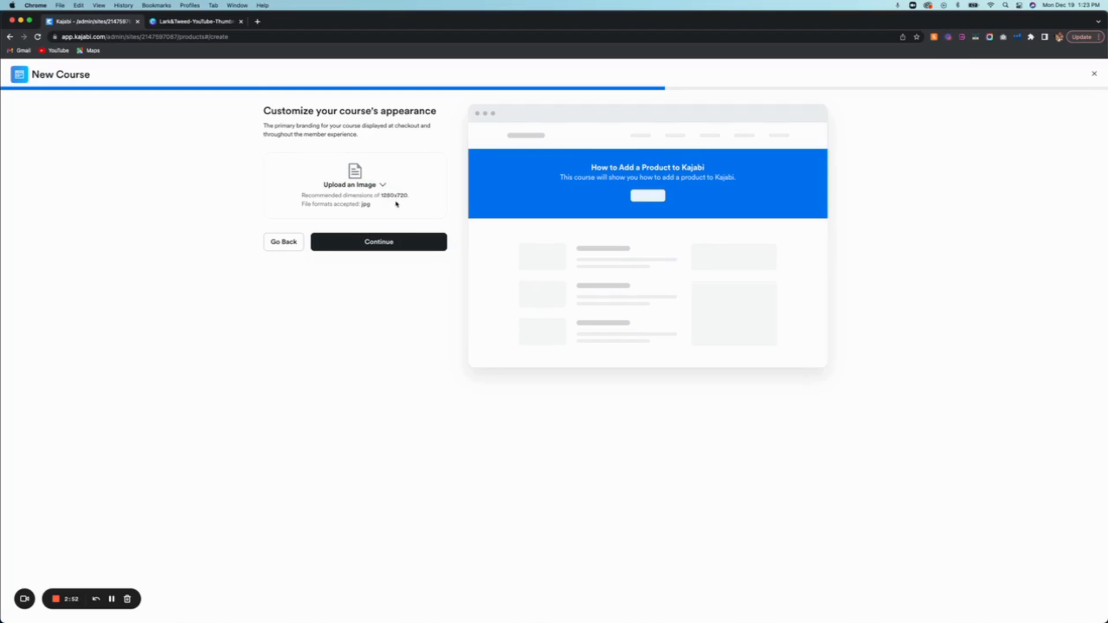
mouse_move(358, 195)
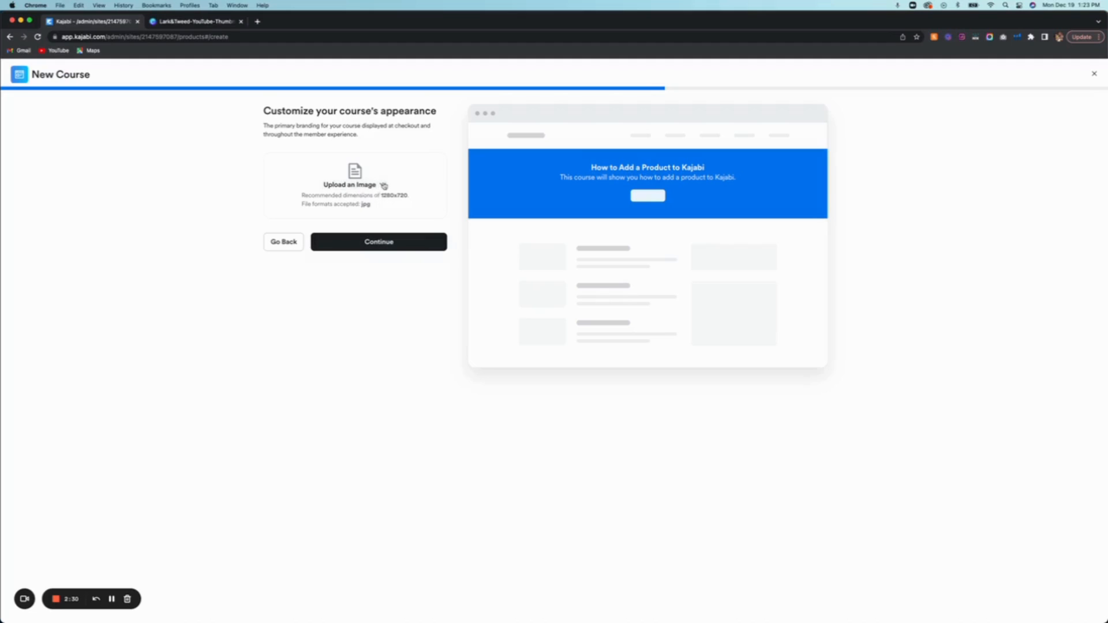
Begin uploading a cover image so the file chooser opens on My Computer
left_click(354, 184)
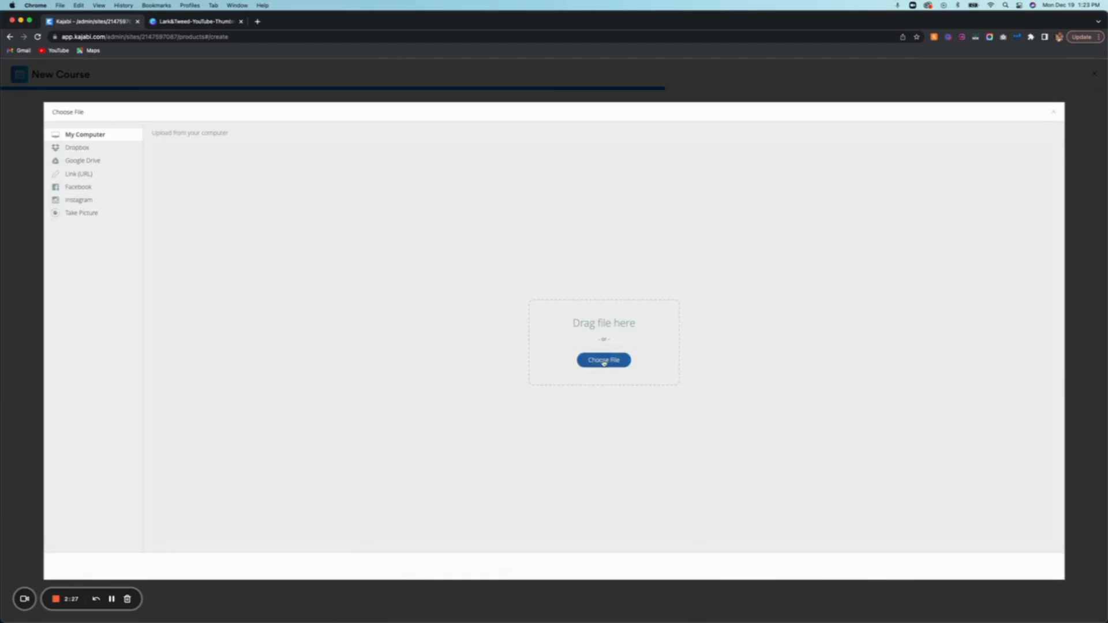
Upload Freya-garden-Course-MainCoverImage-01.jpg from Downloads as the cover, save it and continue
left_click(602, 360)
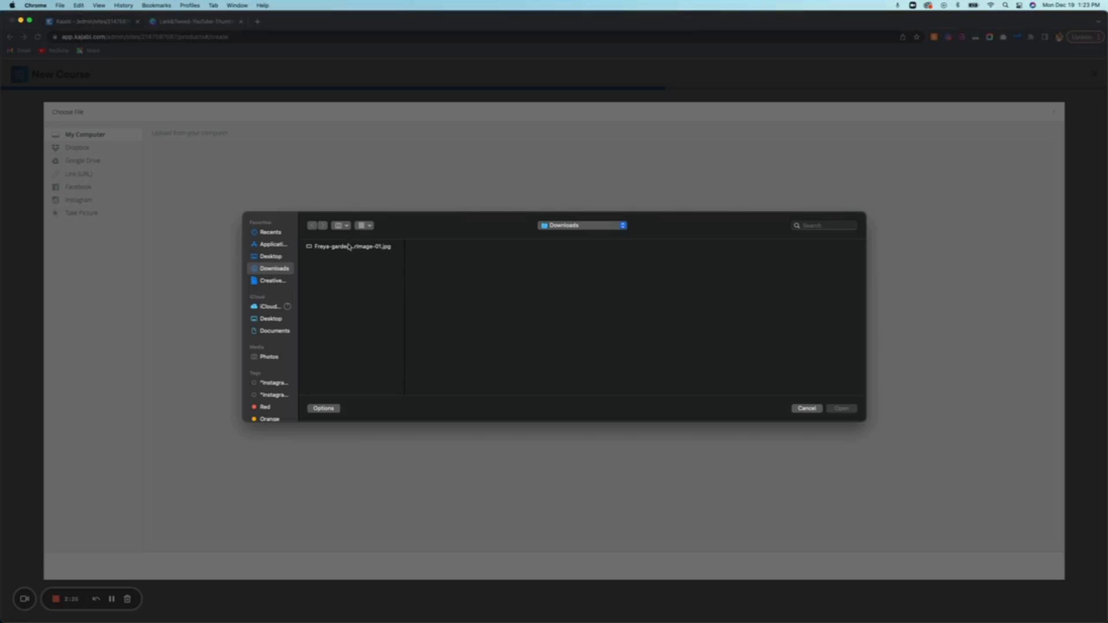
left_click(351, 245)
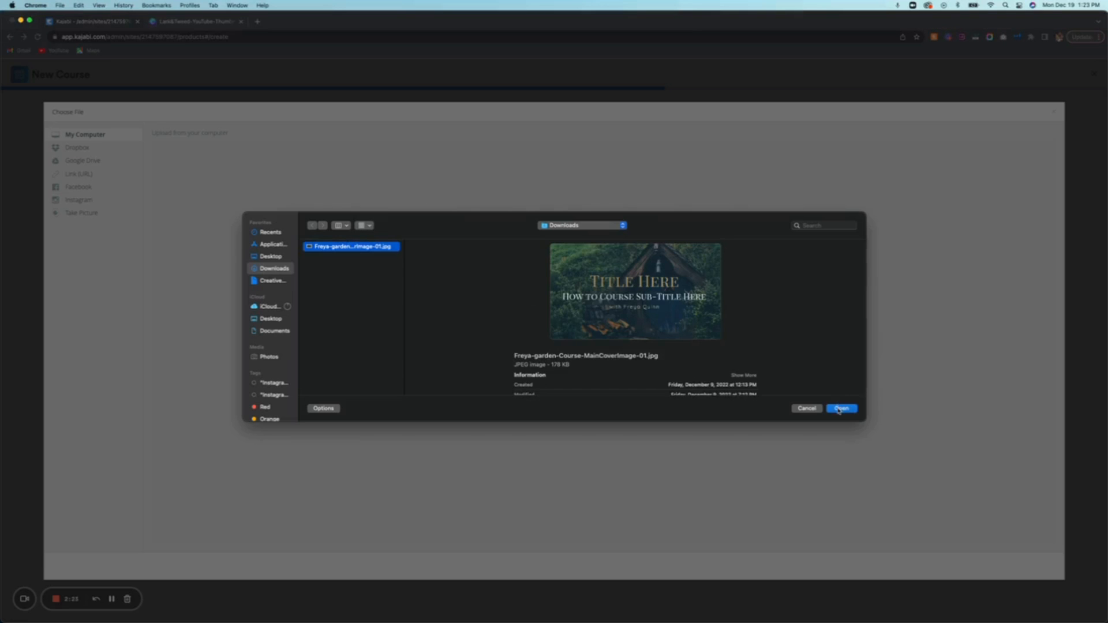
left_click(841, 409)
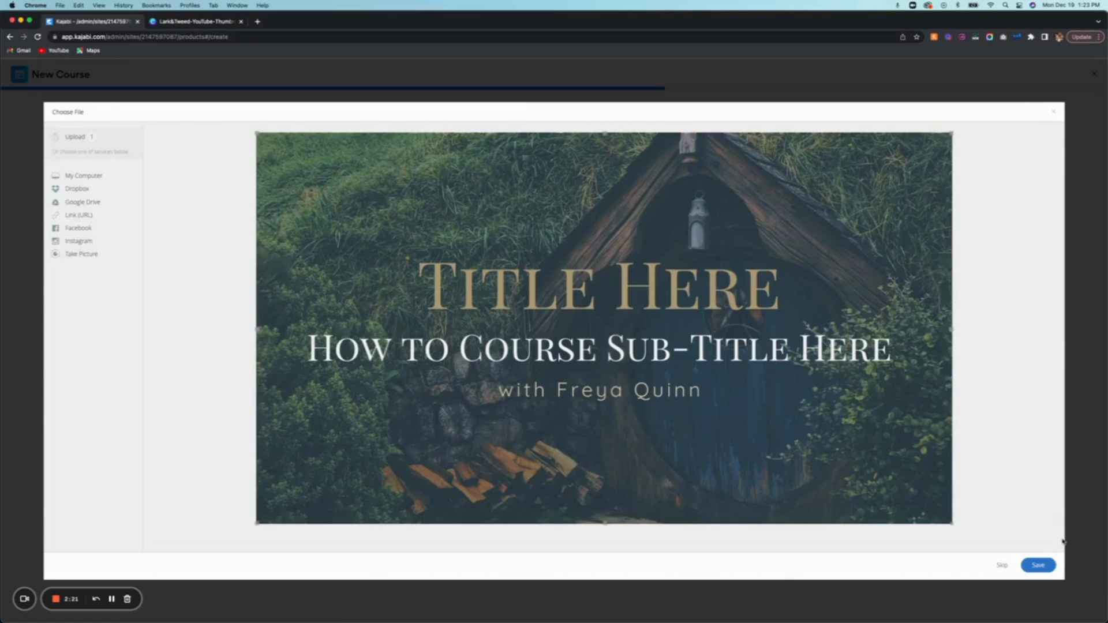
left_click(1038, 564)
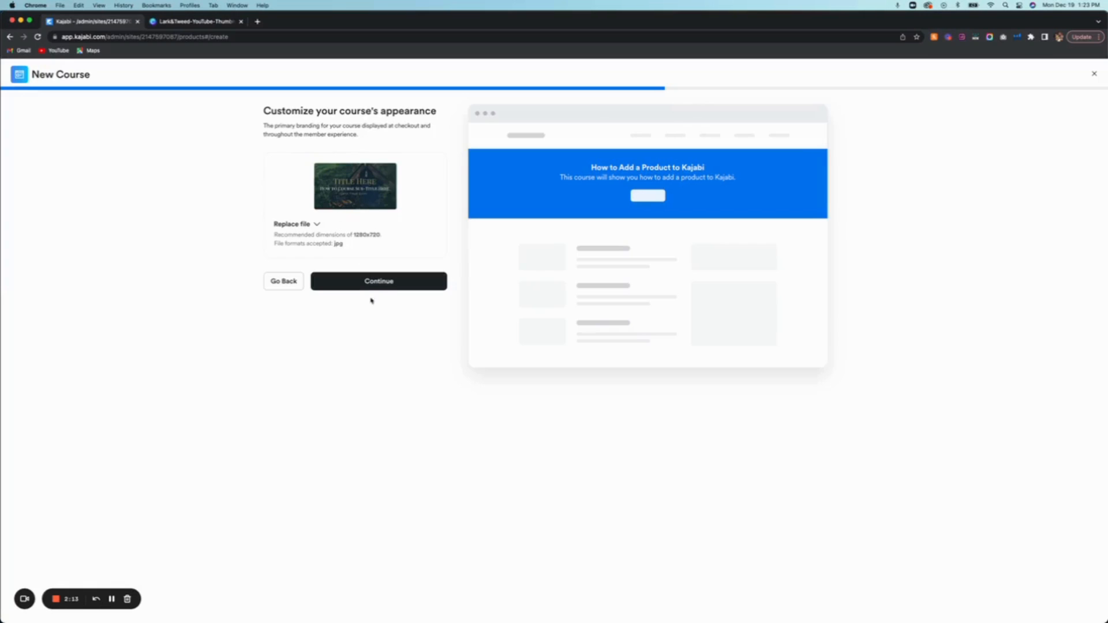
left_click(379, 281)
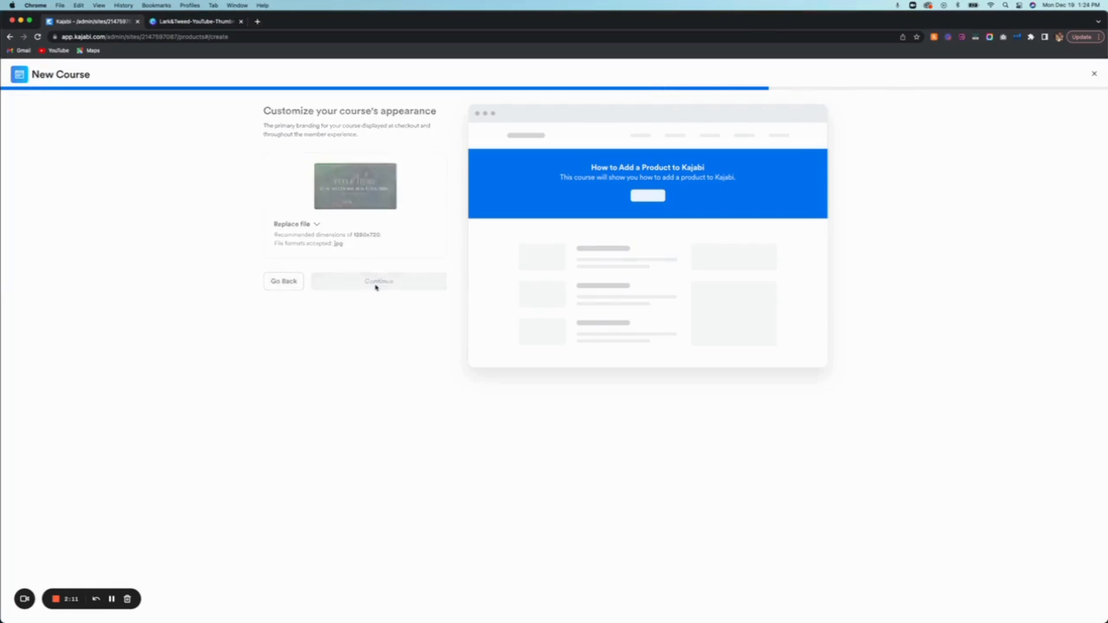
Price the course as Free and Save and Finish the creation wizard
left_click(378, 281)
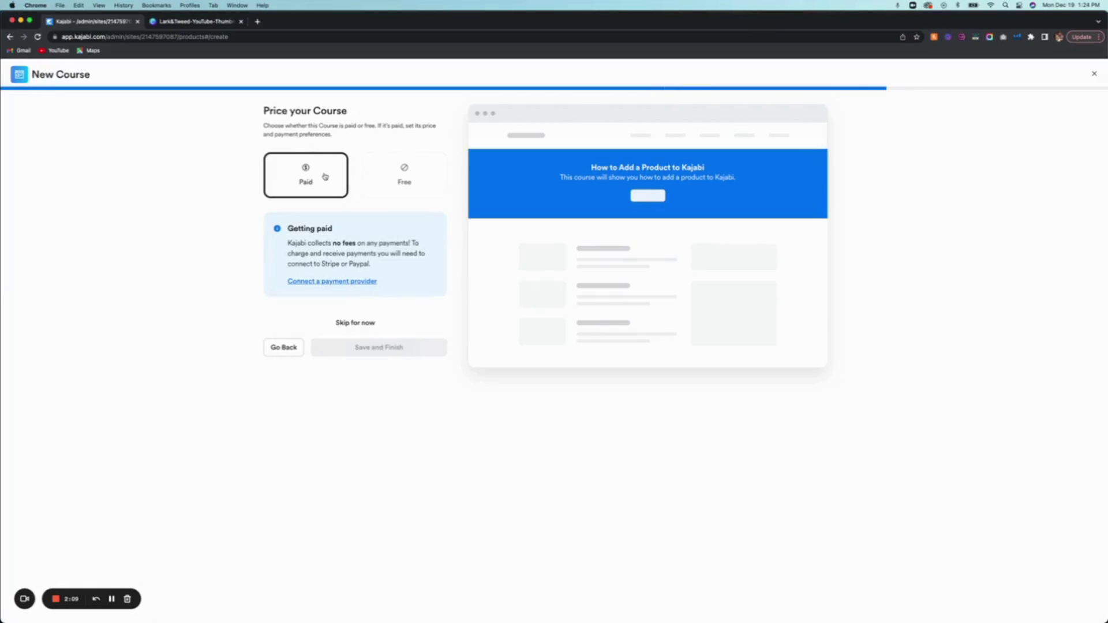
mouse_move(355, 220)
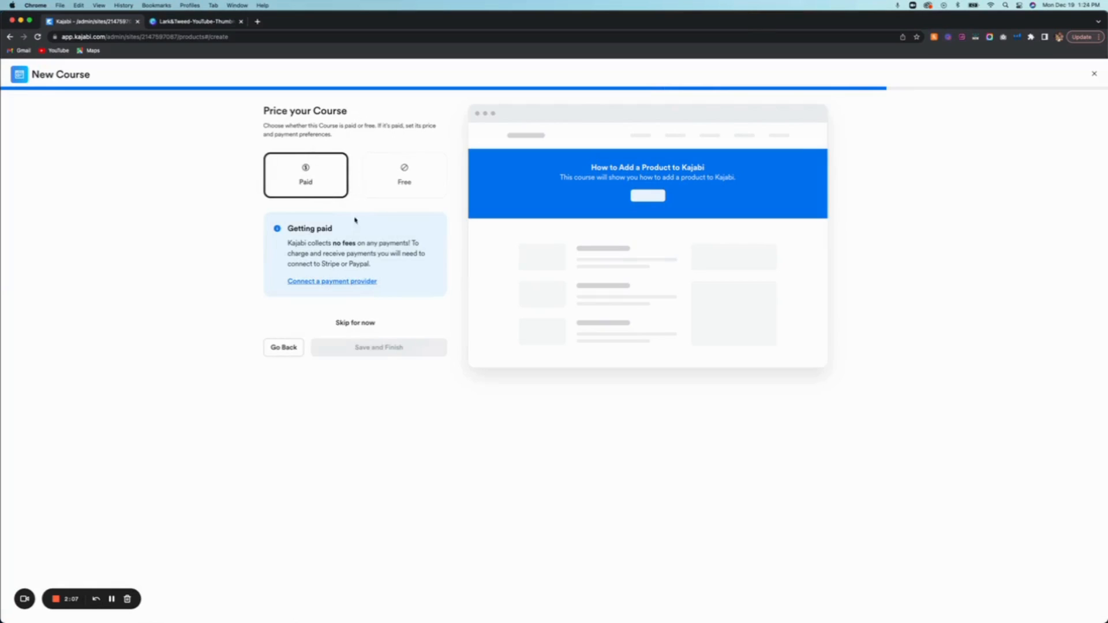
mouse_move(388, 181)
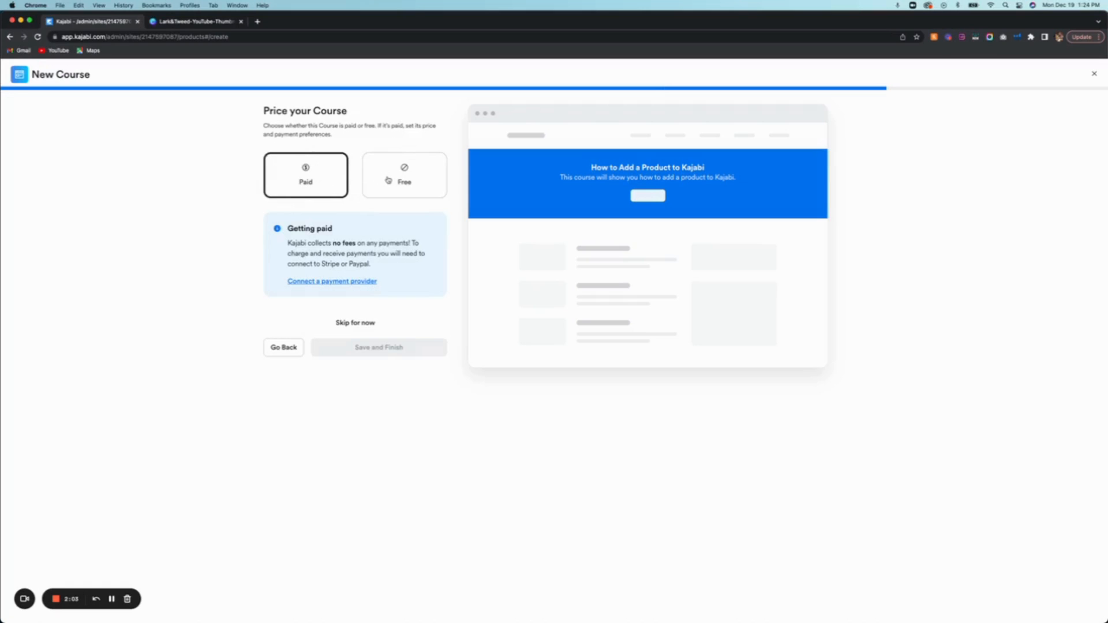
left_click(404, 175)
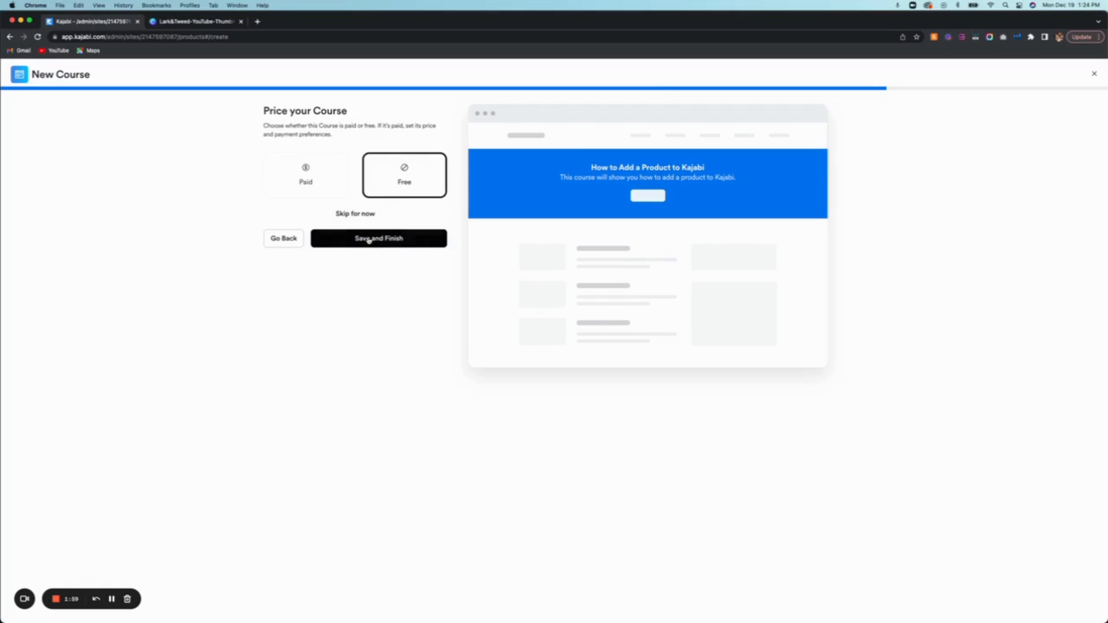
left_click(379, 238)
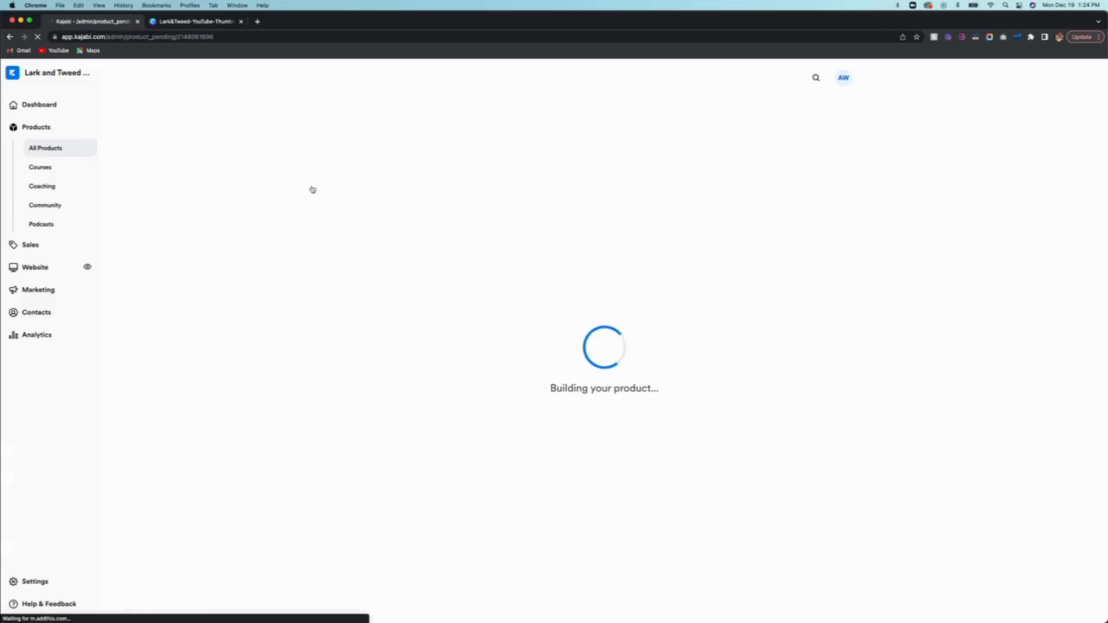
mouse_move(629, 386)
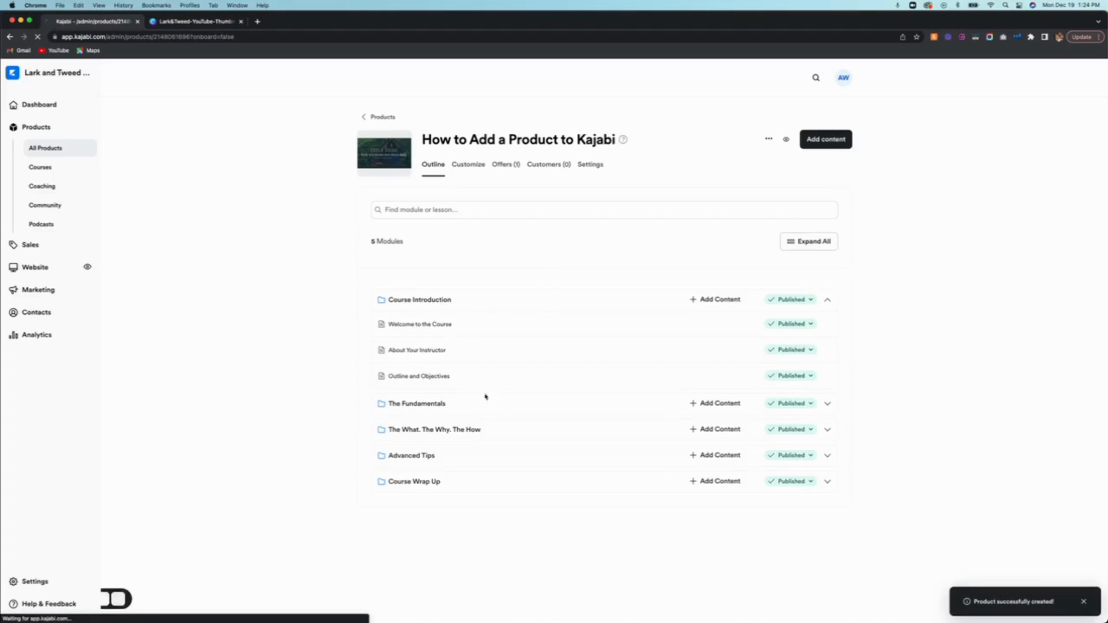
mouse_move(435, 429)
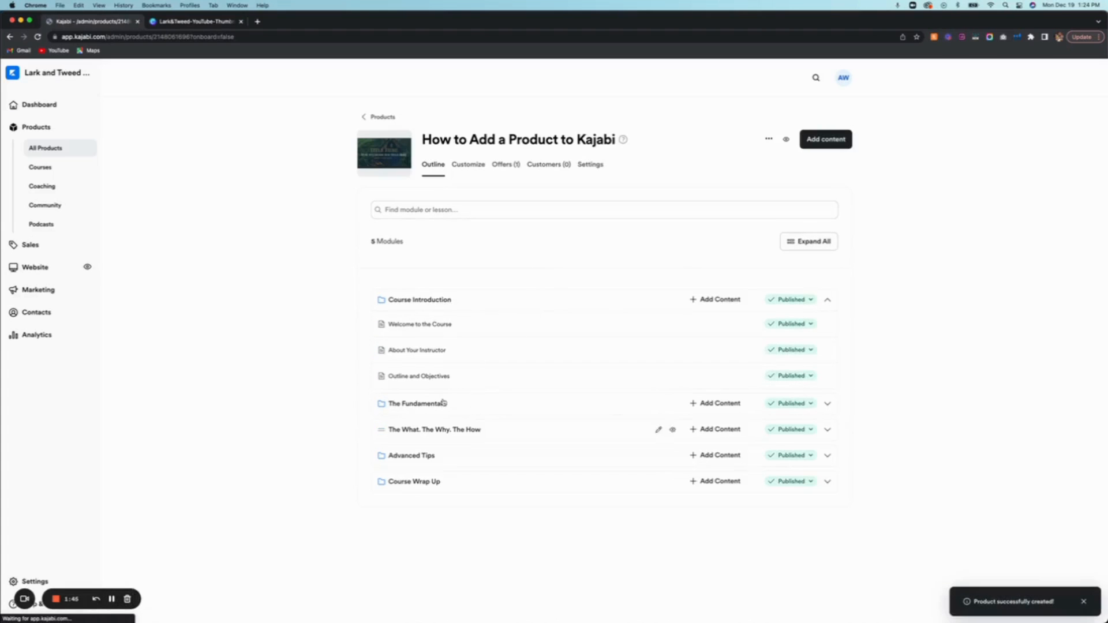
mouse_move(439, 327)
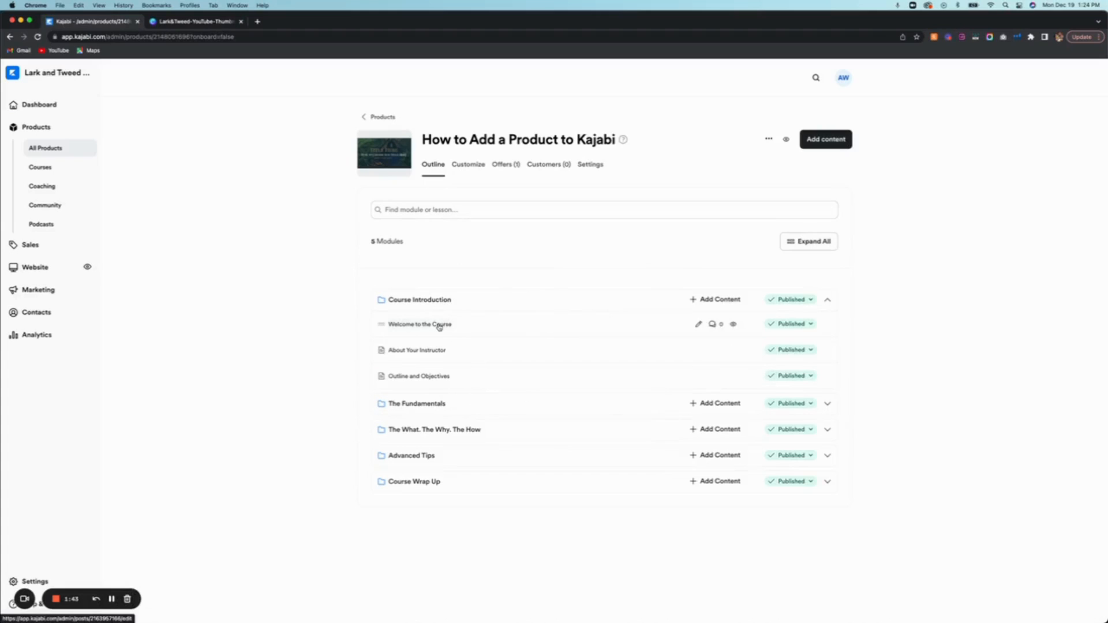
mouse_move(489, 238)
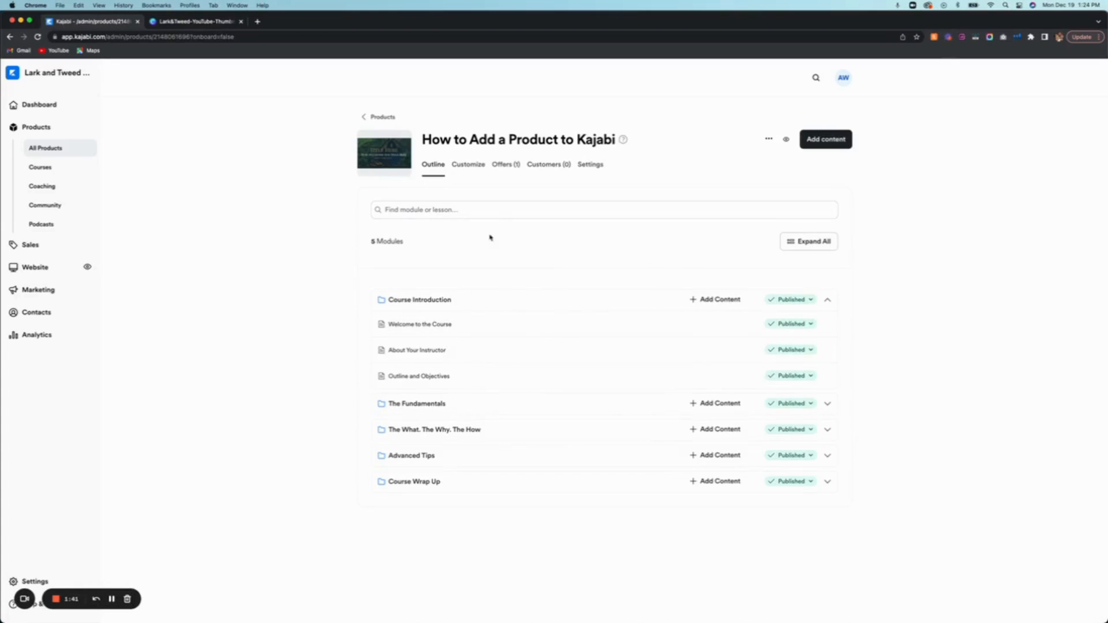
mouse_move(424, 299)
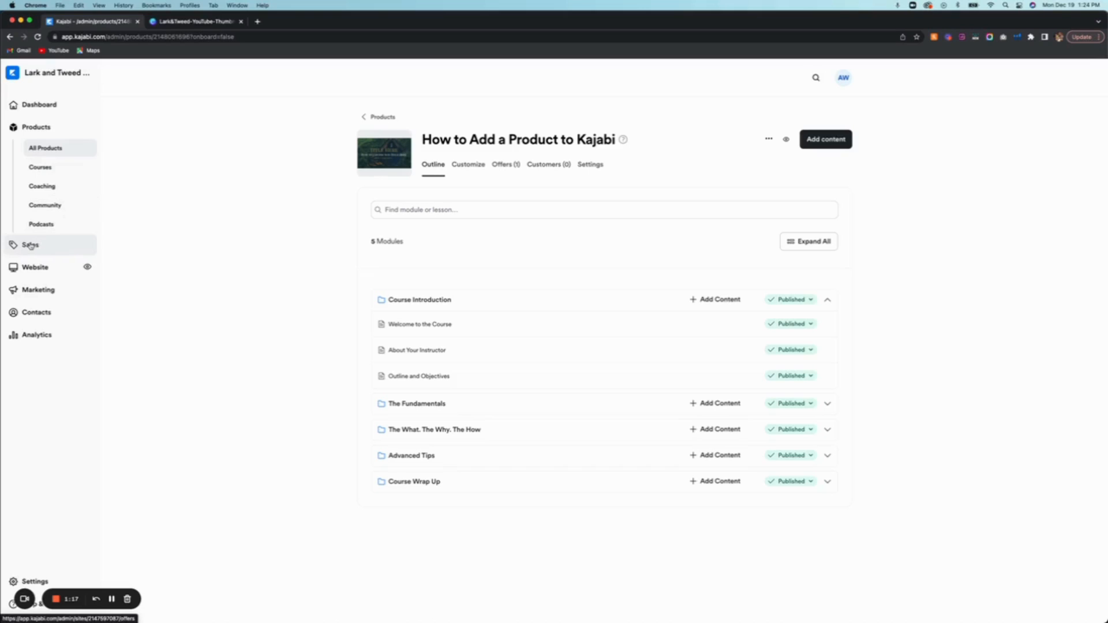
From Sales > Offers, start a new offer titled 'Course Offer'
left_click(30, 244)
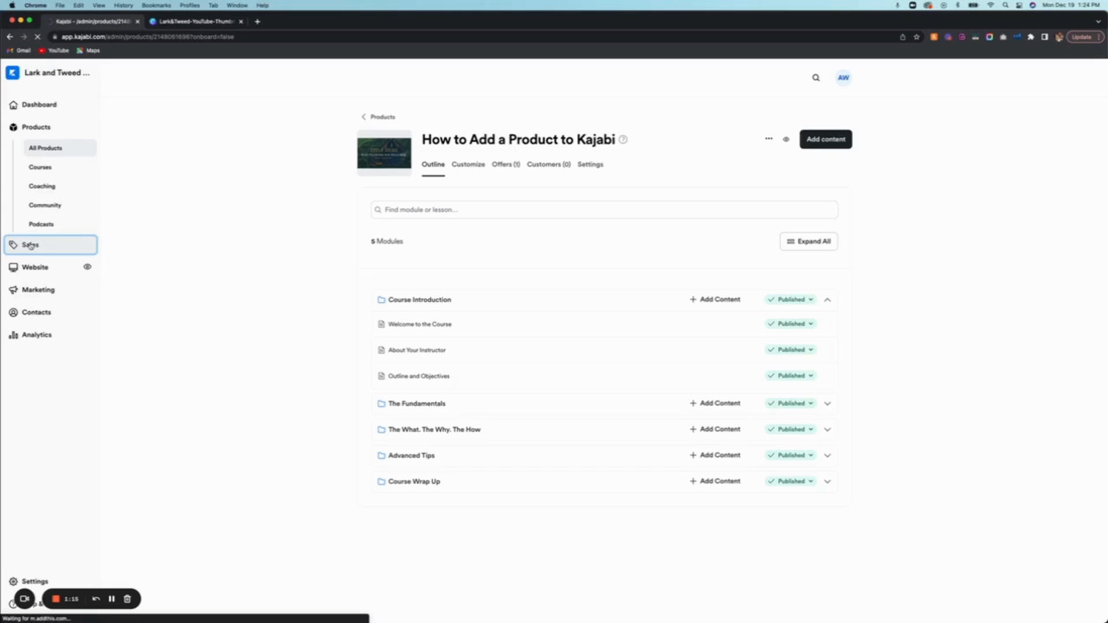
left_click(30, 244)
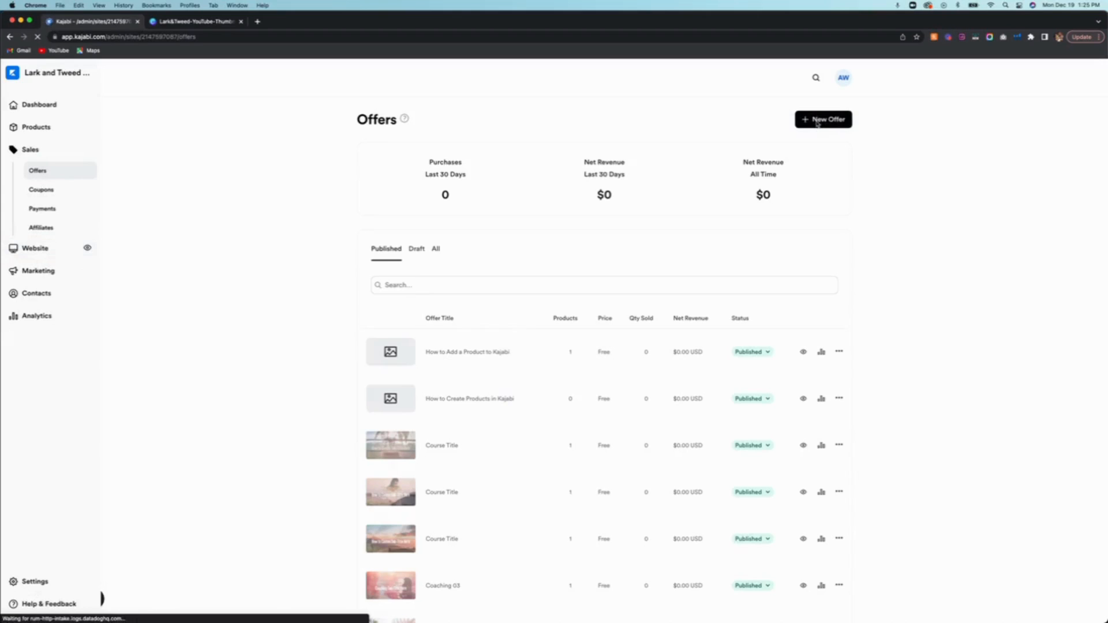
left_click(823, 119)
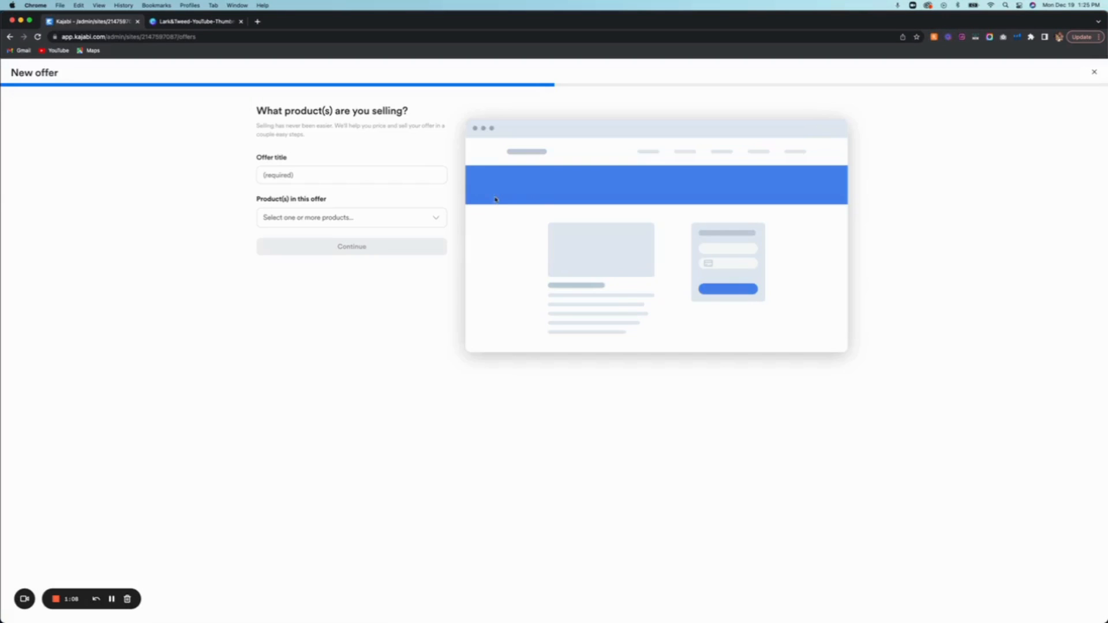
left_click(351, 175)
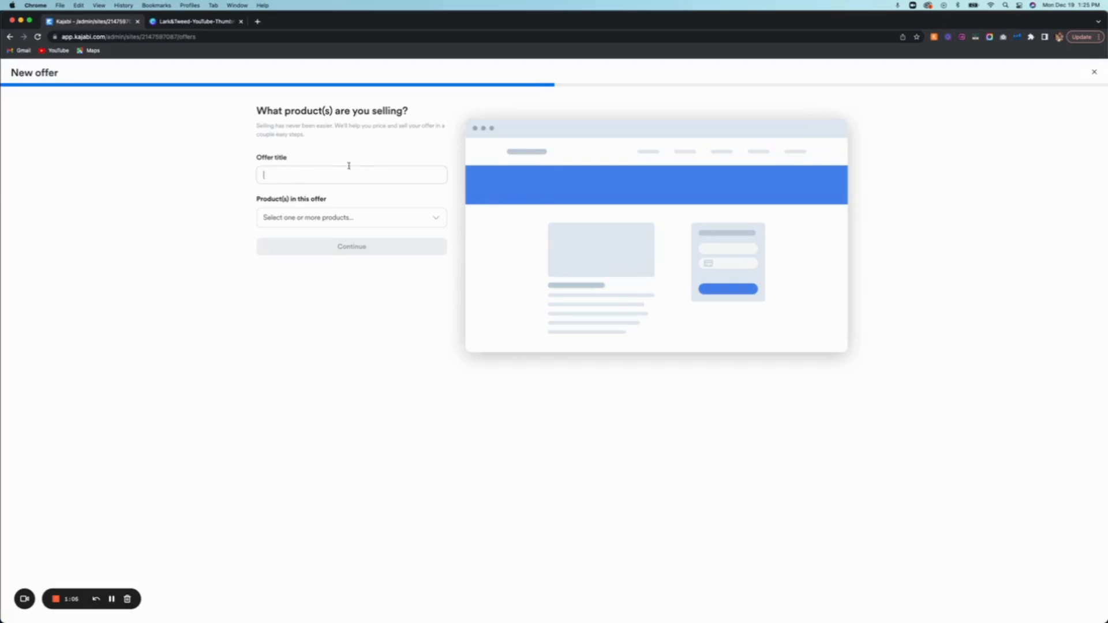
type("c")
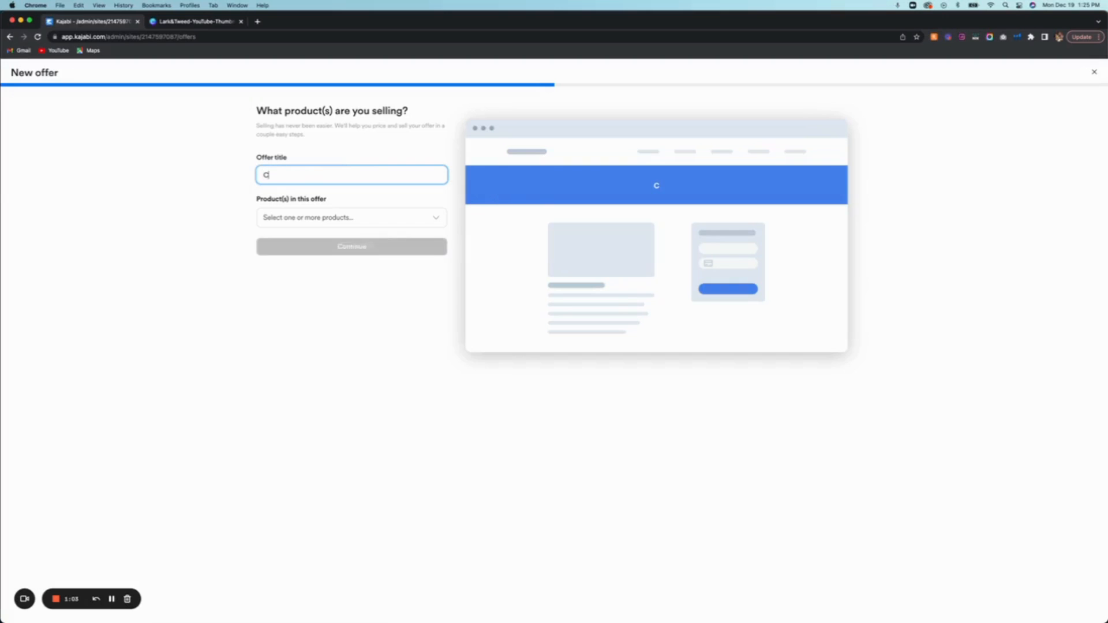
type("ourse")
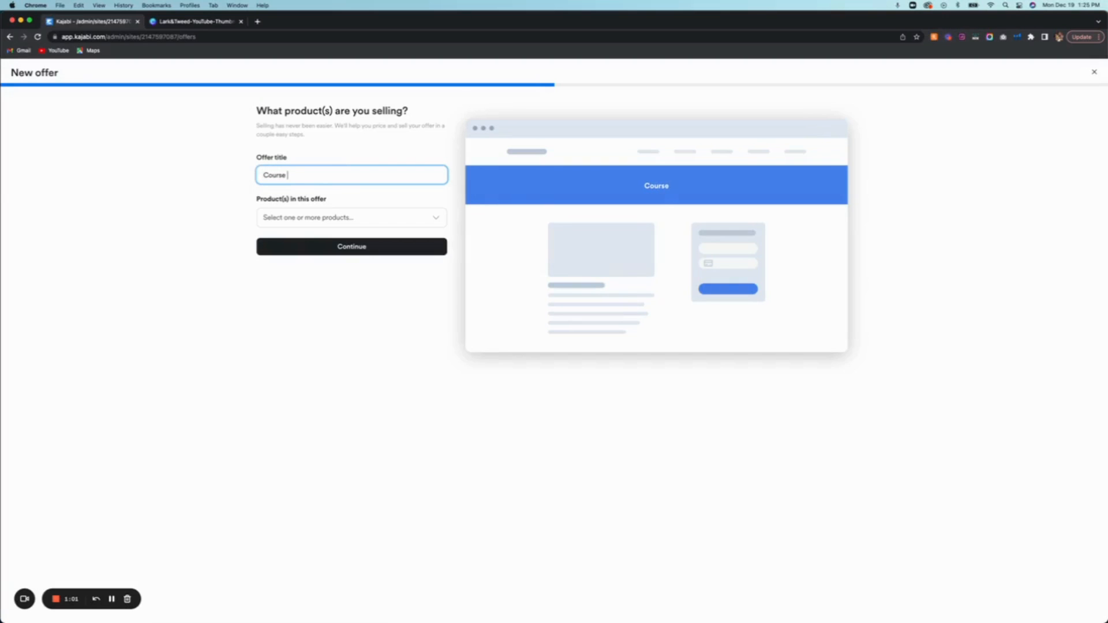
type("Offer")
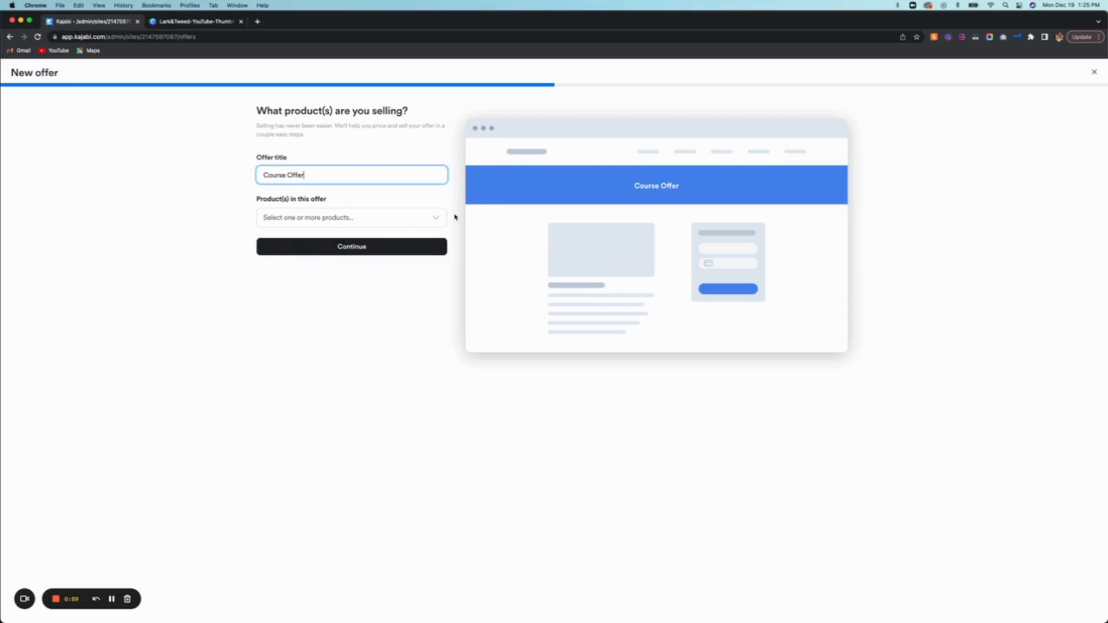
Include the How to Add a Product to Kajabi course as the offer's product
left_click(351, 217)
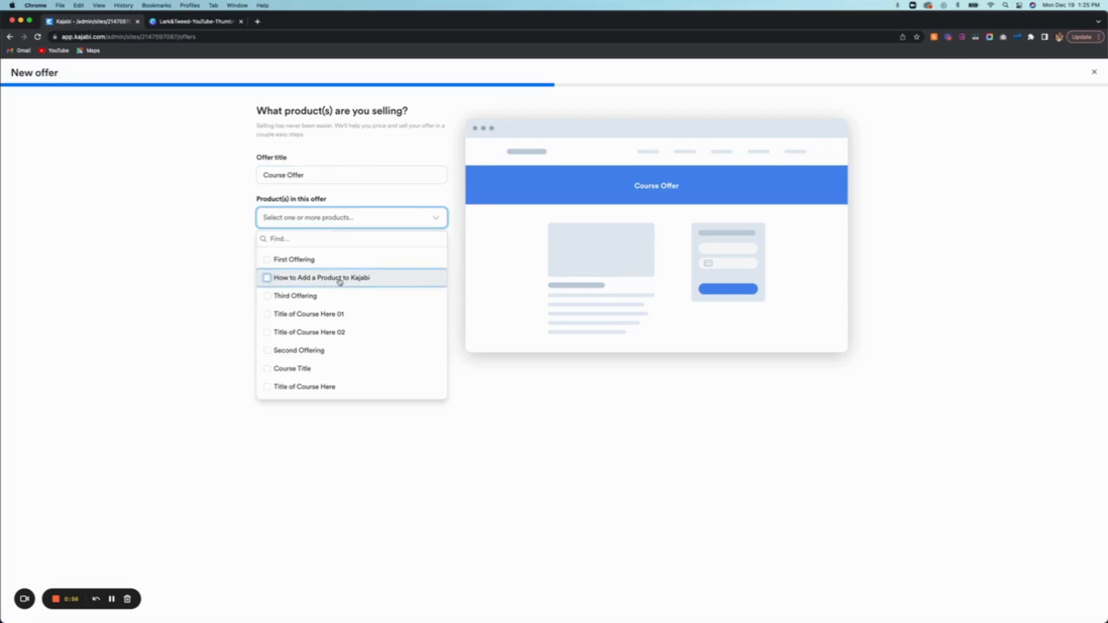
left_click(267, 277)
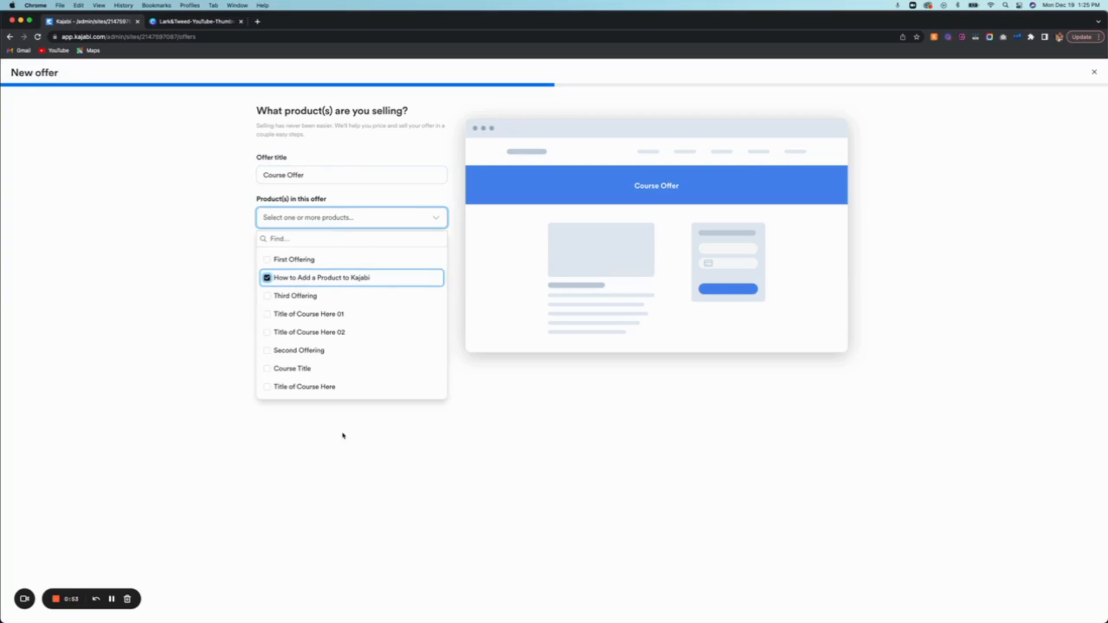
mouse_move(292, 420)
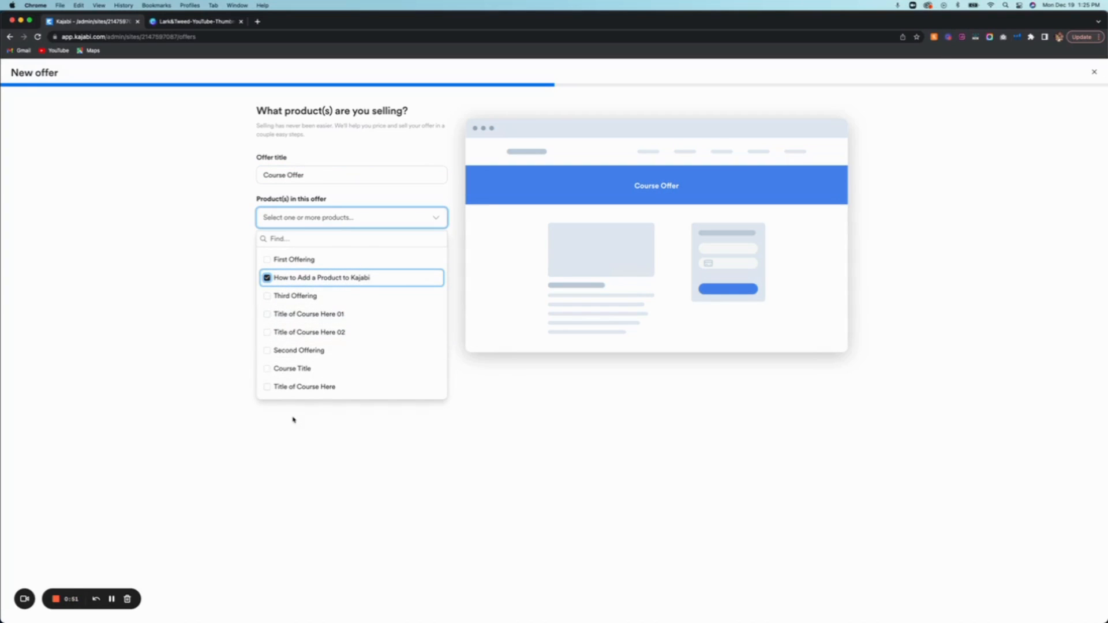
left_click(351, 277)
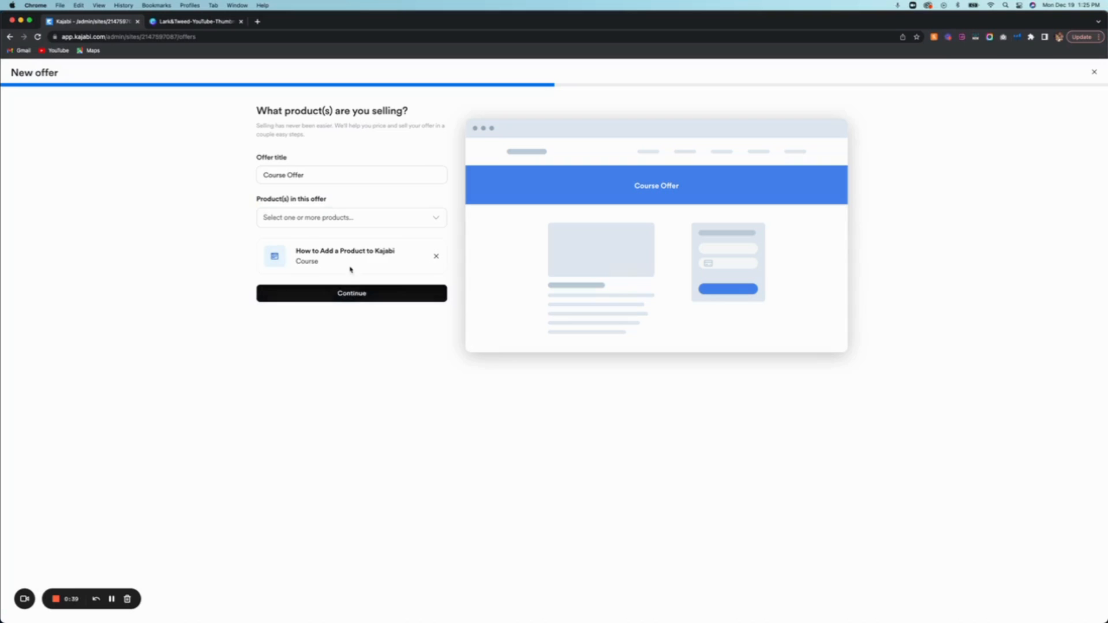
Price the Course Offer as Free and Save and Finish it as a published offer
left_click(351, 293)
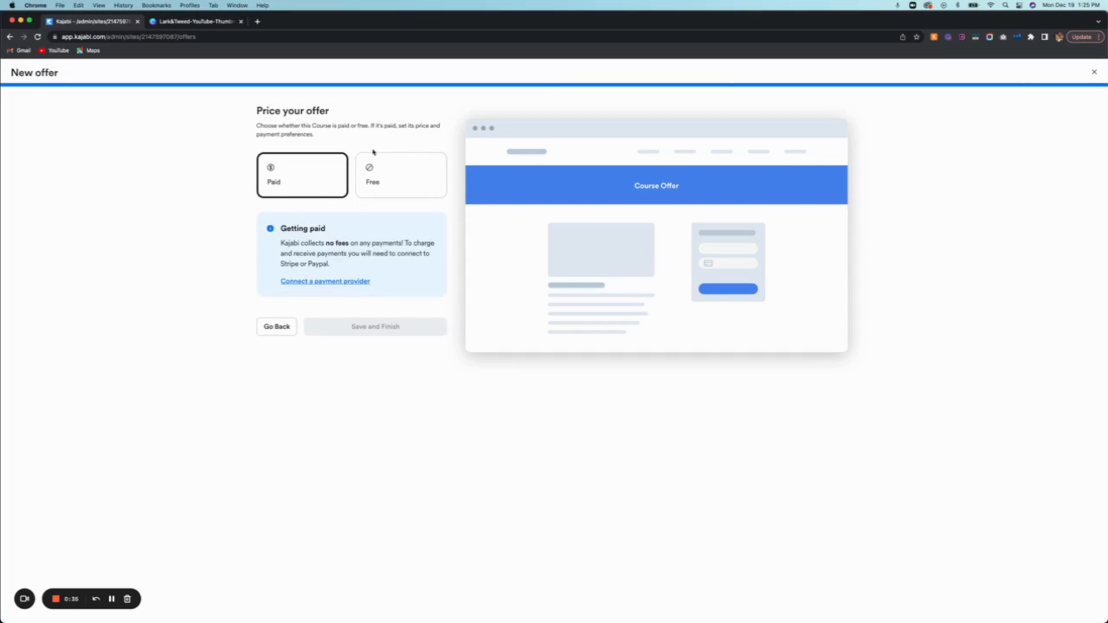
left_click(399, 174)
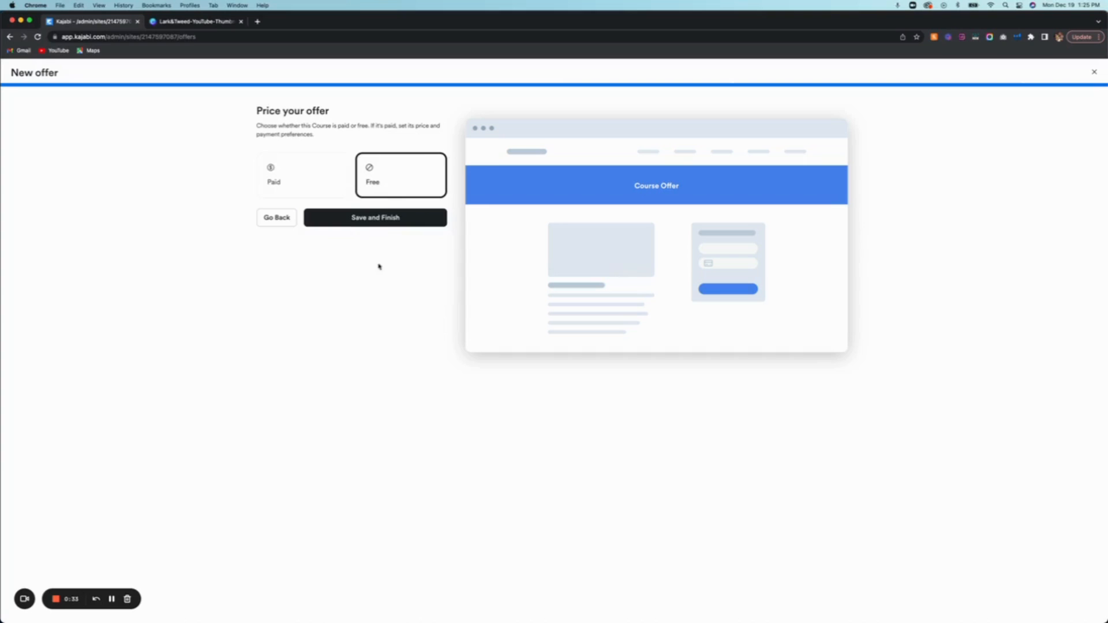
left_click(376, 217)
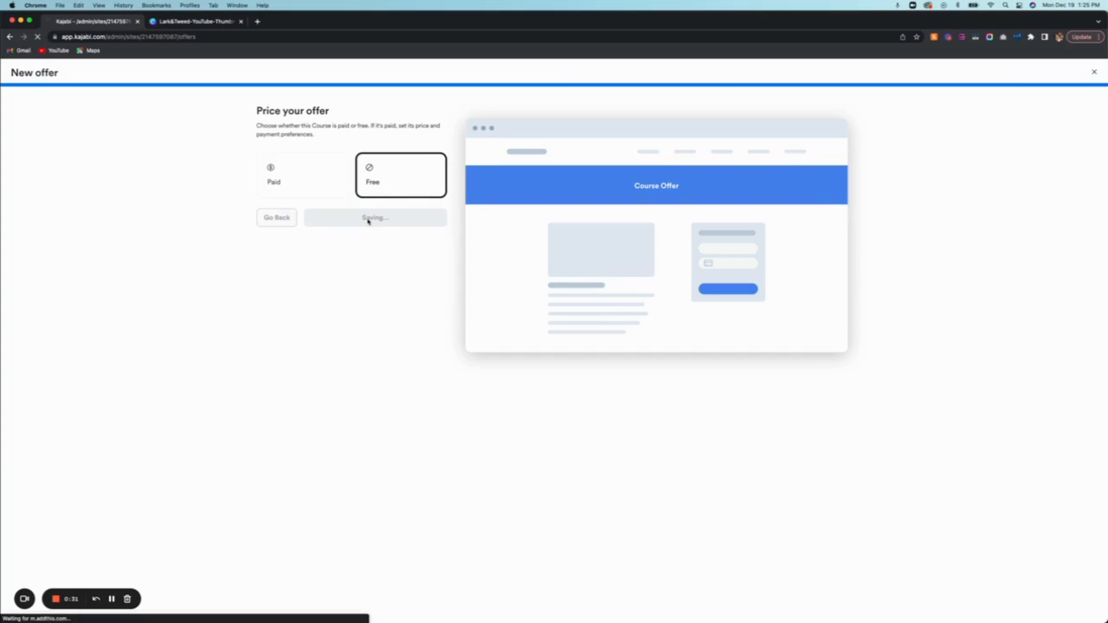
left_click(374, 217)
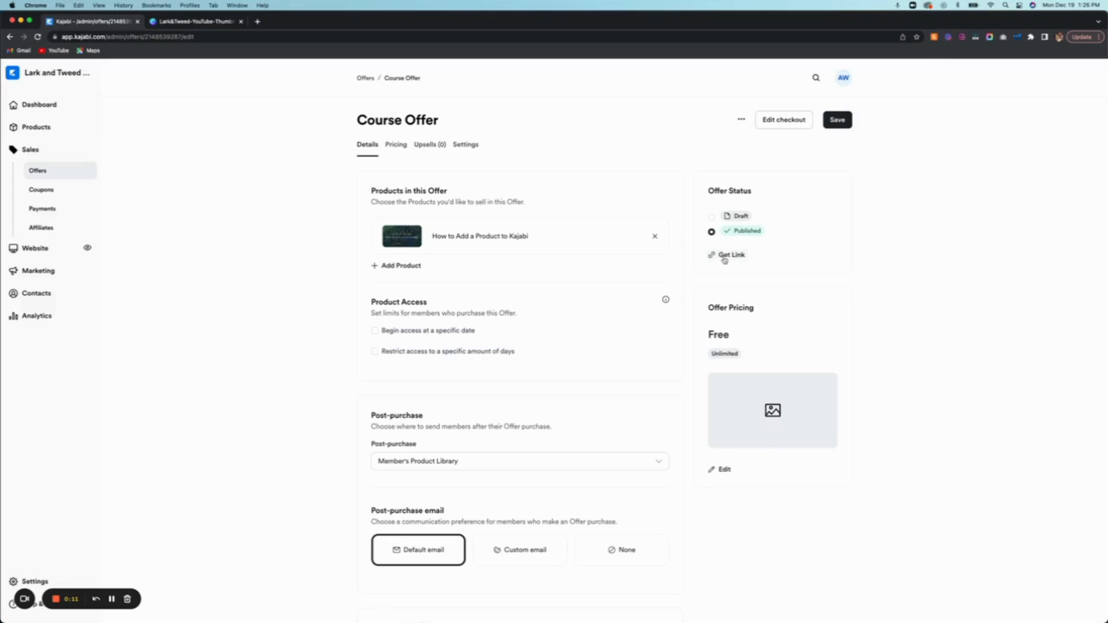
mouse_move(741, 386)
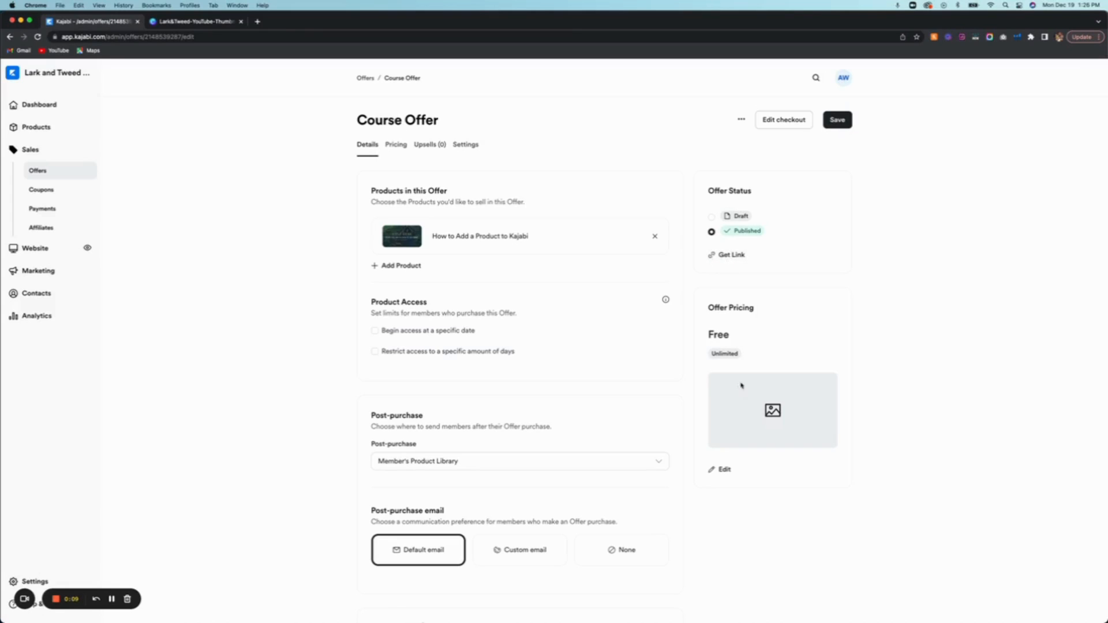
mouse_move(785, 407)
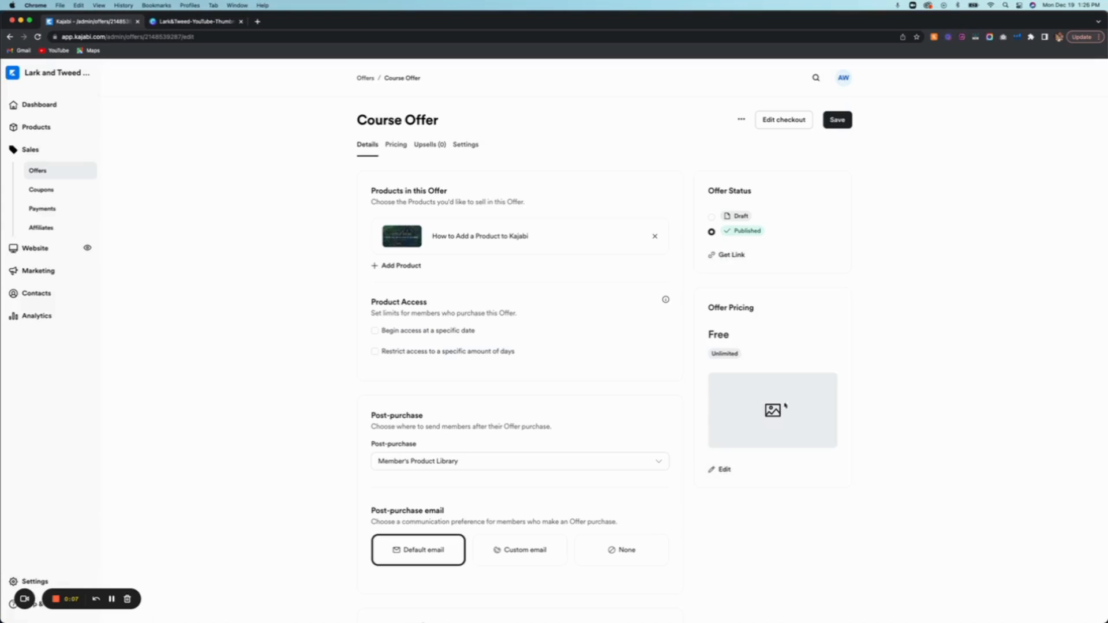
mouse_move(764, 400)
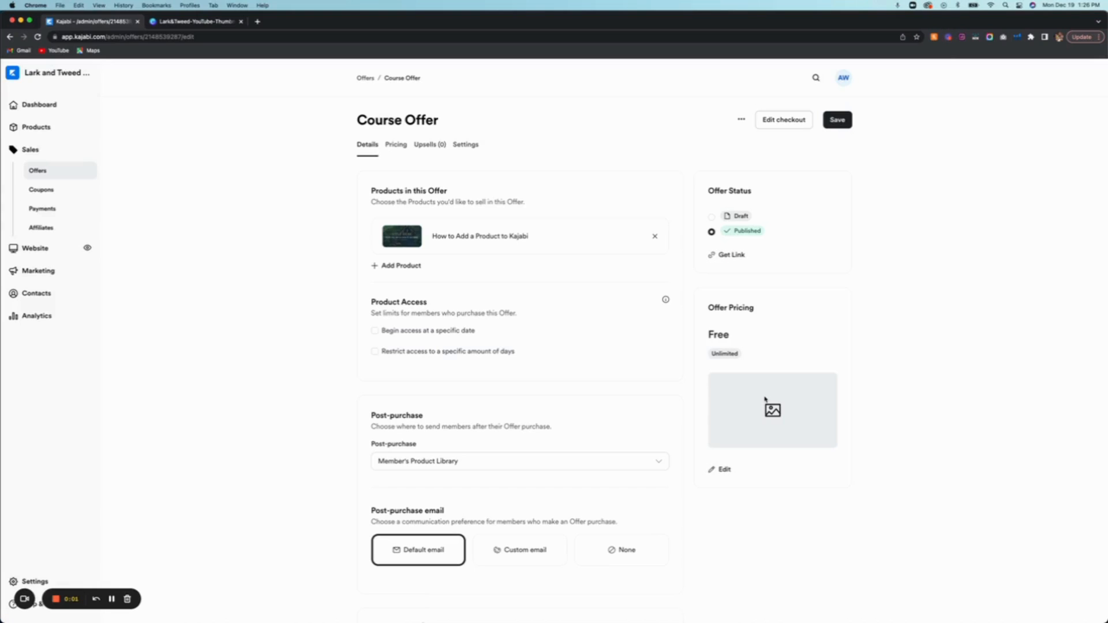
mouse_move(766, 476)
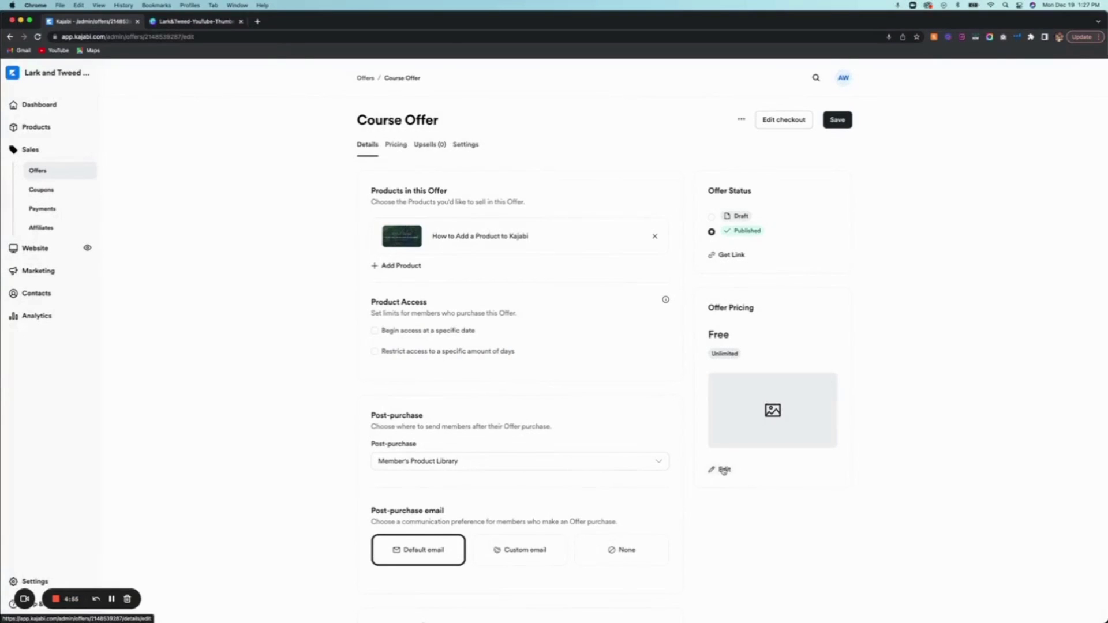
Edit the Course Offer's pricing and description from its Details page
left_click(720, 470)
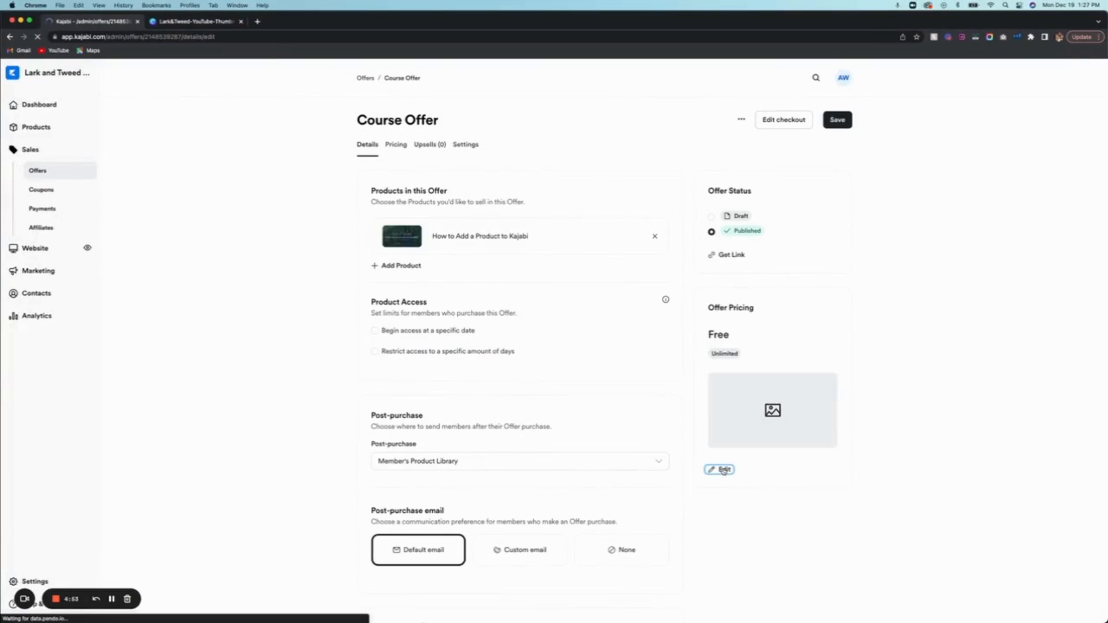
Enter the offer description 'Everything you need to know about Kajabi' on the Pricing tab
left_click(396, 144)
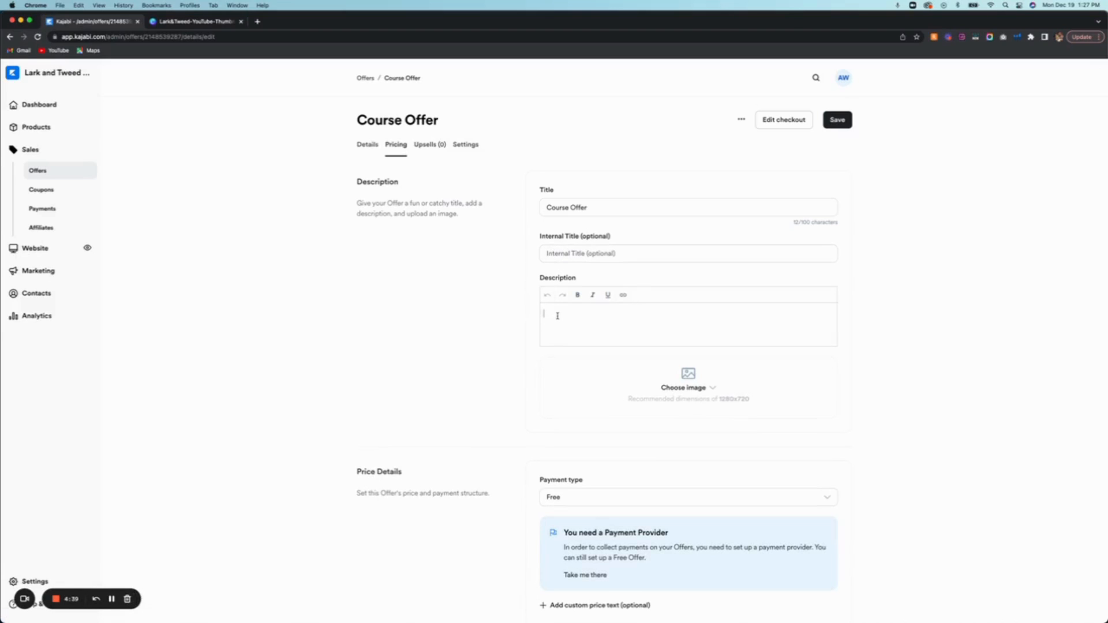
type("H")
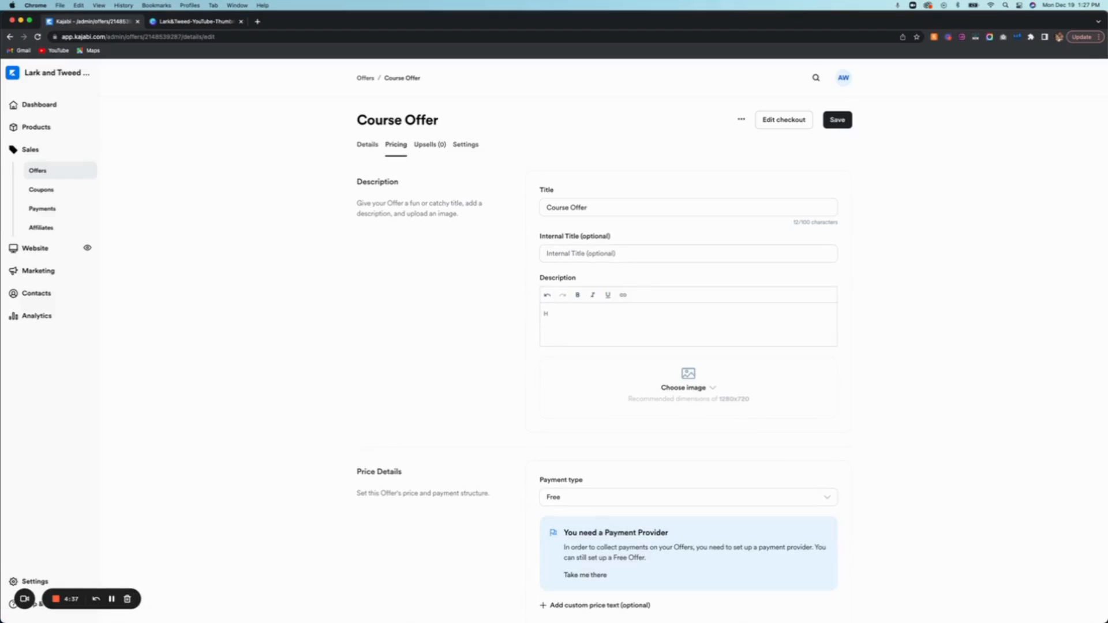
type("Everything you need")
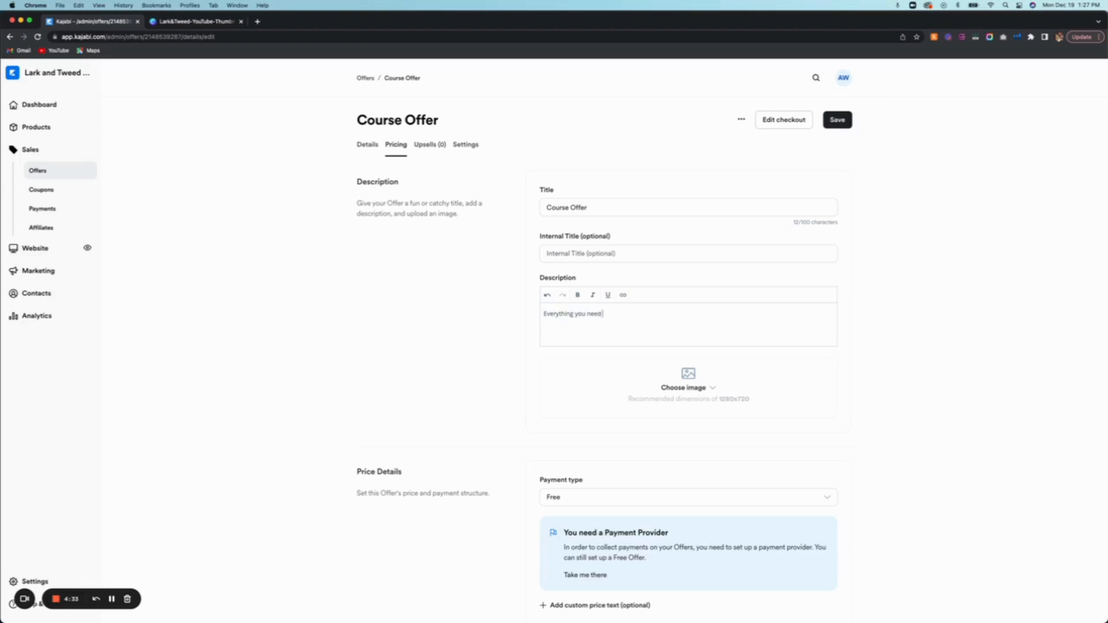
type("to know about")
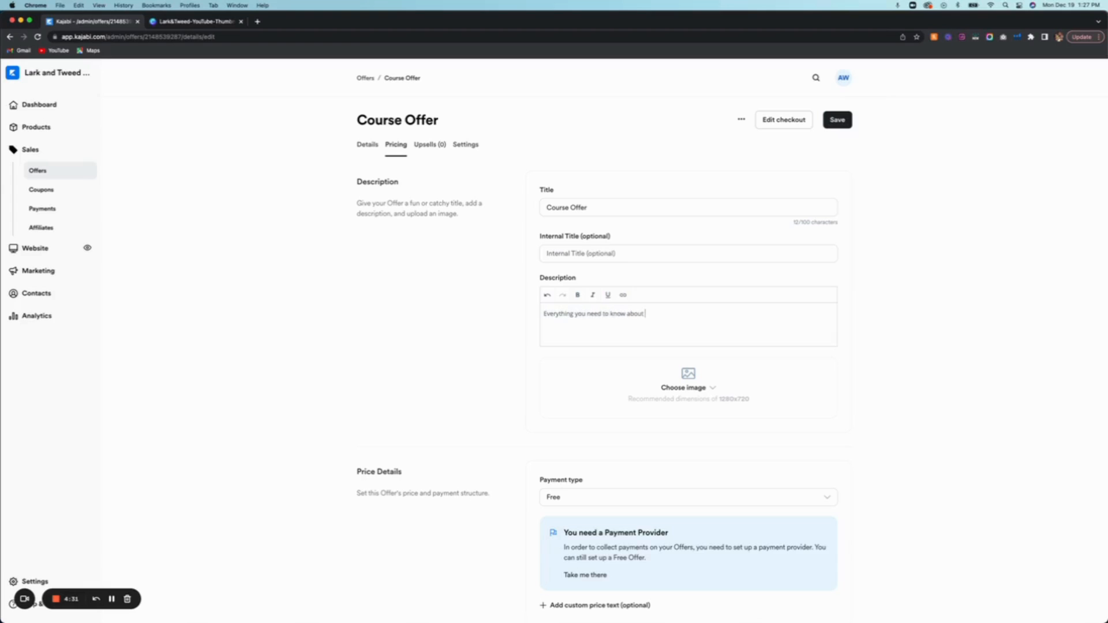
type("Kajabi")
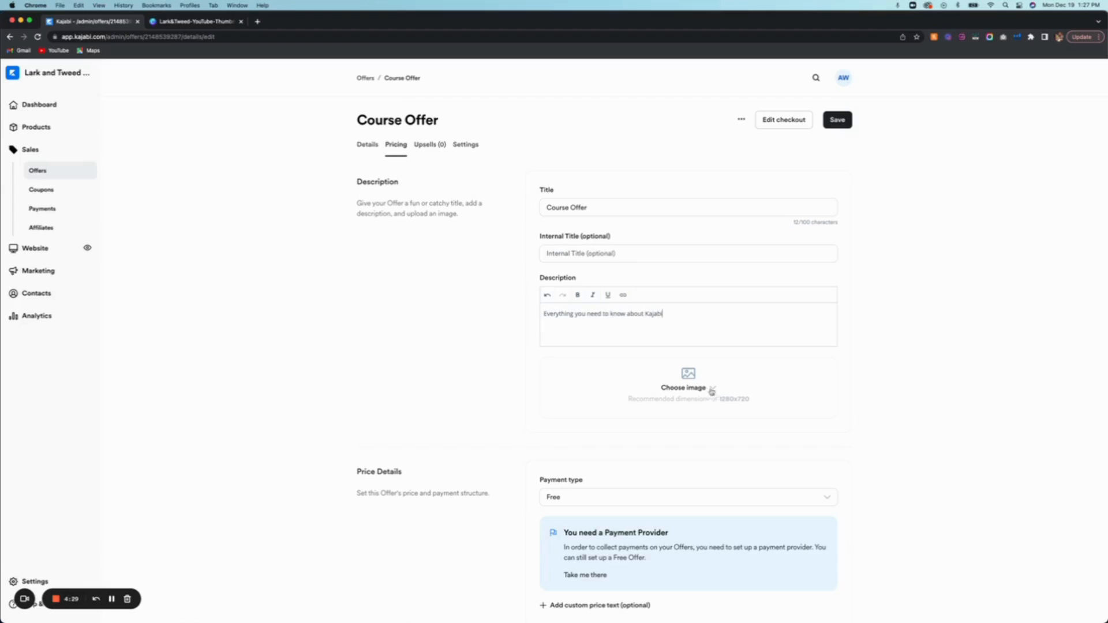
Upload the garden course cover JPG from the computer as the offer image and save it
left_click(684, 387)
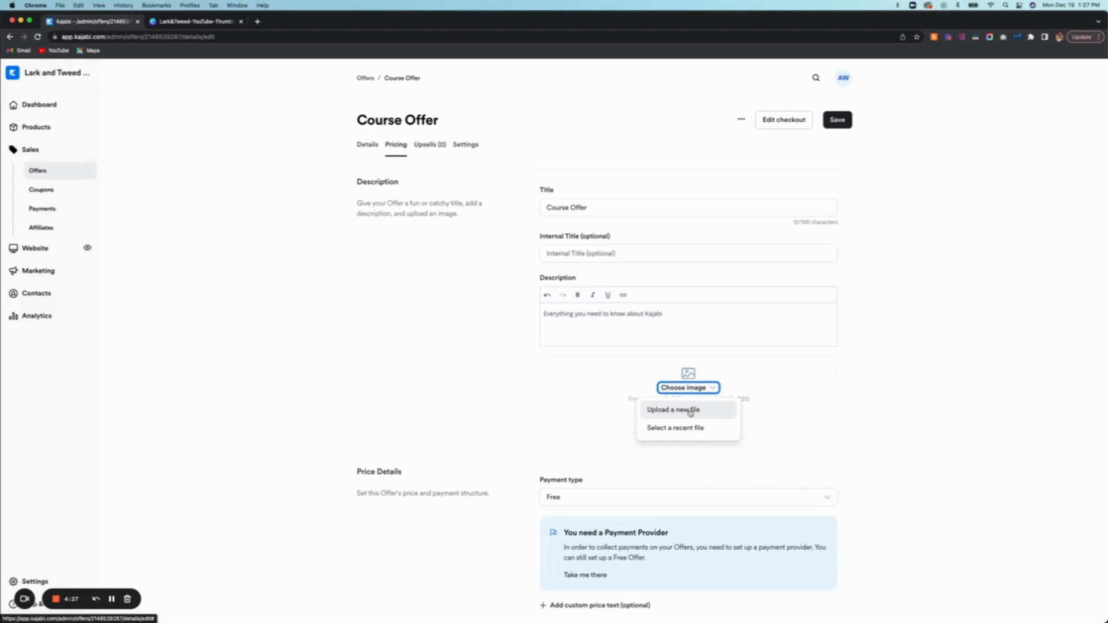
mouse_move(675, 427)
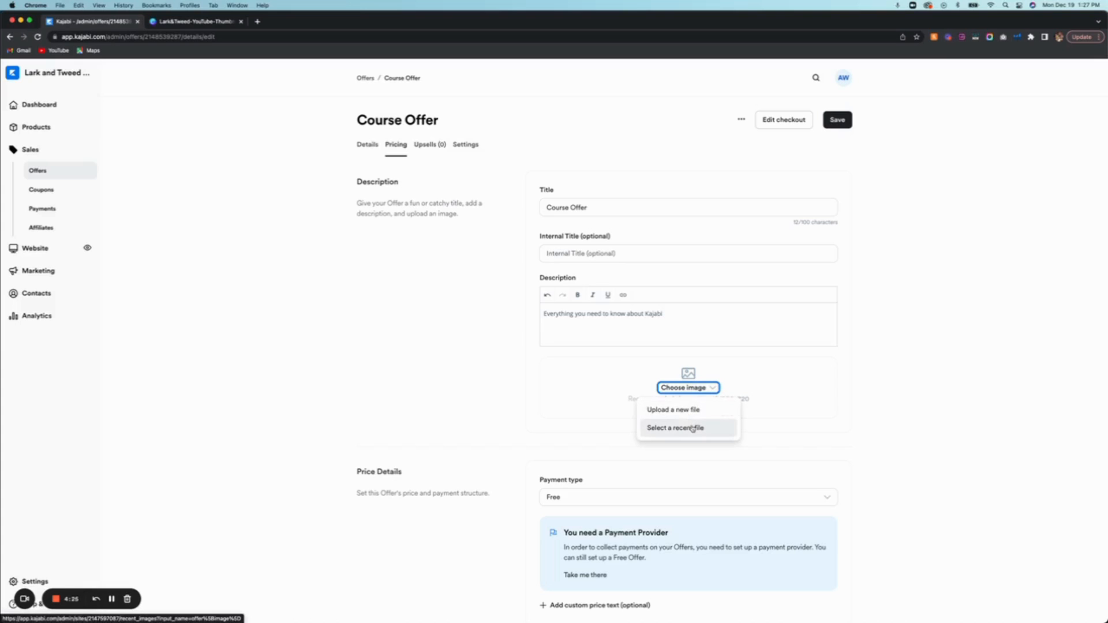
left_click(674, 427)
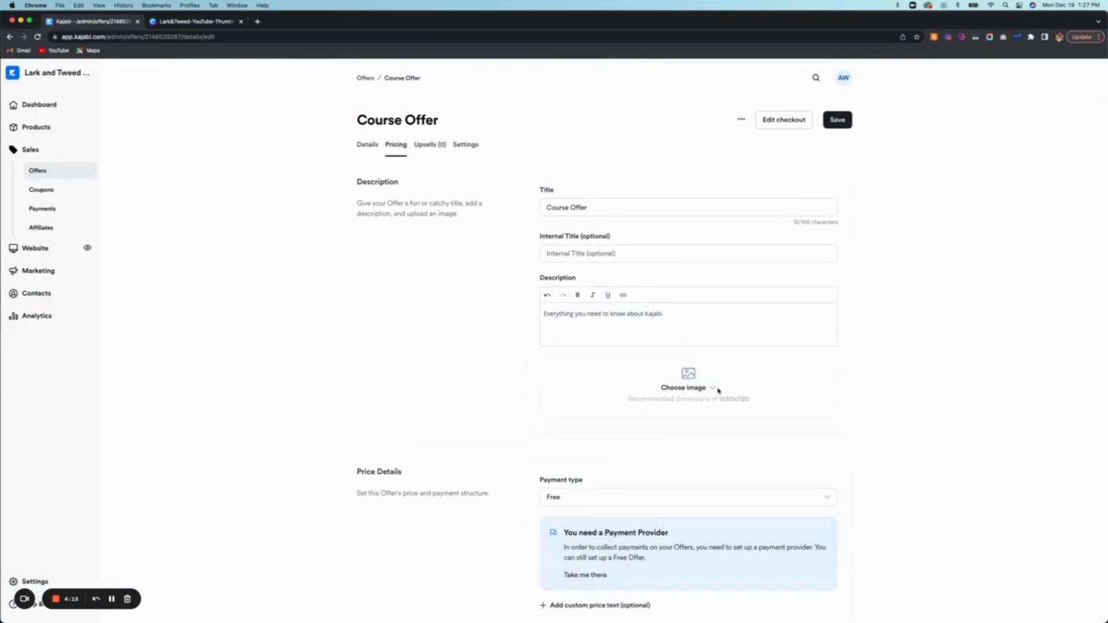
left_click(686, 388)
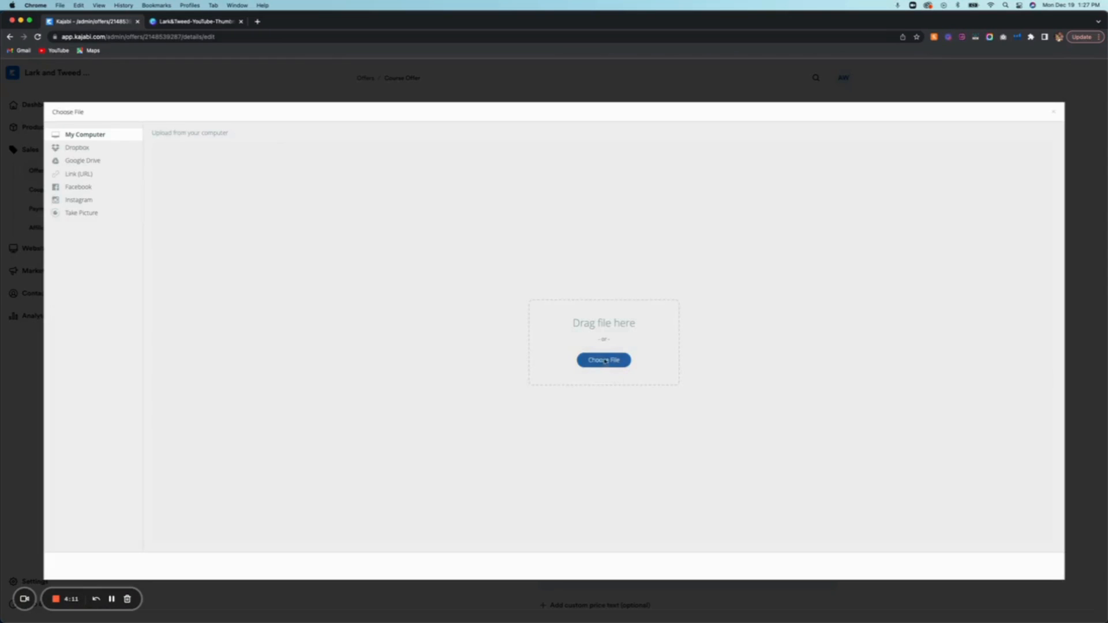
left_click(603, 361)
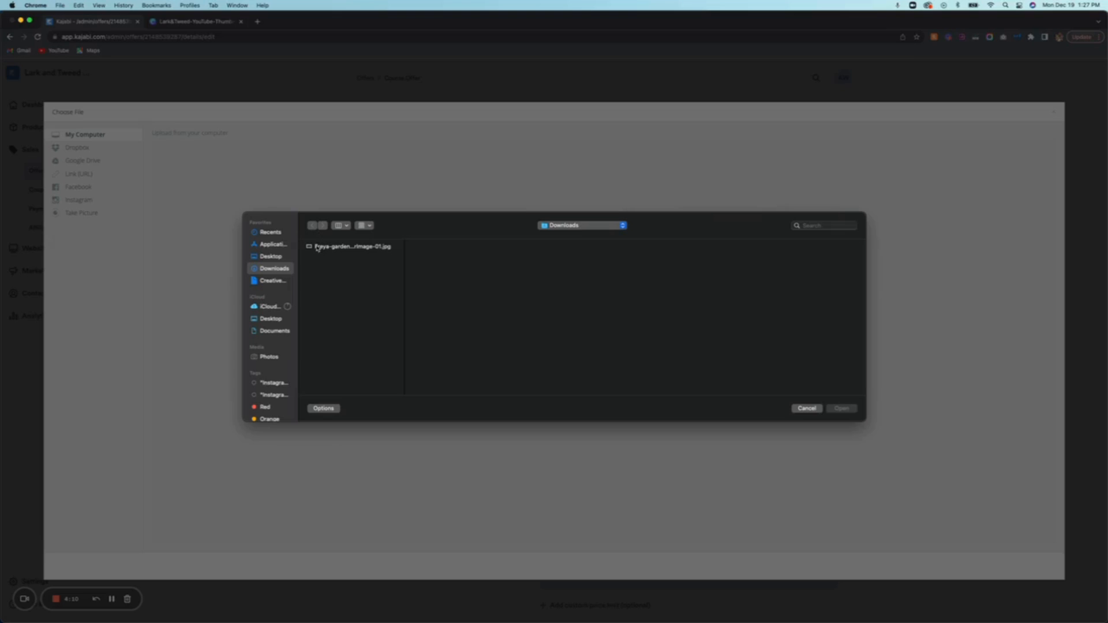
left_click(350, 247)
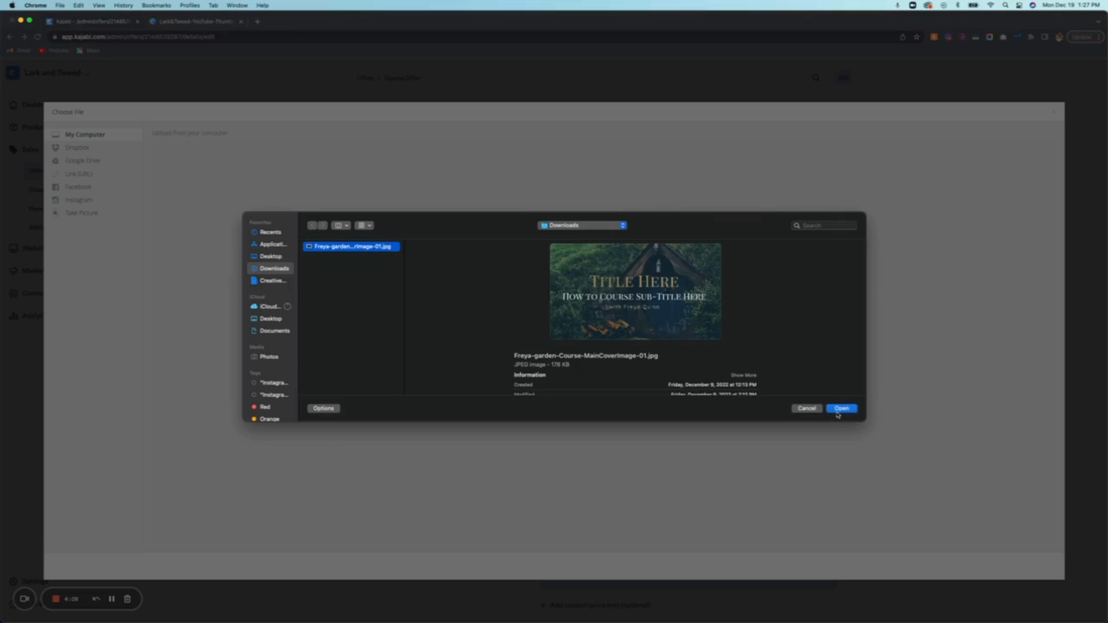
left_click(842, 407)
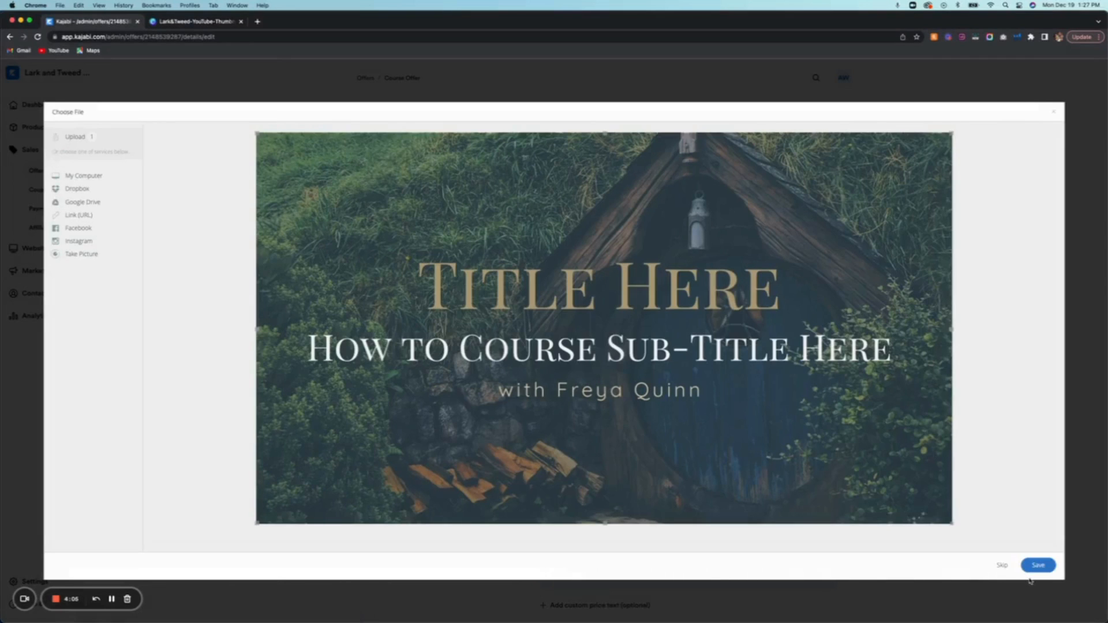
left_click(1038, 565)
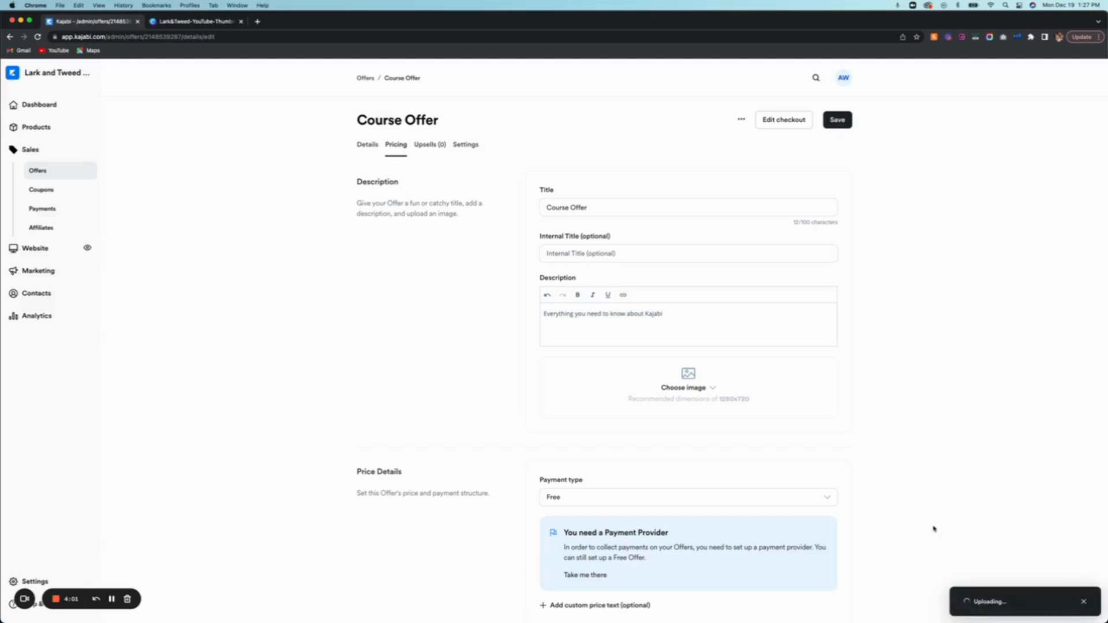
mouse_move(723, 435)
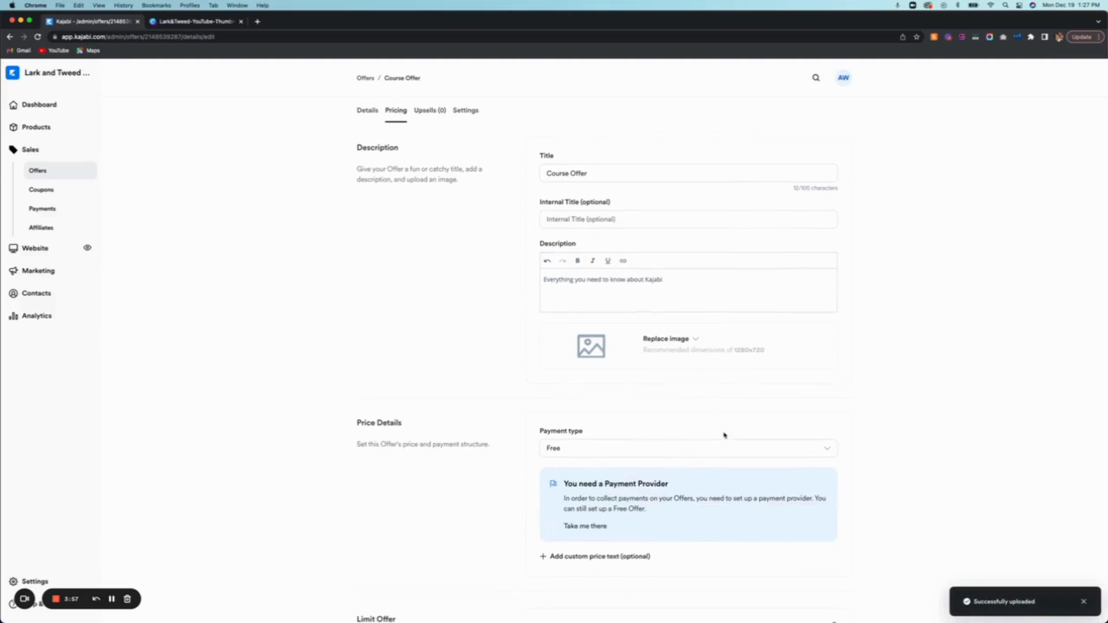
Try the Quantity limit option, then leave availability unlimited
scroll("down", 3)
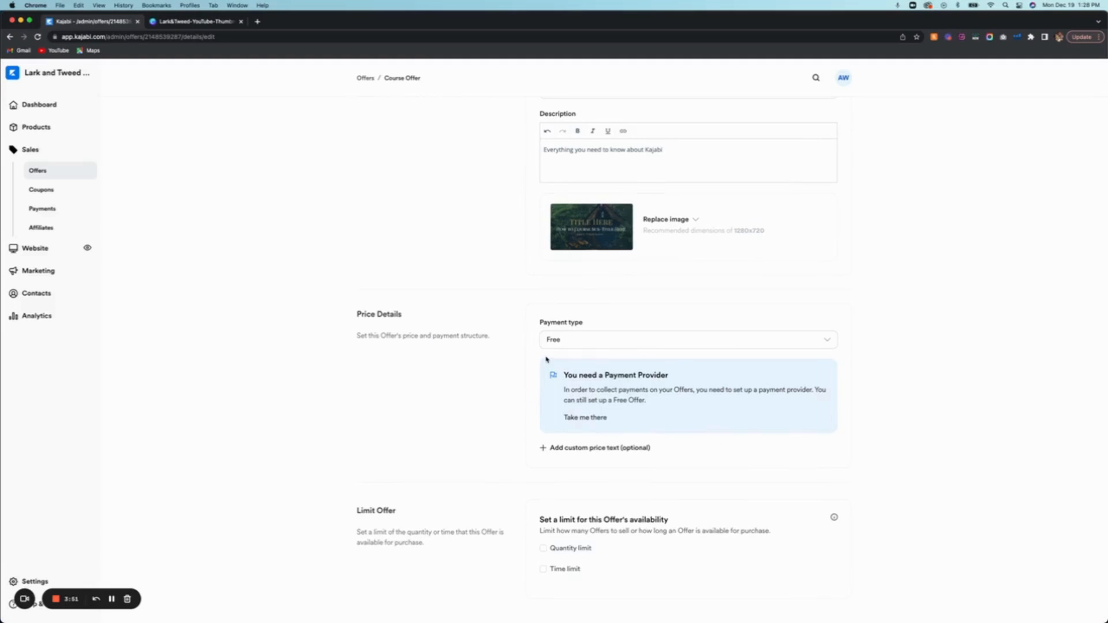
mouse_move(601, 356)
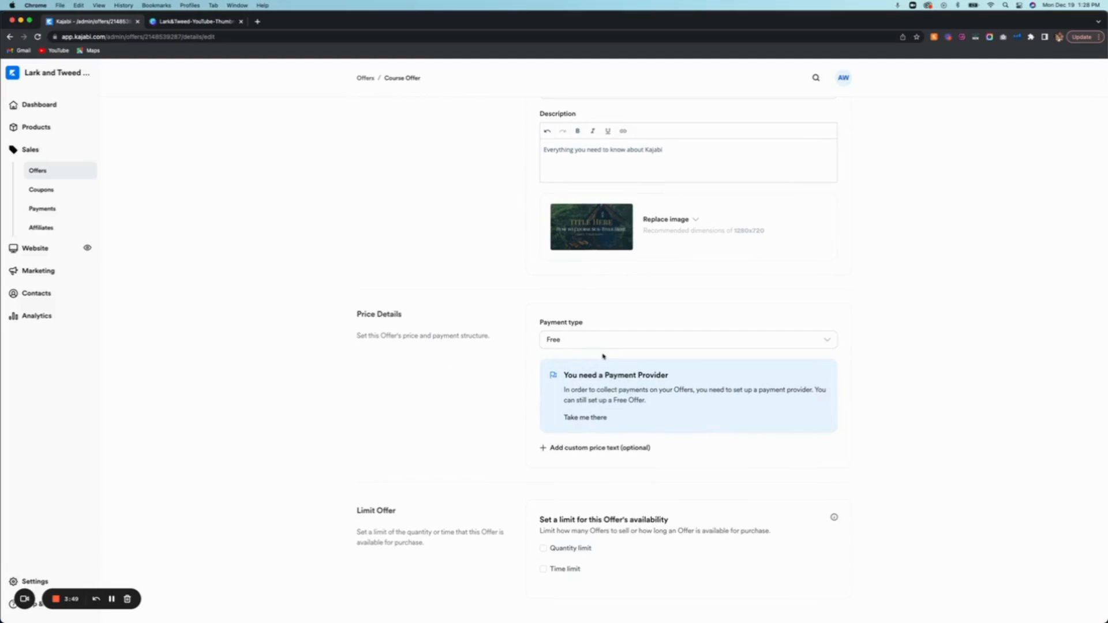
mouse_move(560, 454)
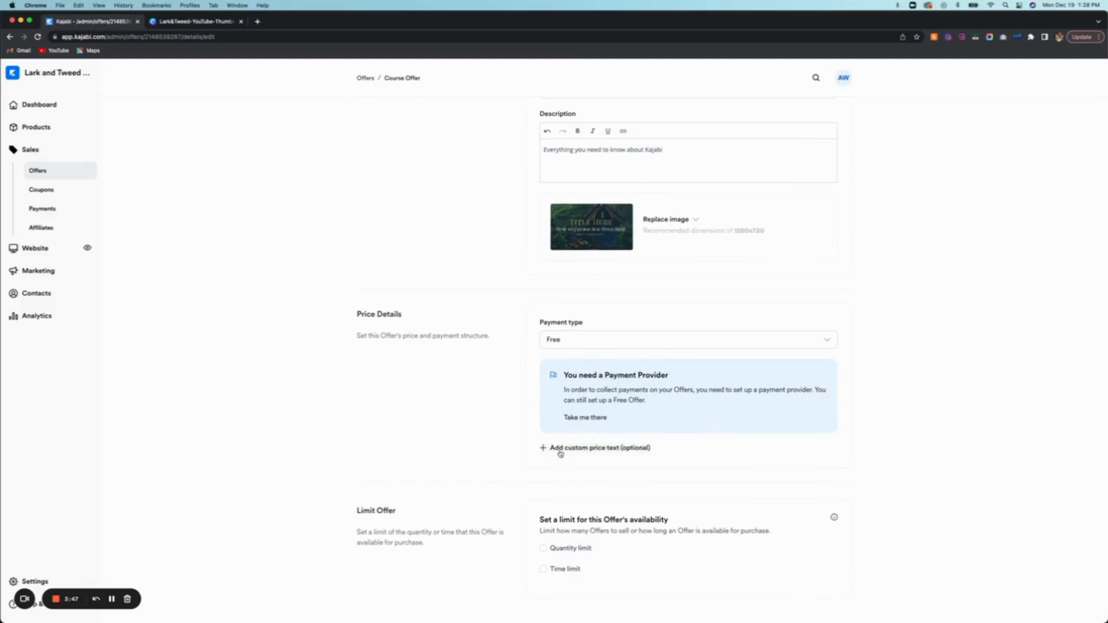
mouse_move(594, 329)
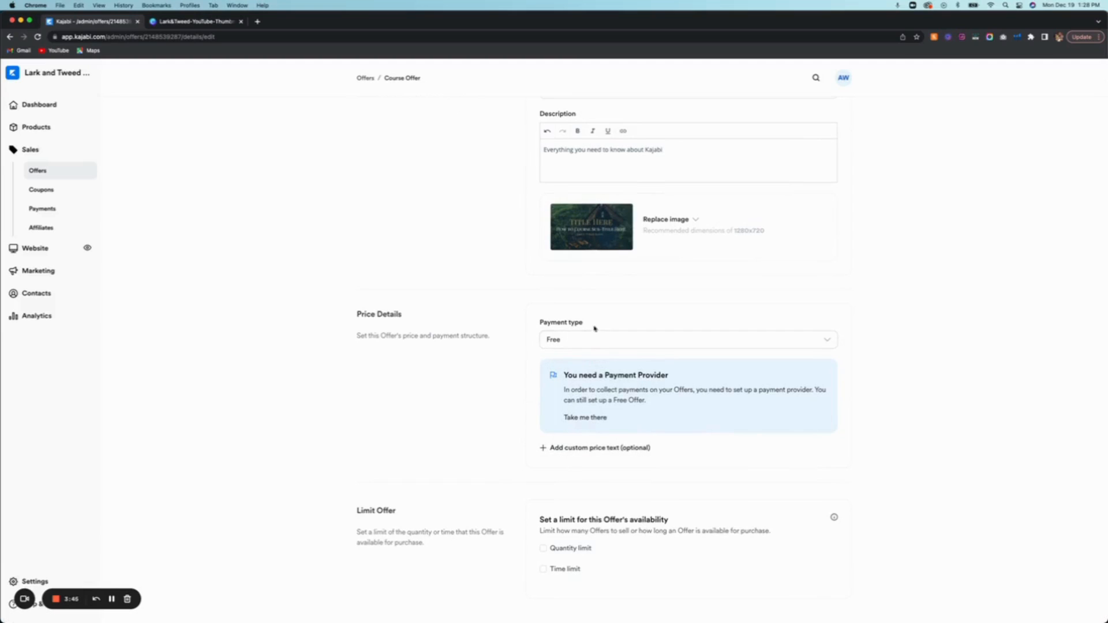
mouse_move(571, 340)
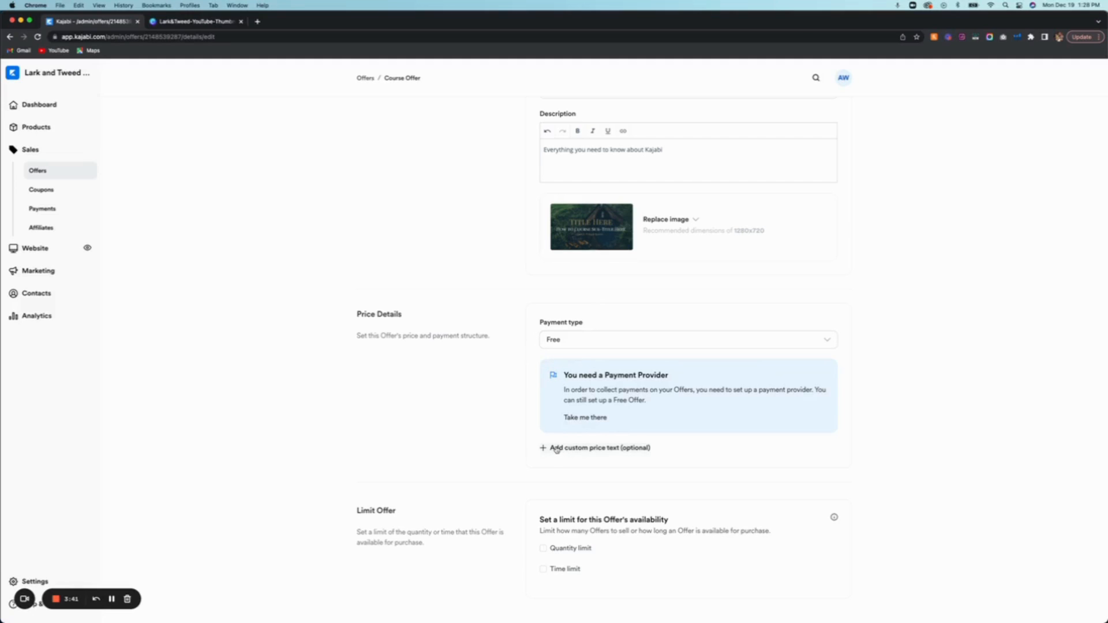
mouse_move(559, 514)
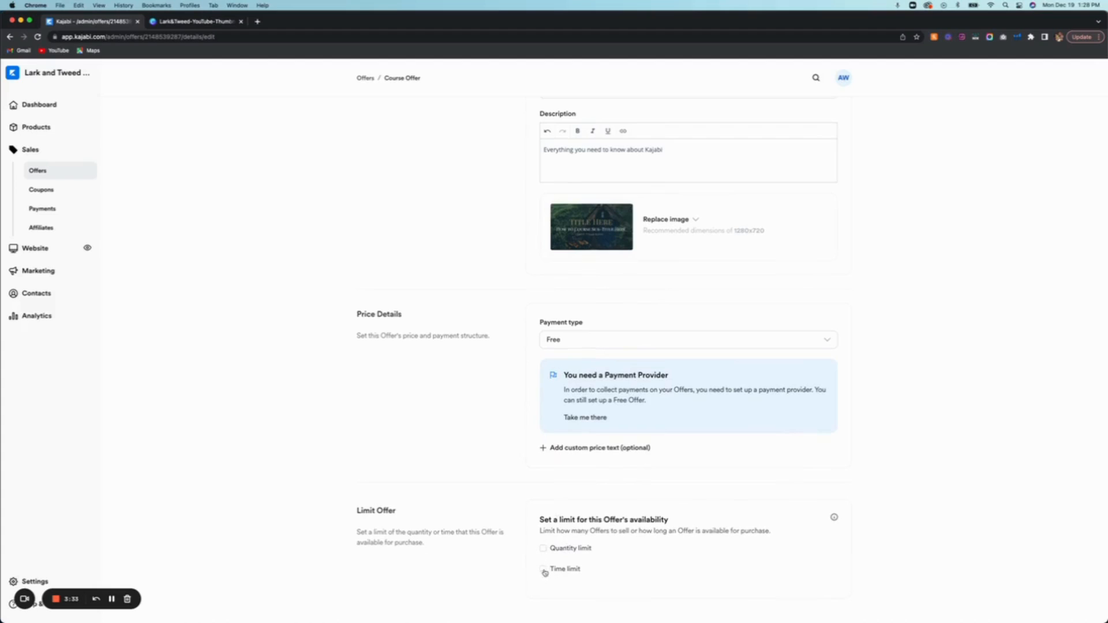
left_click(542, 548)
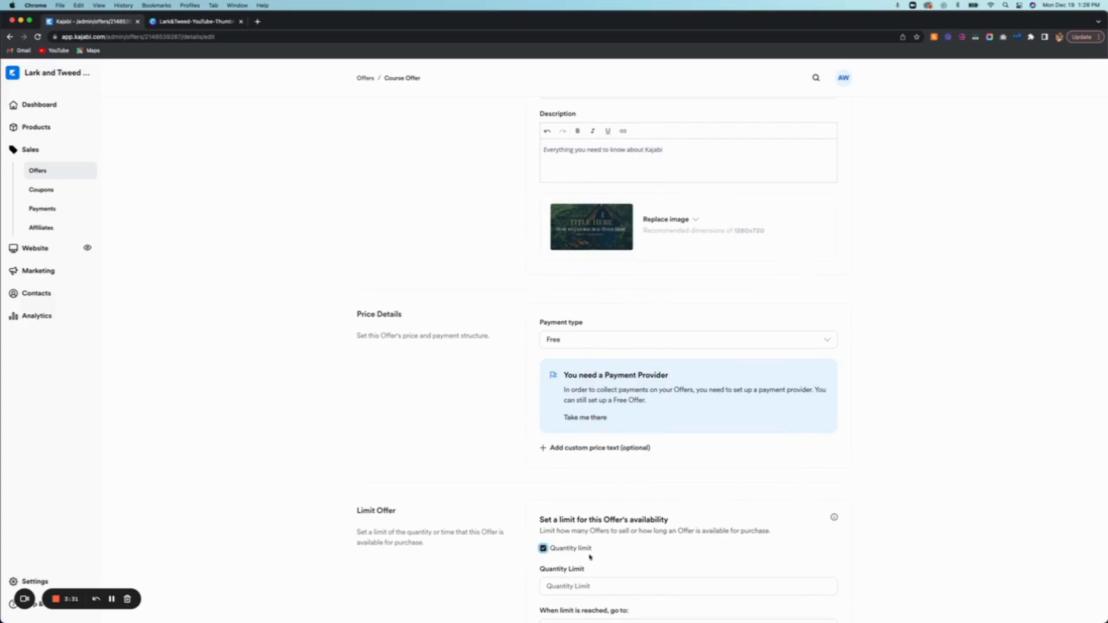
scroll("down", 3)
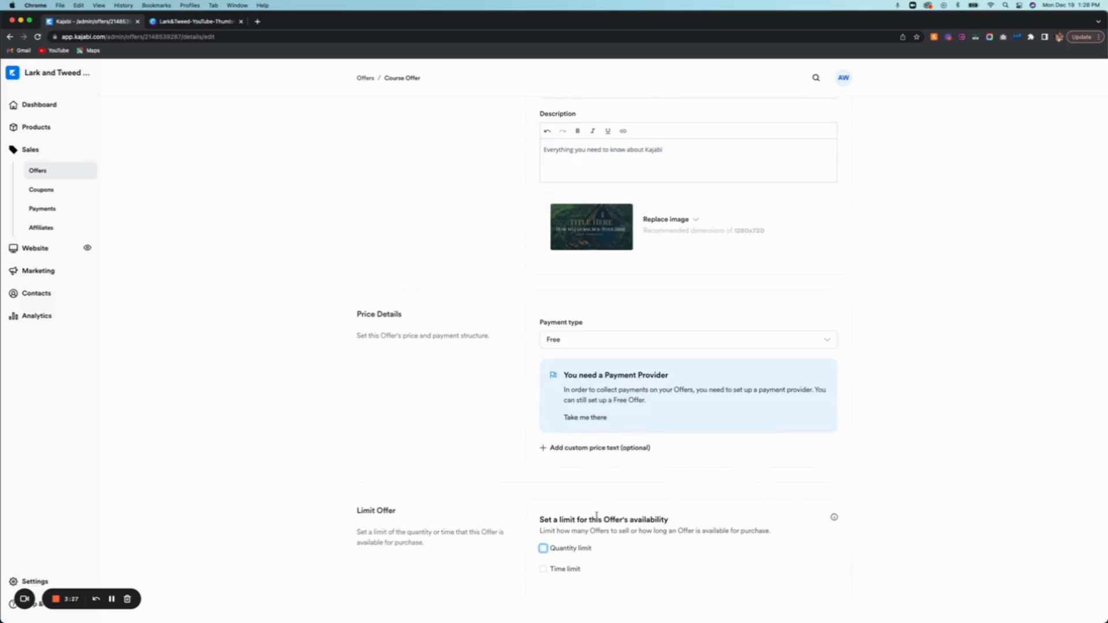
scroll("up", 3)
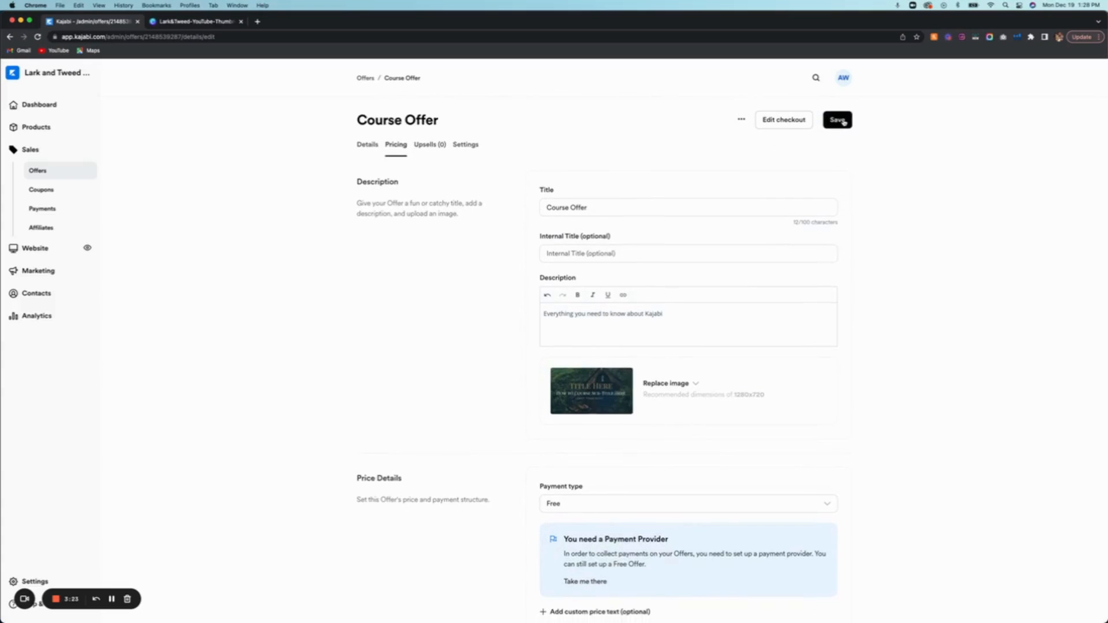
Save the Course Offer's changes and return to the Offers list
left_click(838, 119)
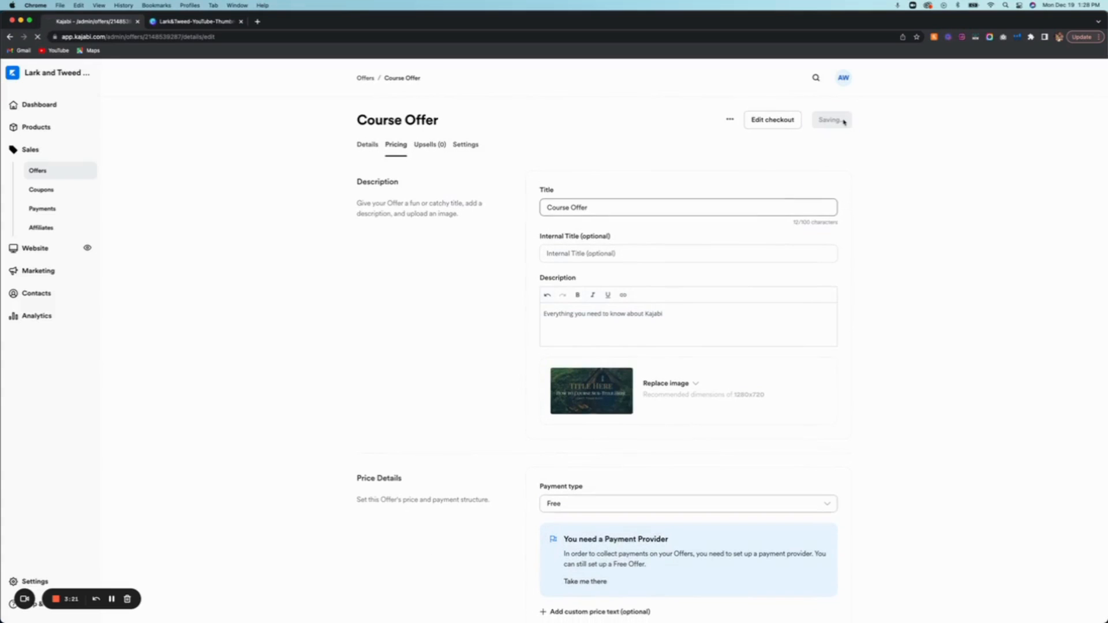
left_click(831, 119)
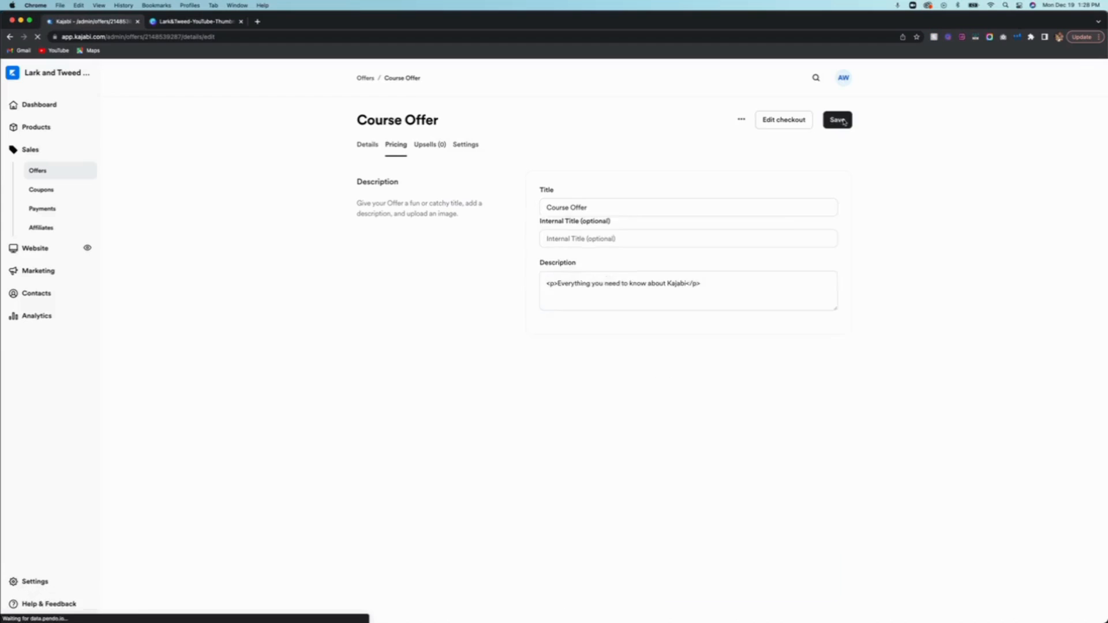
left_click(837, 119)
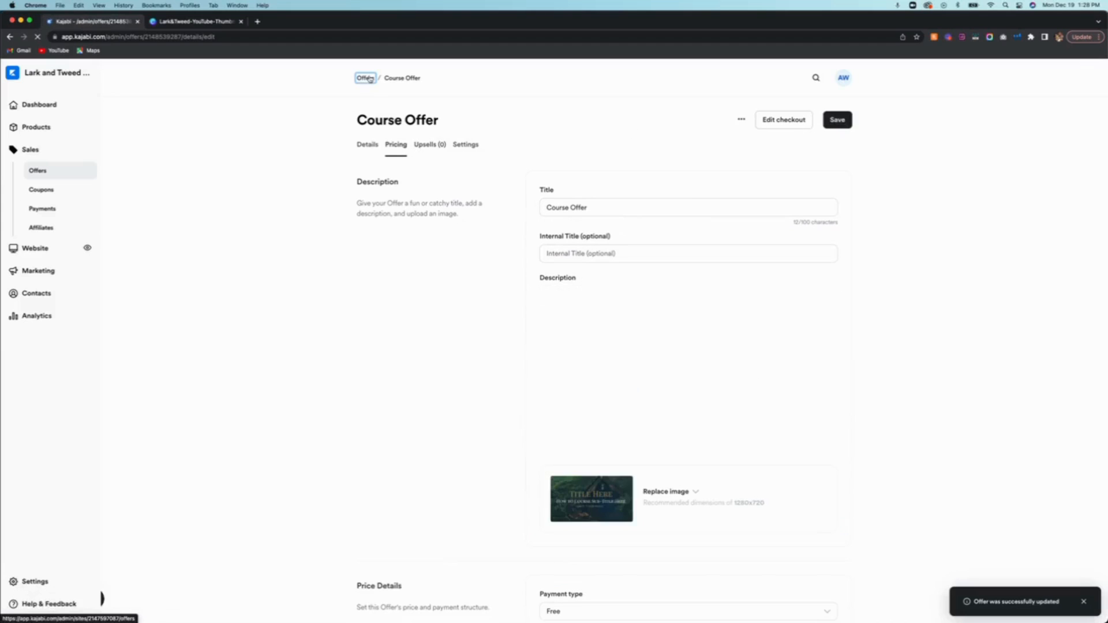
left_click(365, 77)
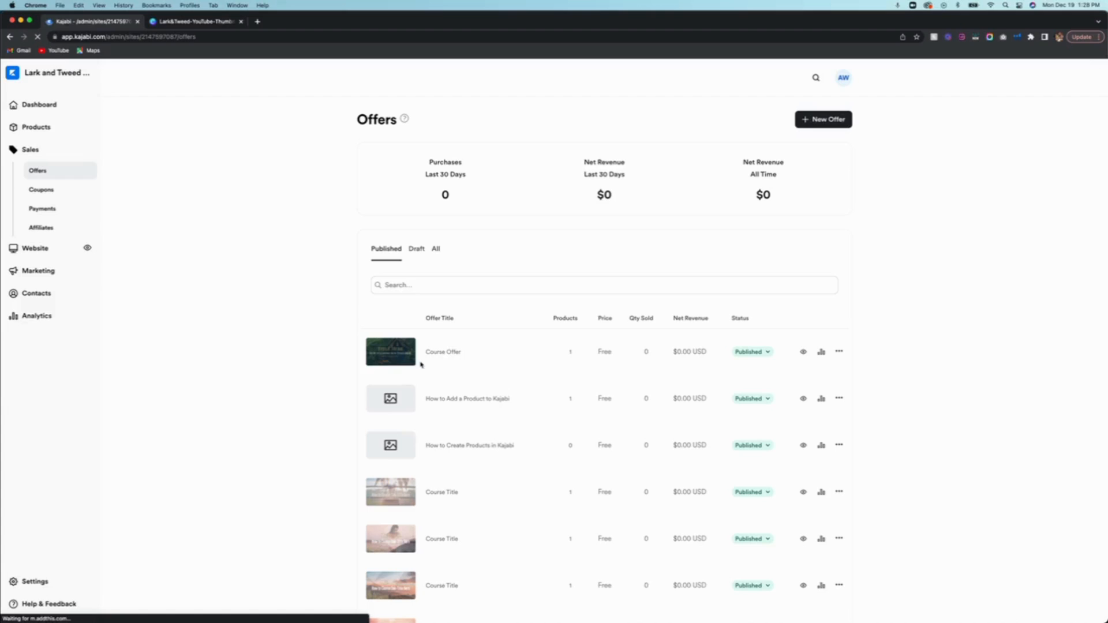
mouse_move(691, 389)
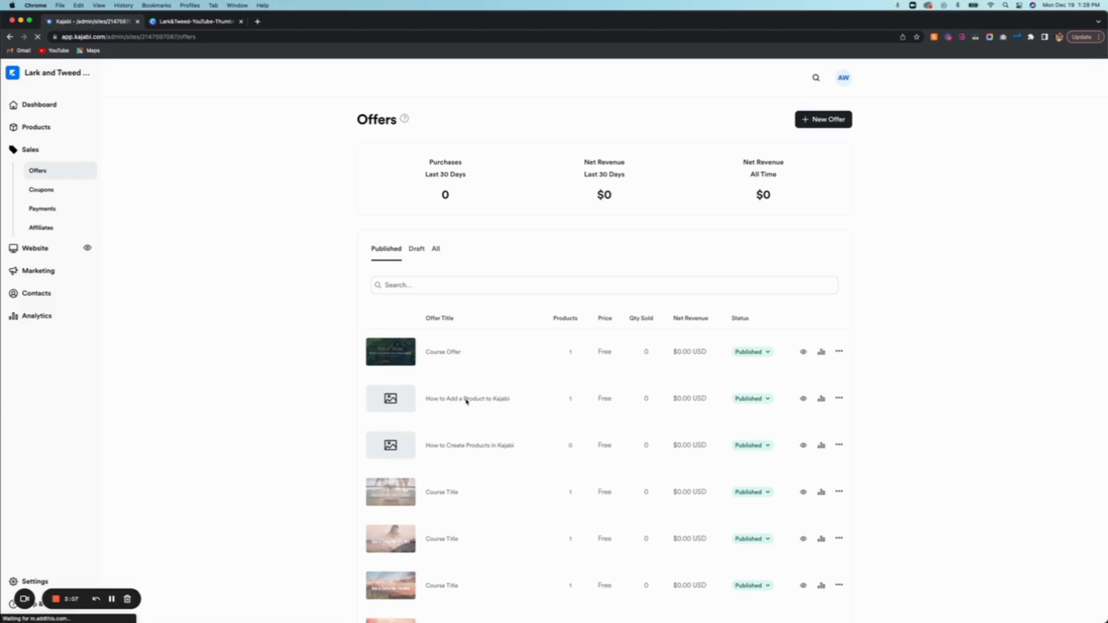
mouse_move(466, 398)
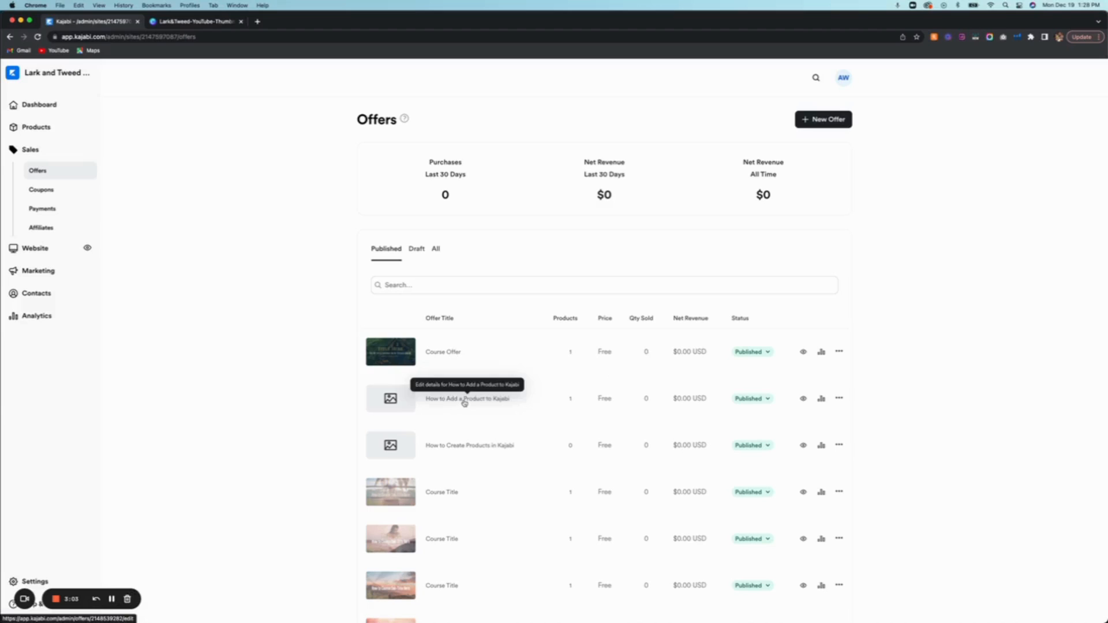
mouse_move(839, 354)
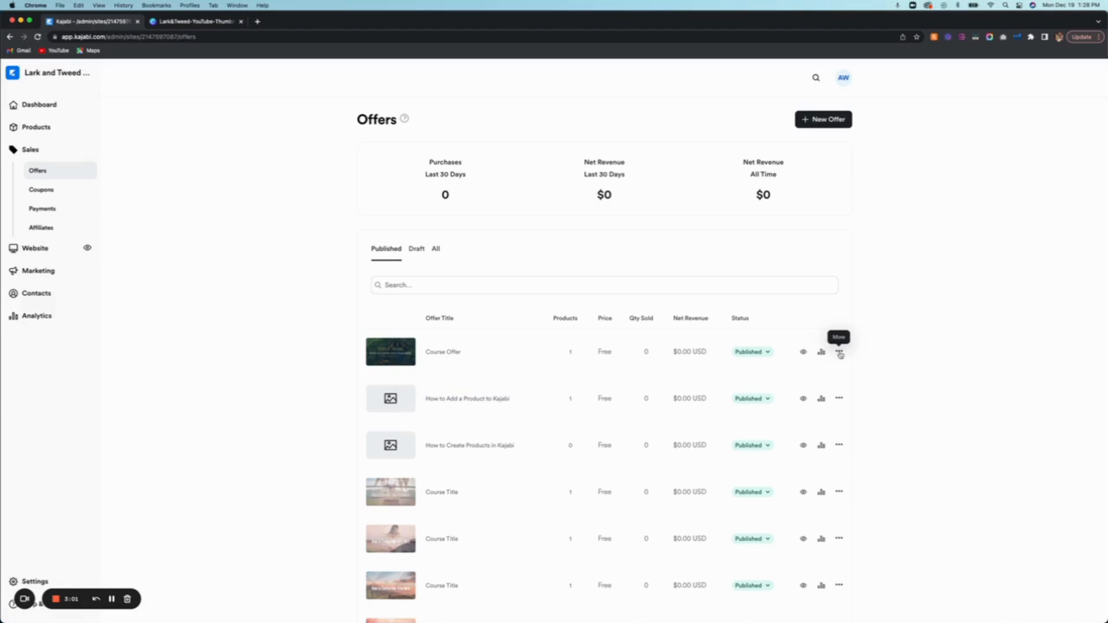
mouse_move(406, 355)
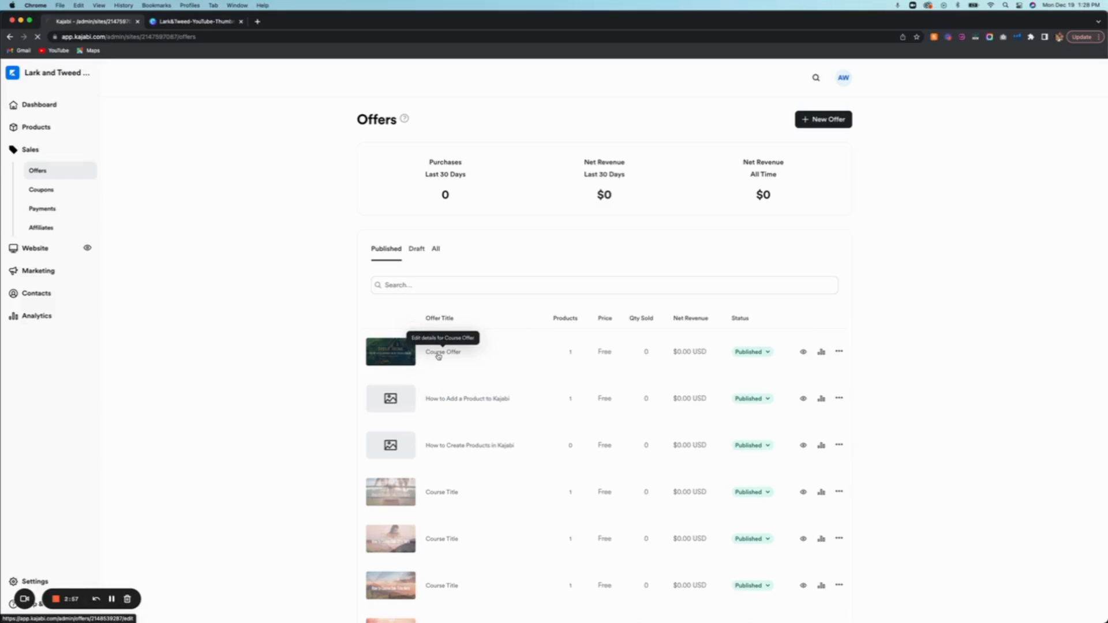
Open the Course Offer's details from the Published offers list
left_click(443, 352)
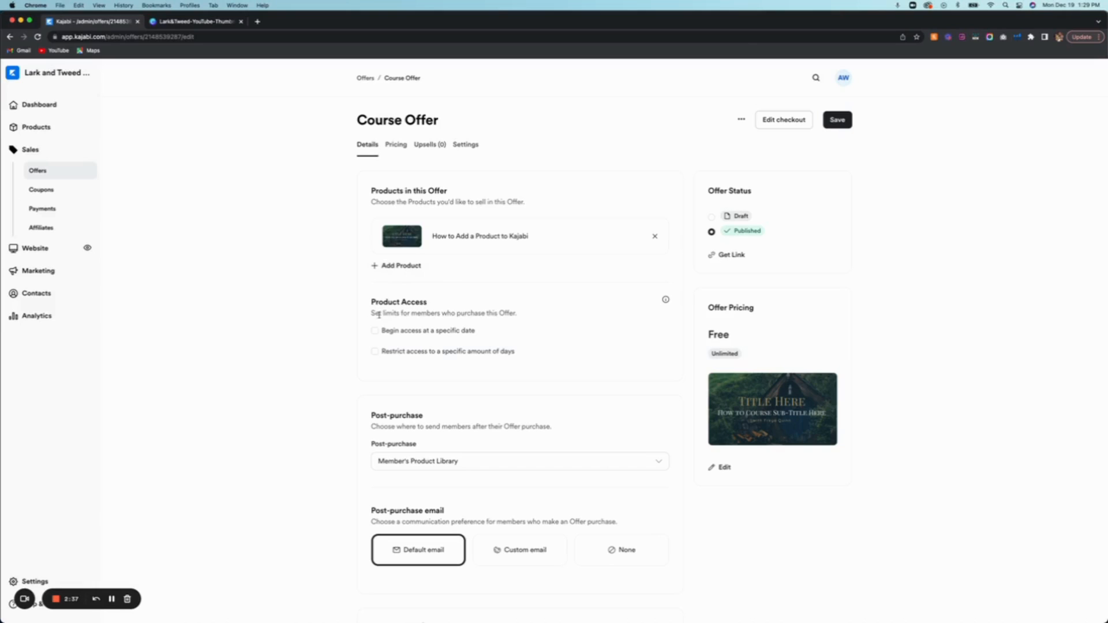
mouse_move(394, 333)
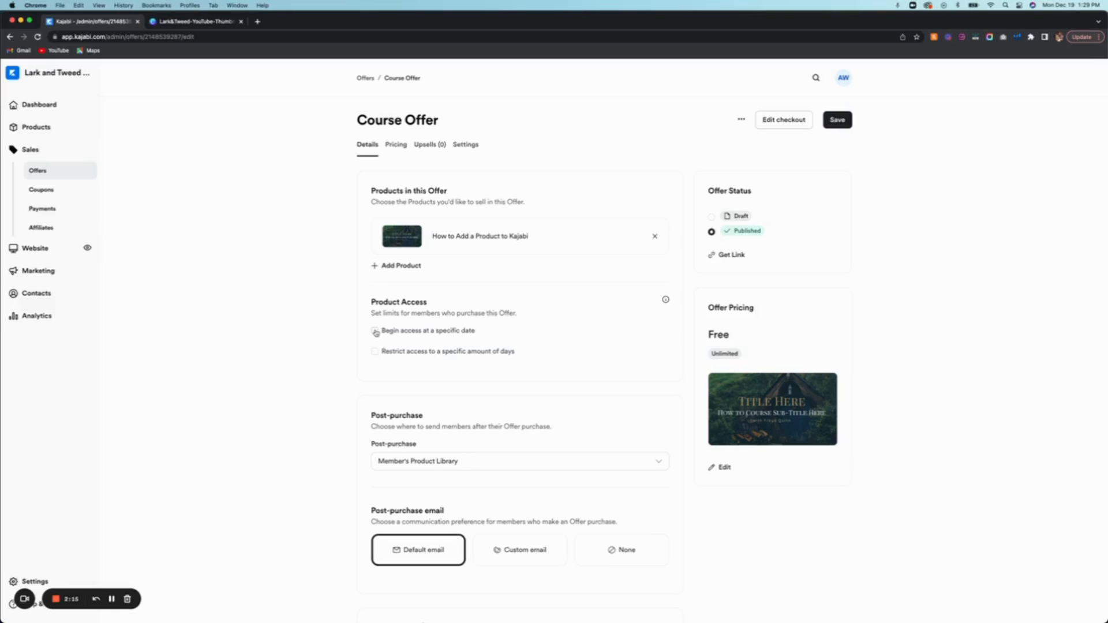
Keep Member's Product Library as the post-purchase destination and save the offer settings
left_click(375, 333)
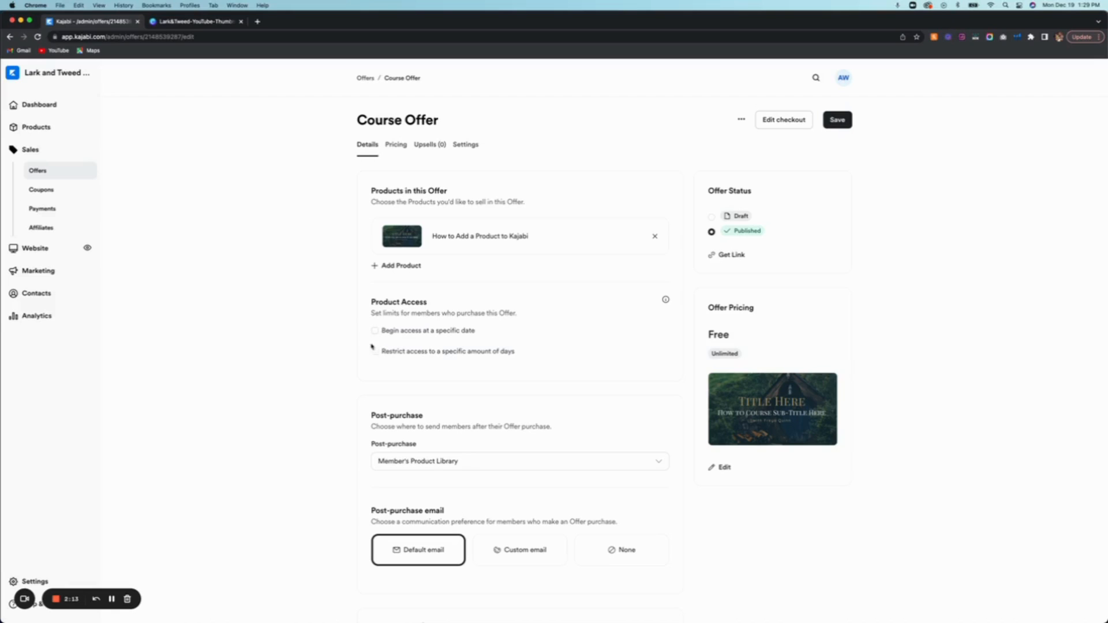
scroll("down", 3)
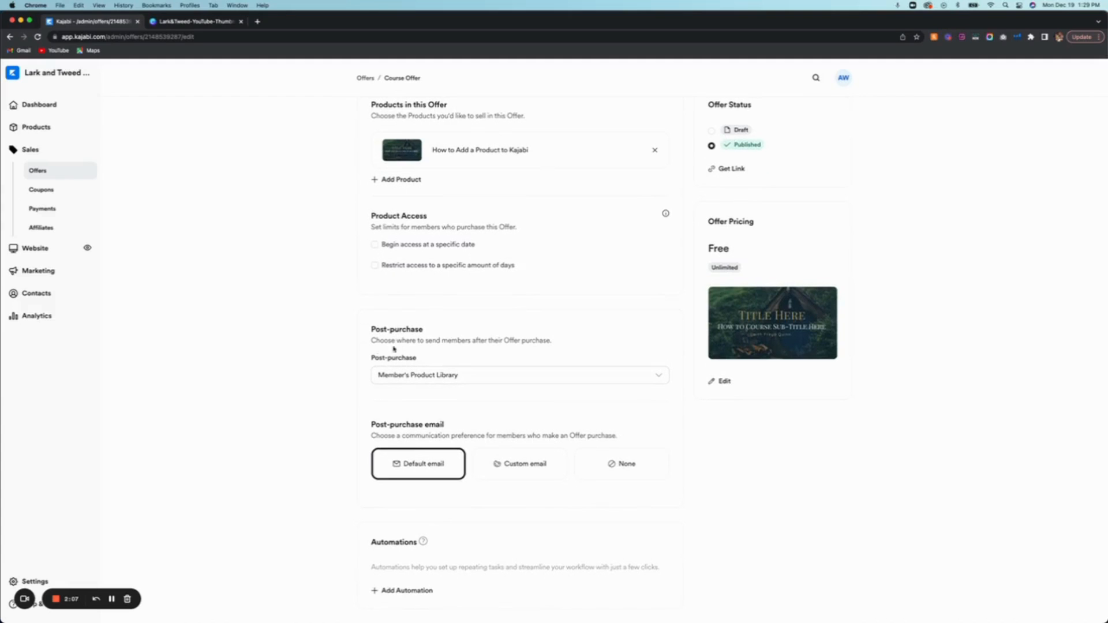
mouse_move(519, 350)
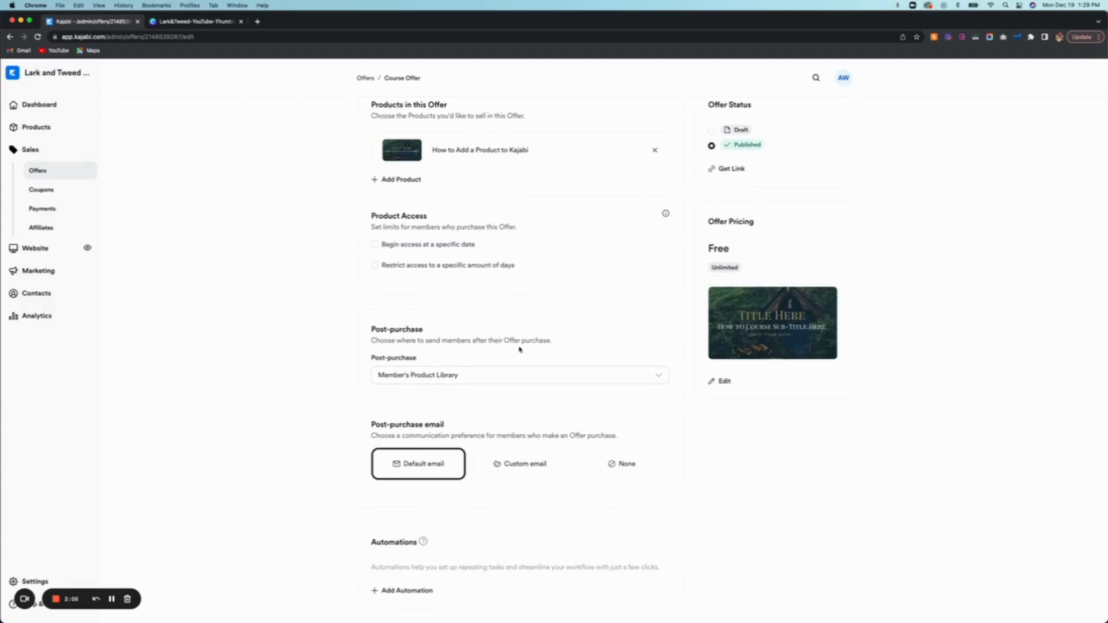
left_click(519, 375)
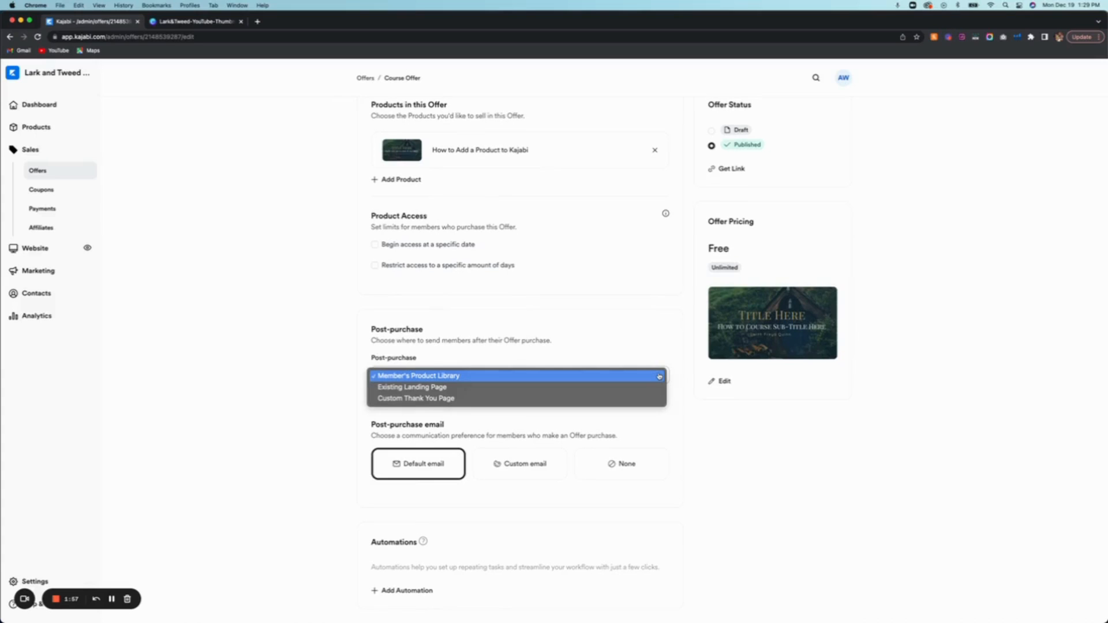
left_click(418, 375)
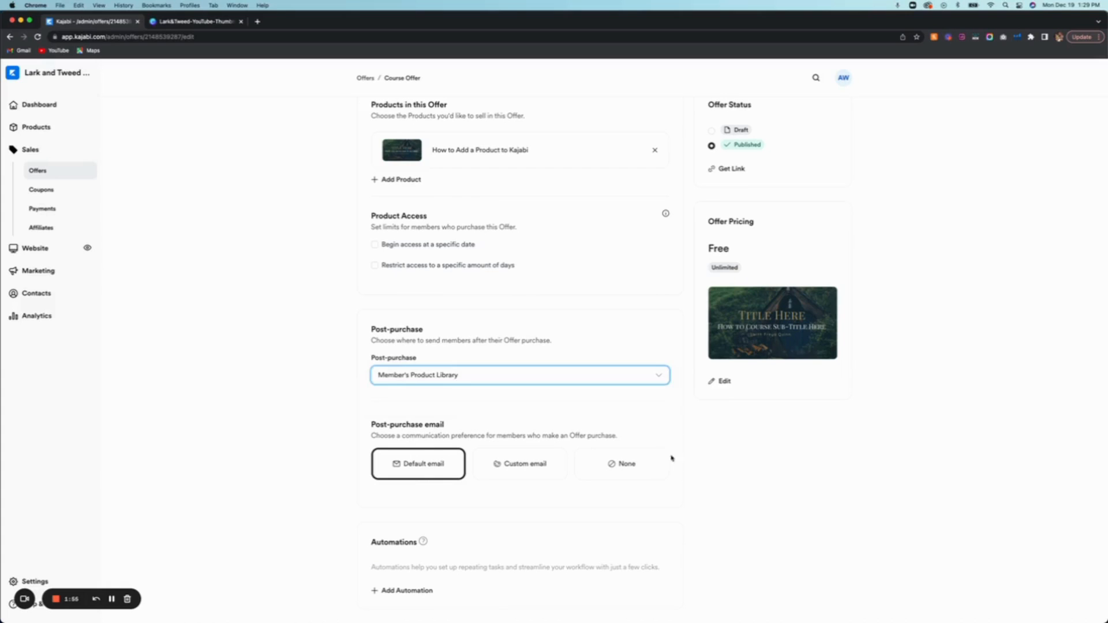
mouse_move(397, 444)
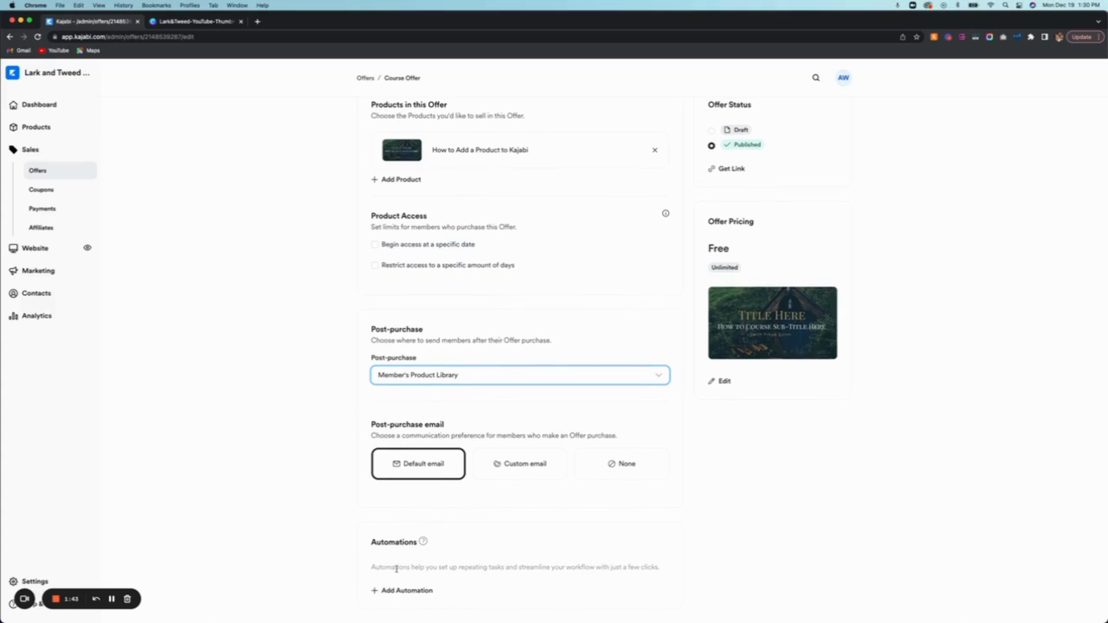
mouse_move(458, 532)
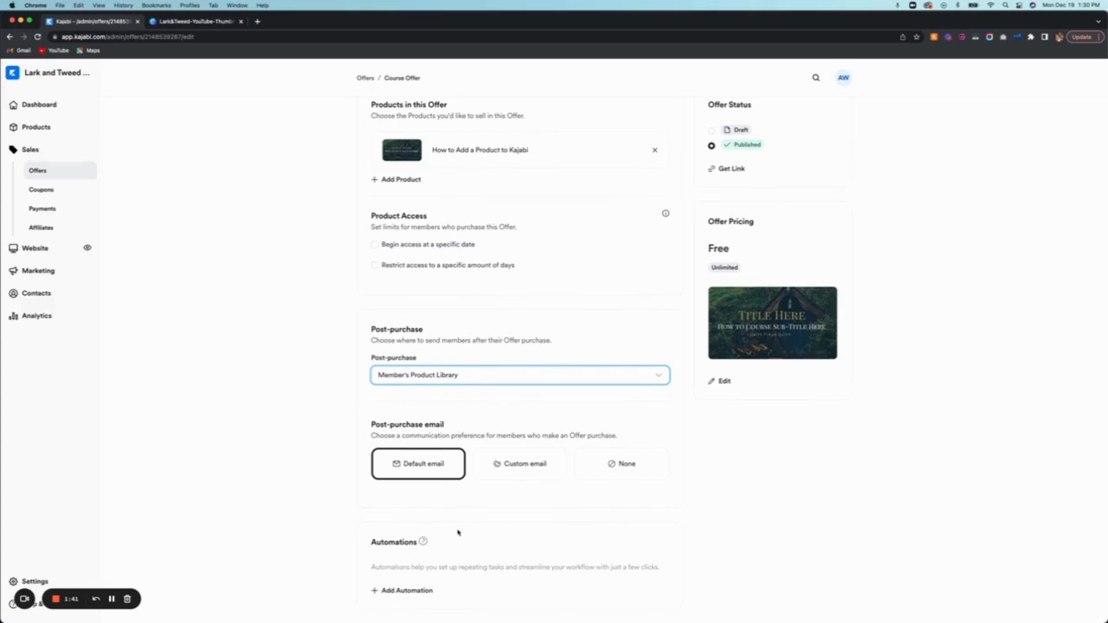
scroll("up", 3)
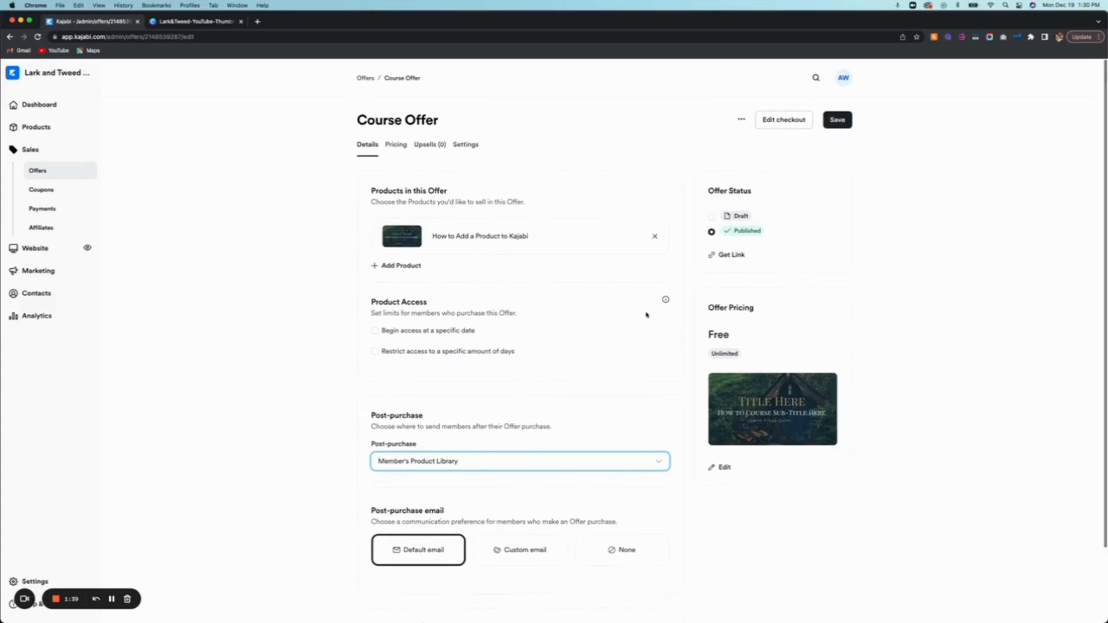
left_click(837, 119)
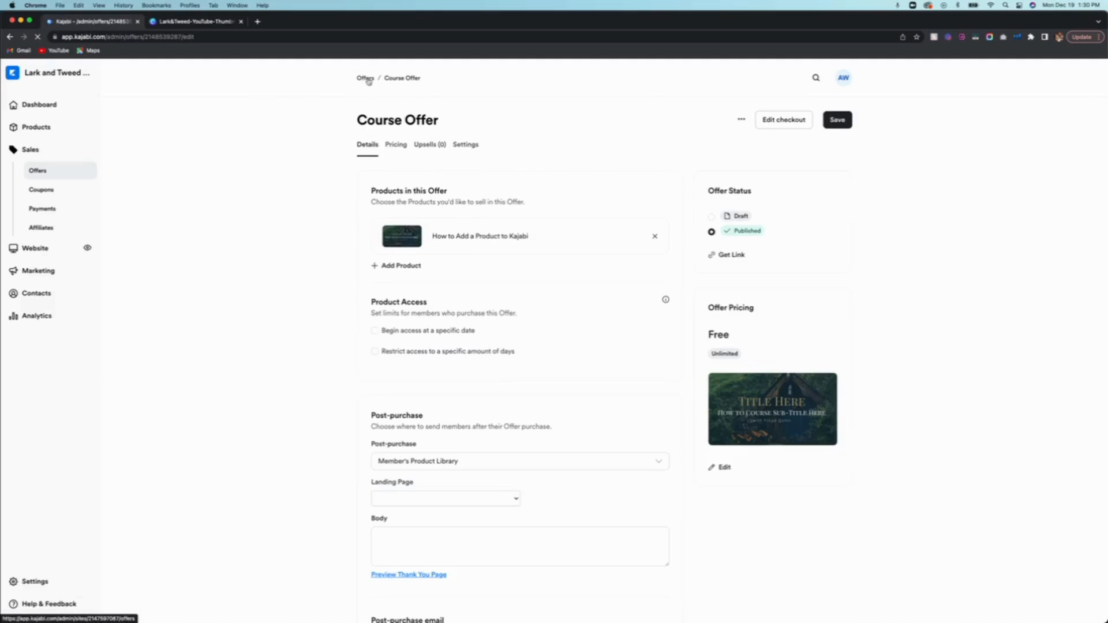
Return to the Offers page showing Course Offer published and free
left_click(837, 119)
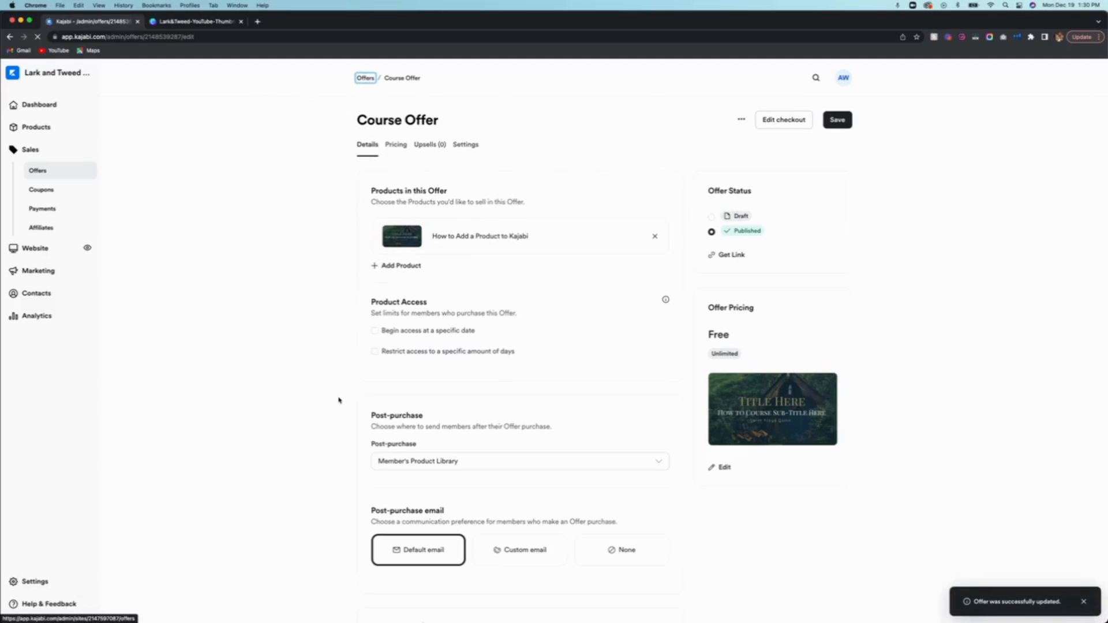
left_click(366, 78)
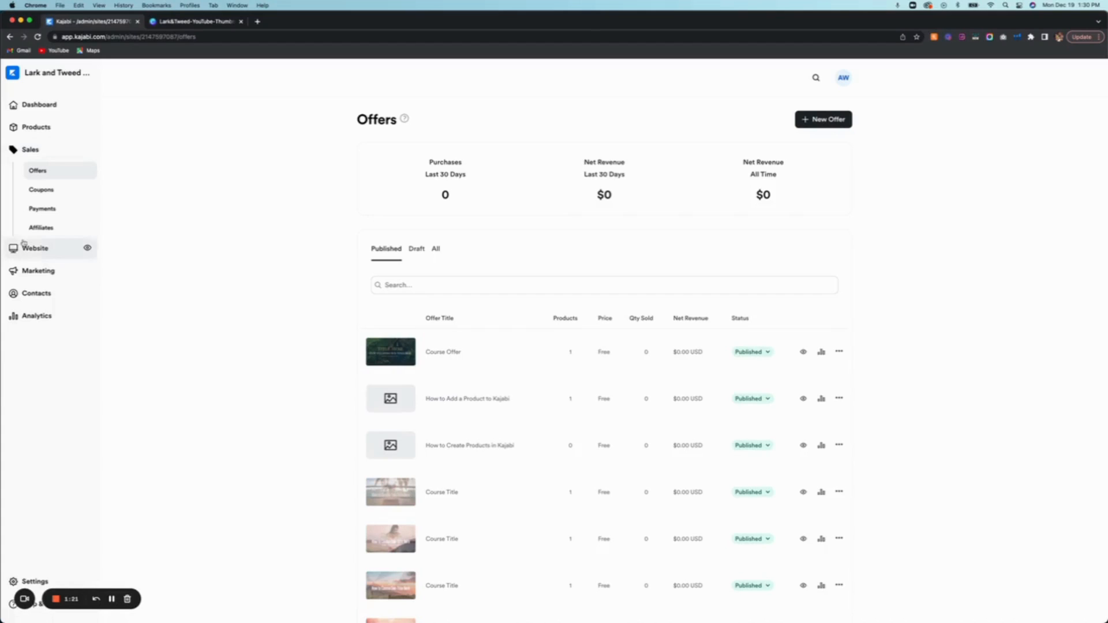
mouse_move(37, 270)
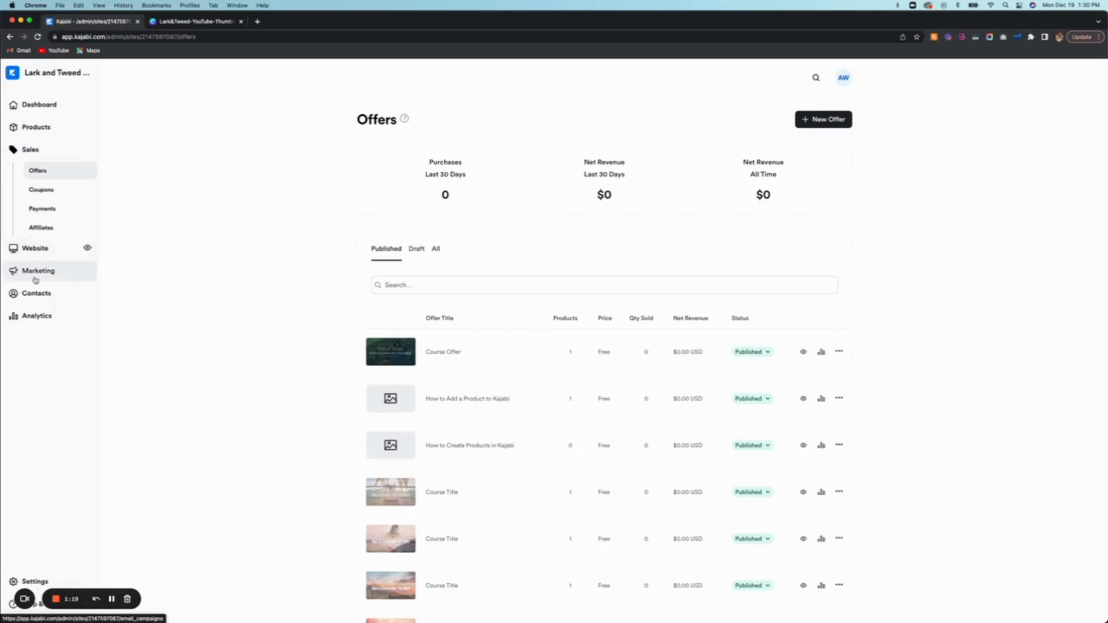